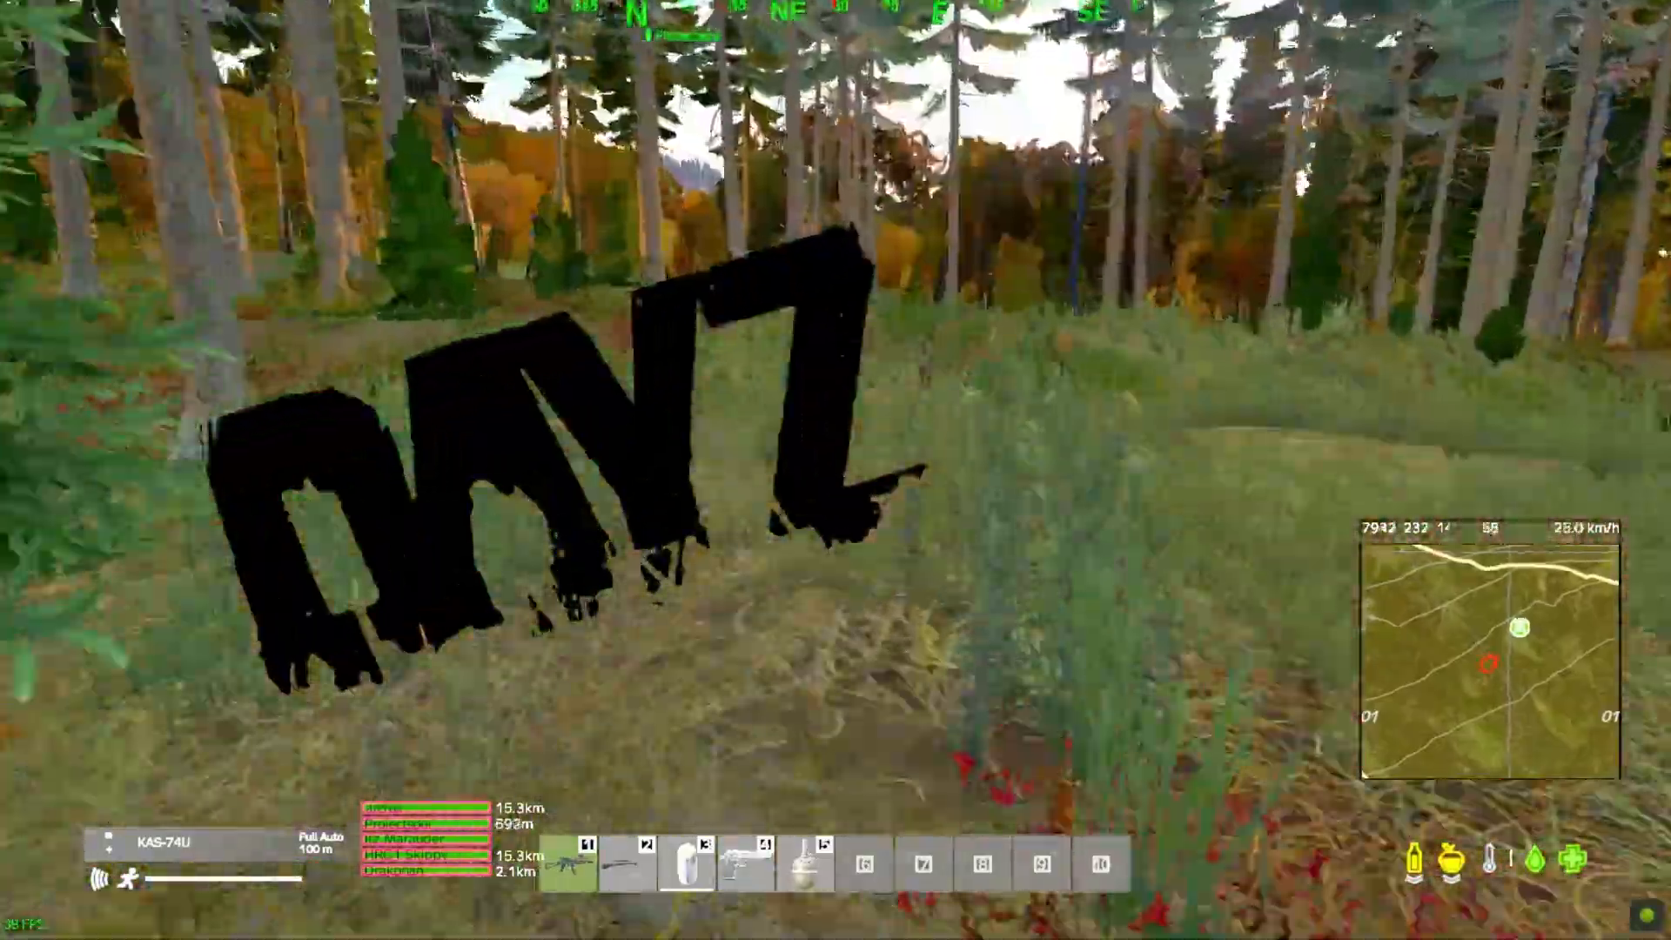
pyautogui.moveTo(835, 470)
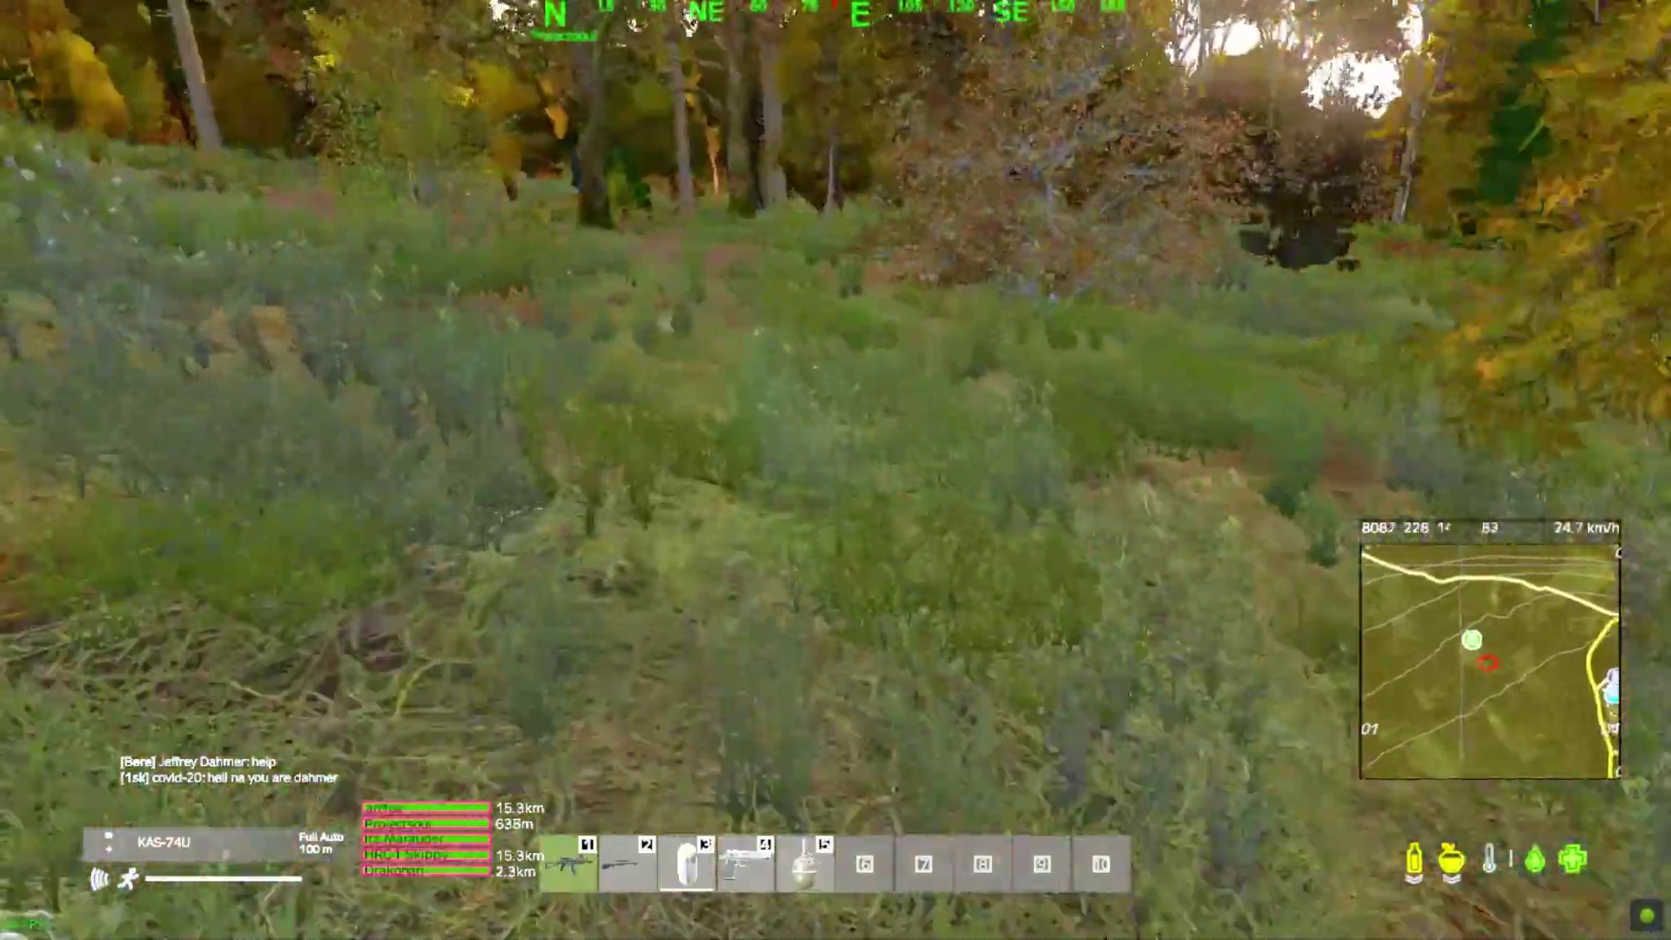
pyautogui.moveTo(835, 470)
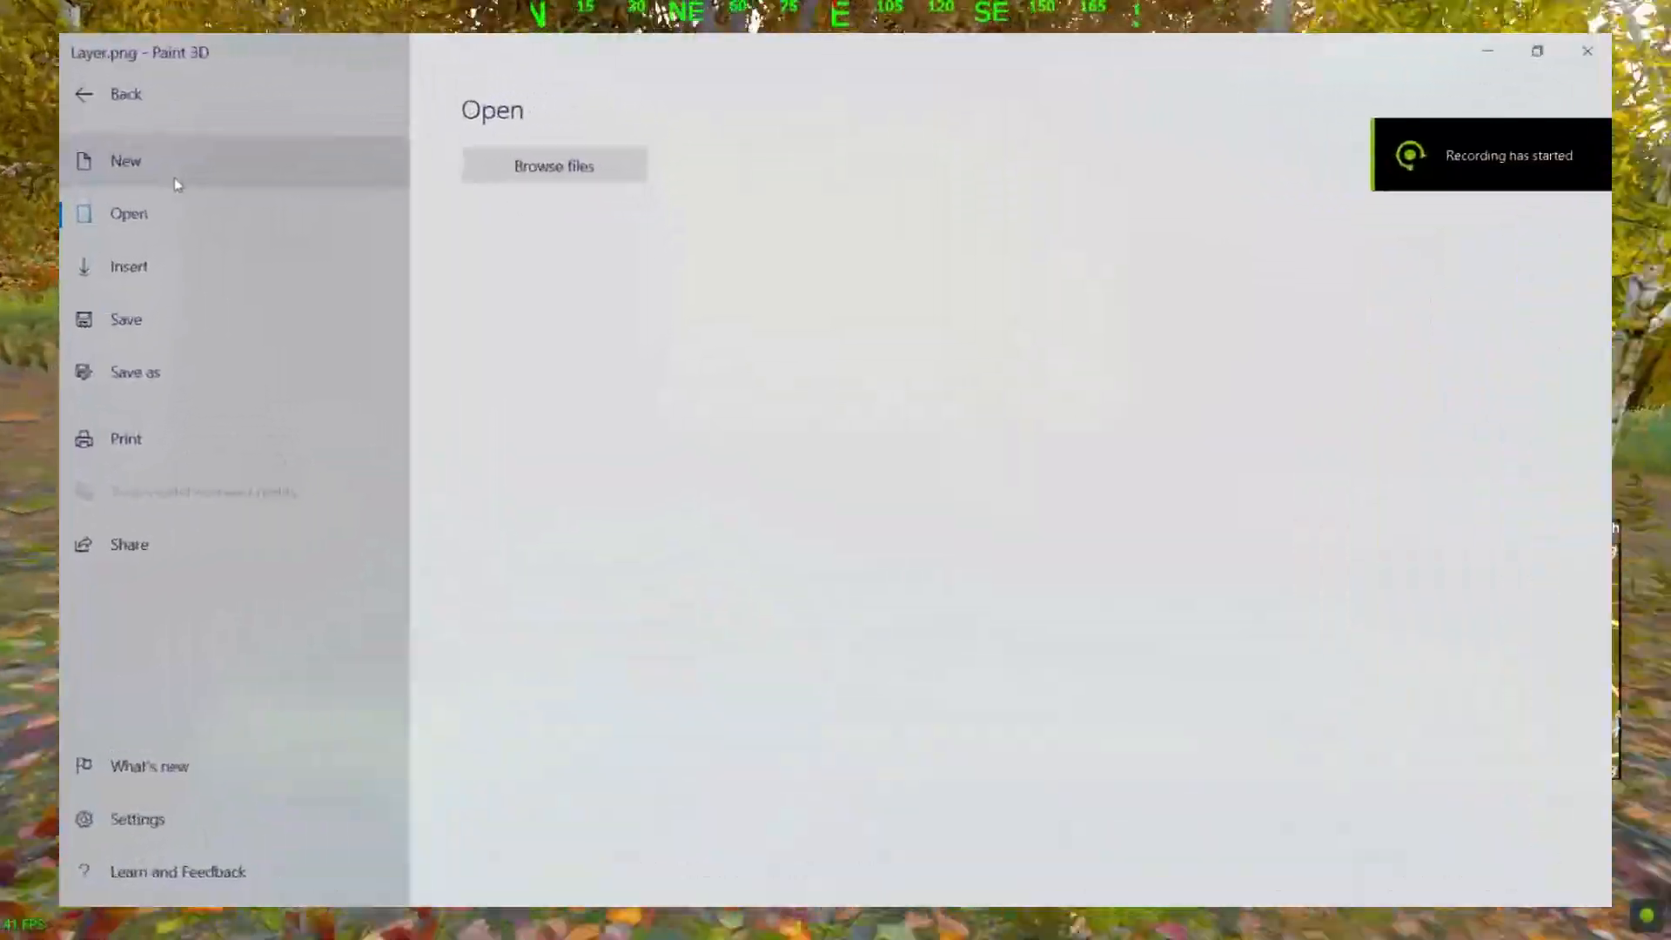
# Start a new blank image and draw a black arrowhead 2D shape at the canvas center
pyautogui.click(124, 161)
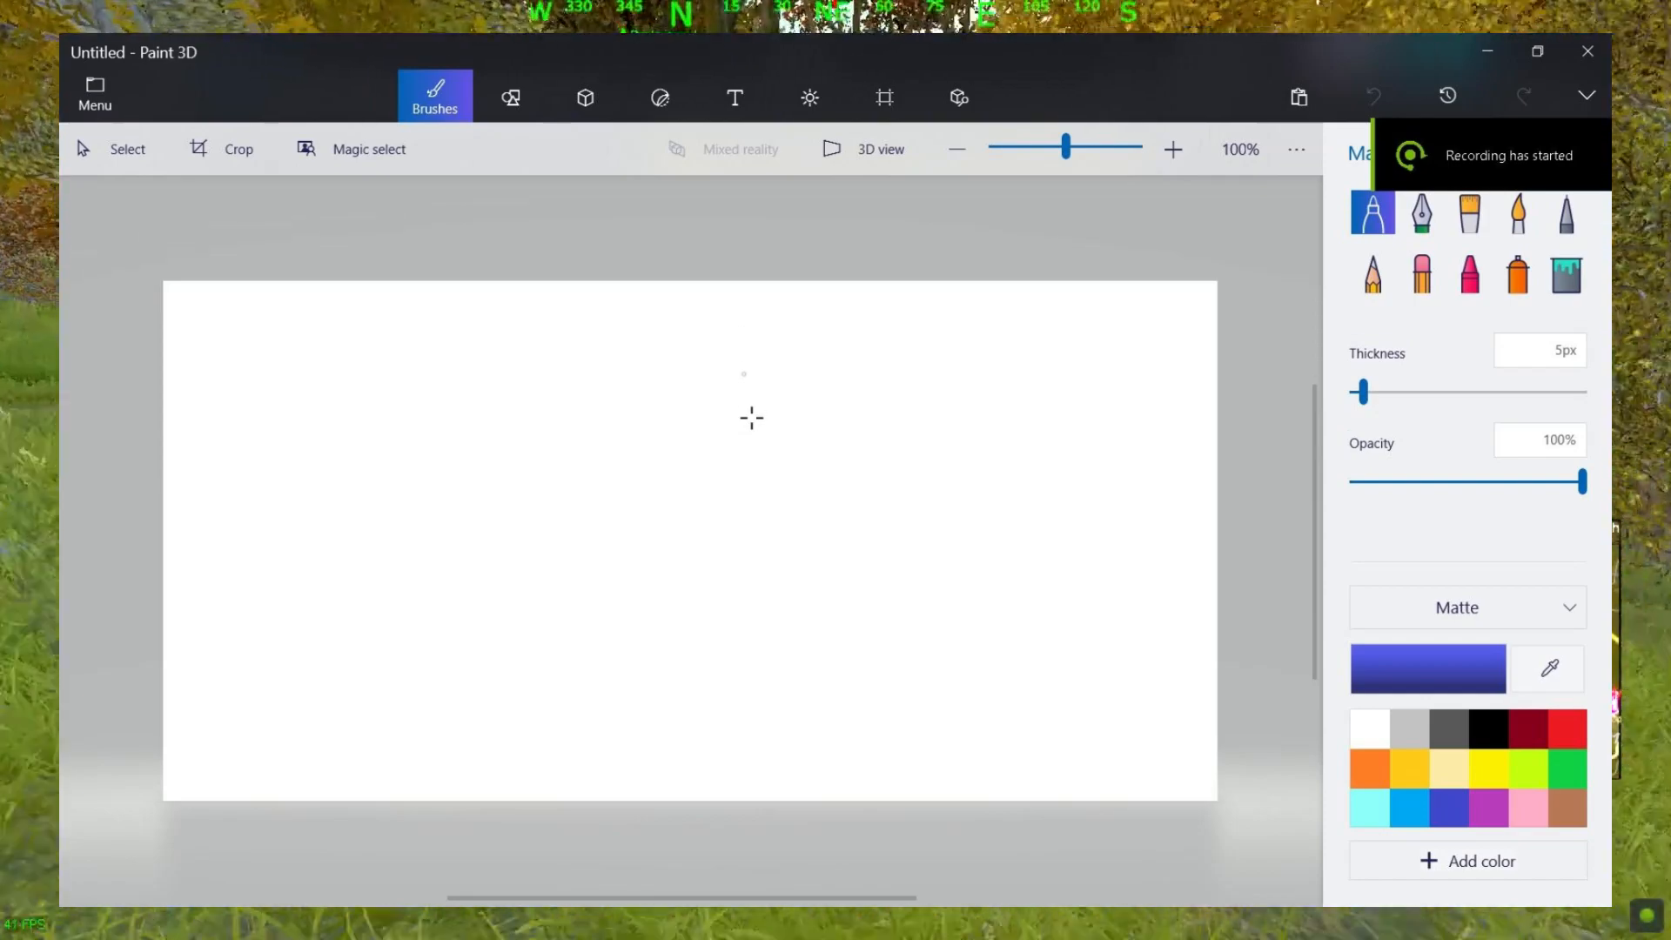
pyautogui.click(1172, 149)
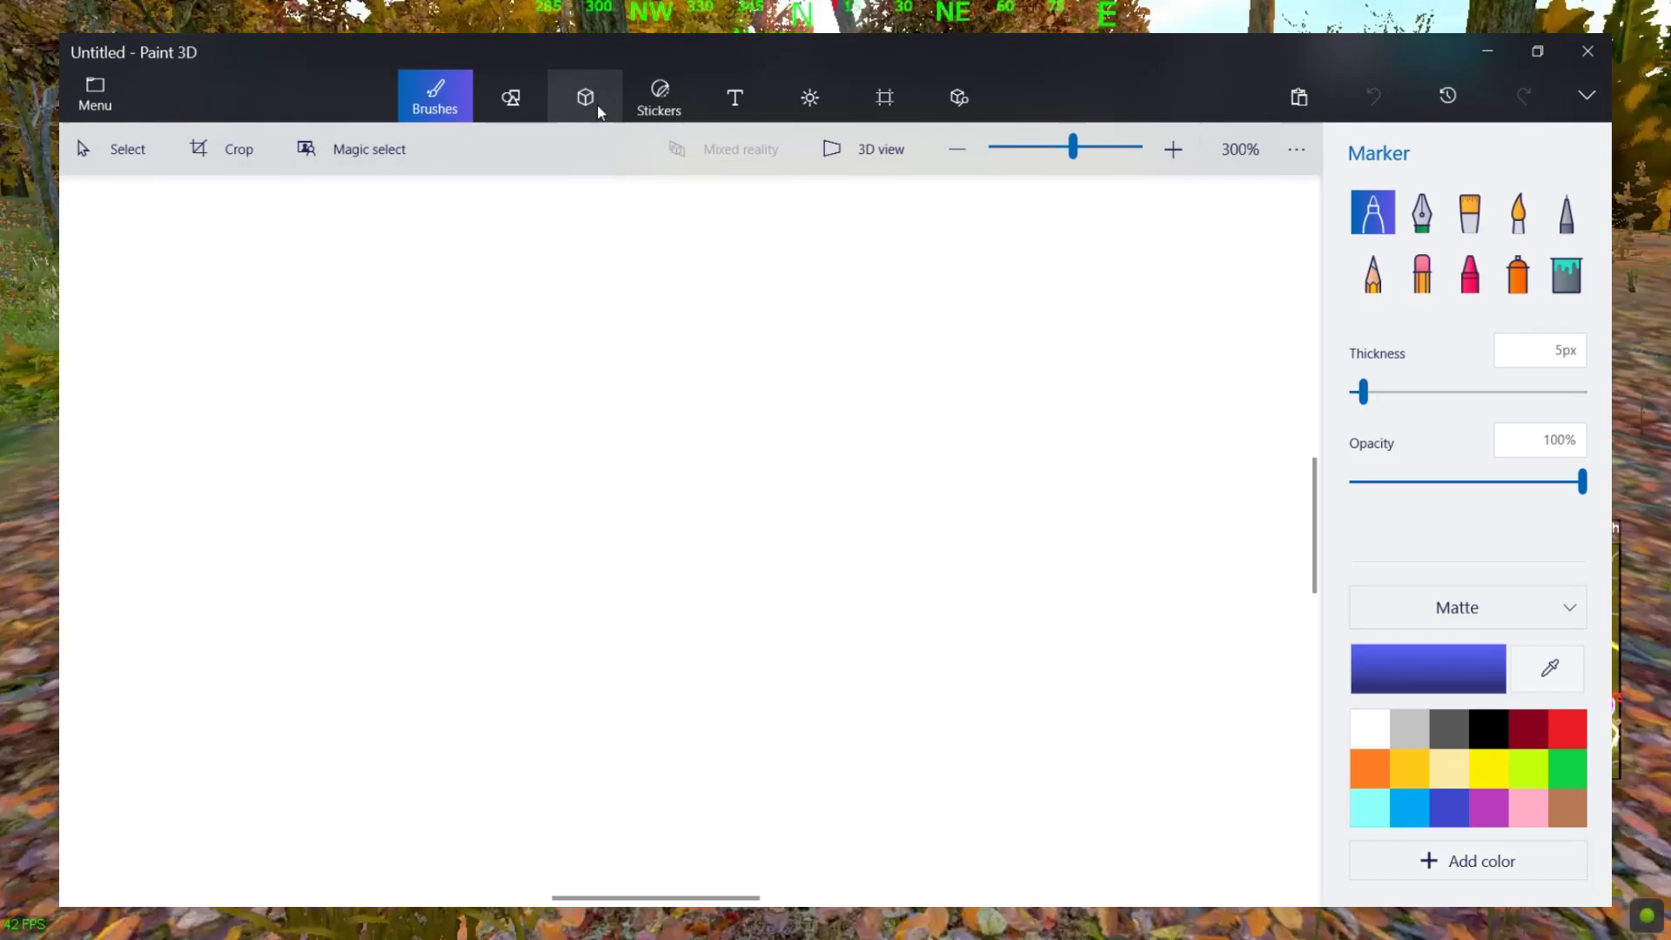
pyautogui.click(509, 97)
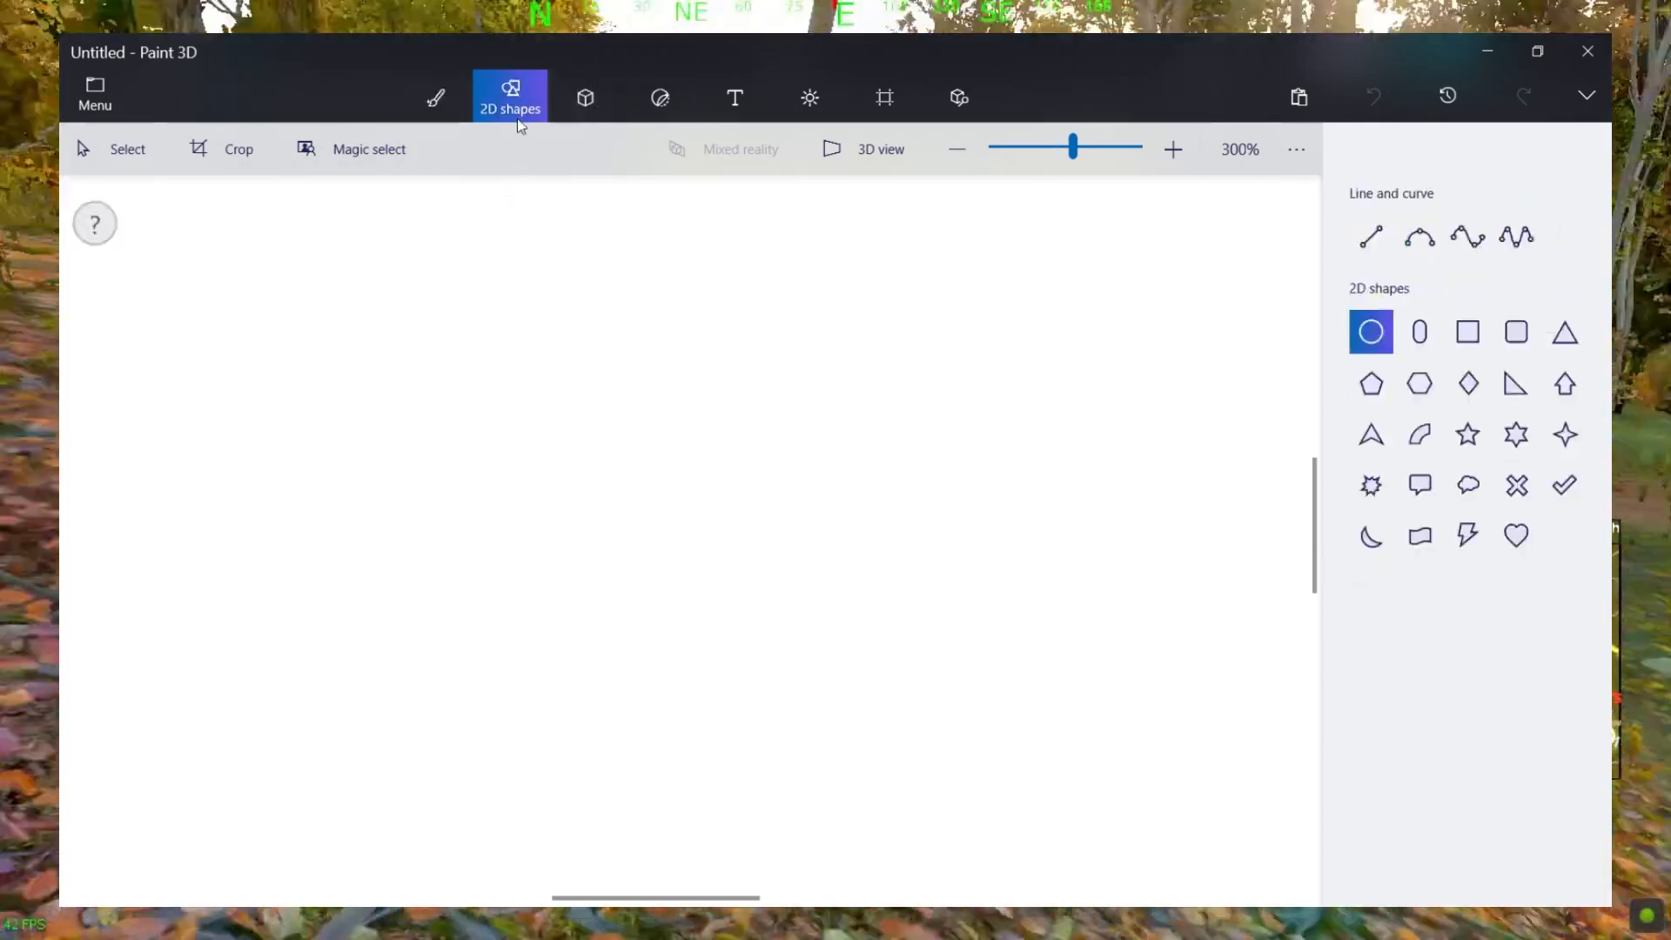
pyautogui.click(1370, 433)
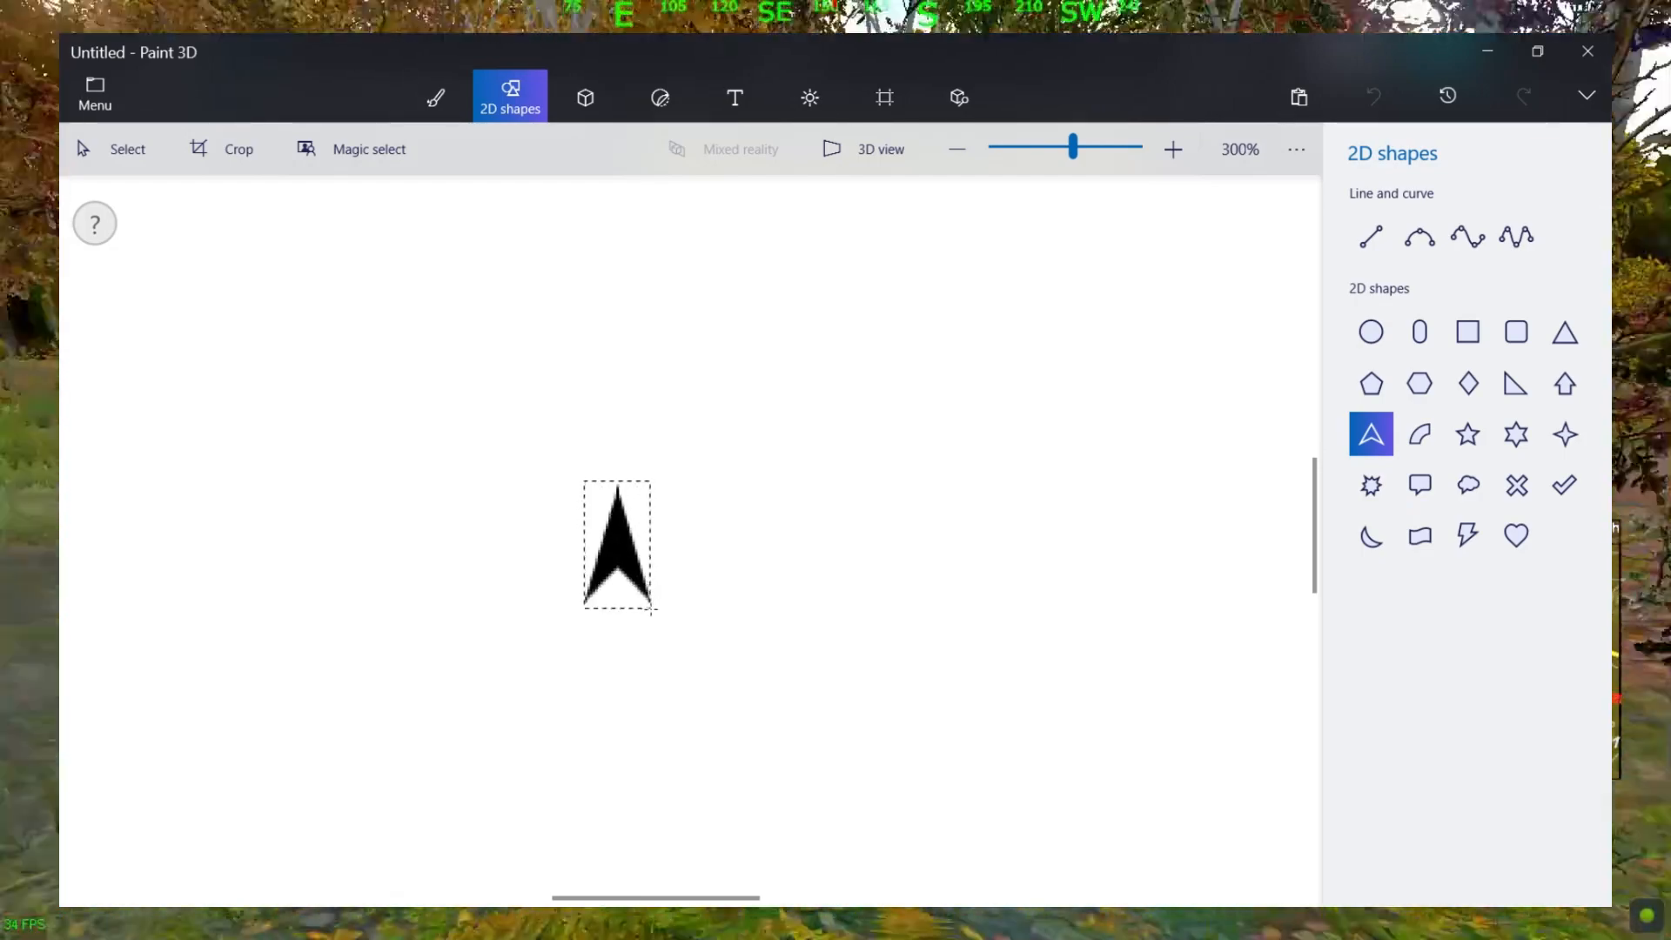
pyautogui.click(618, 543)
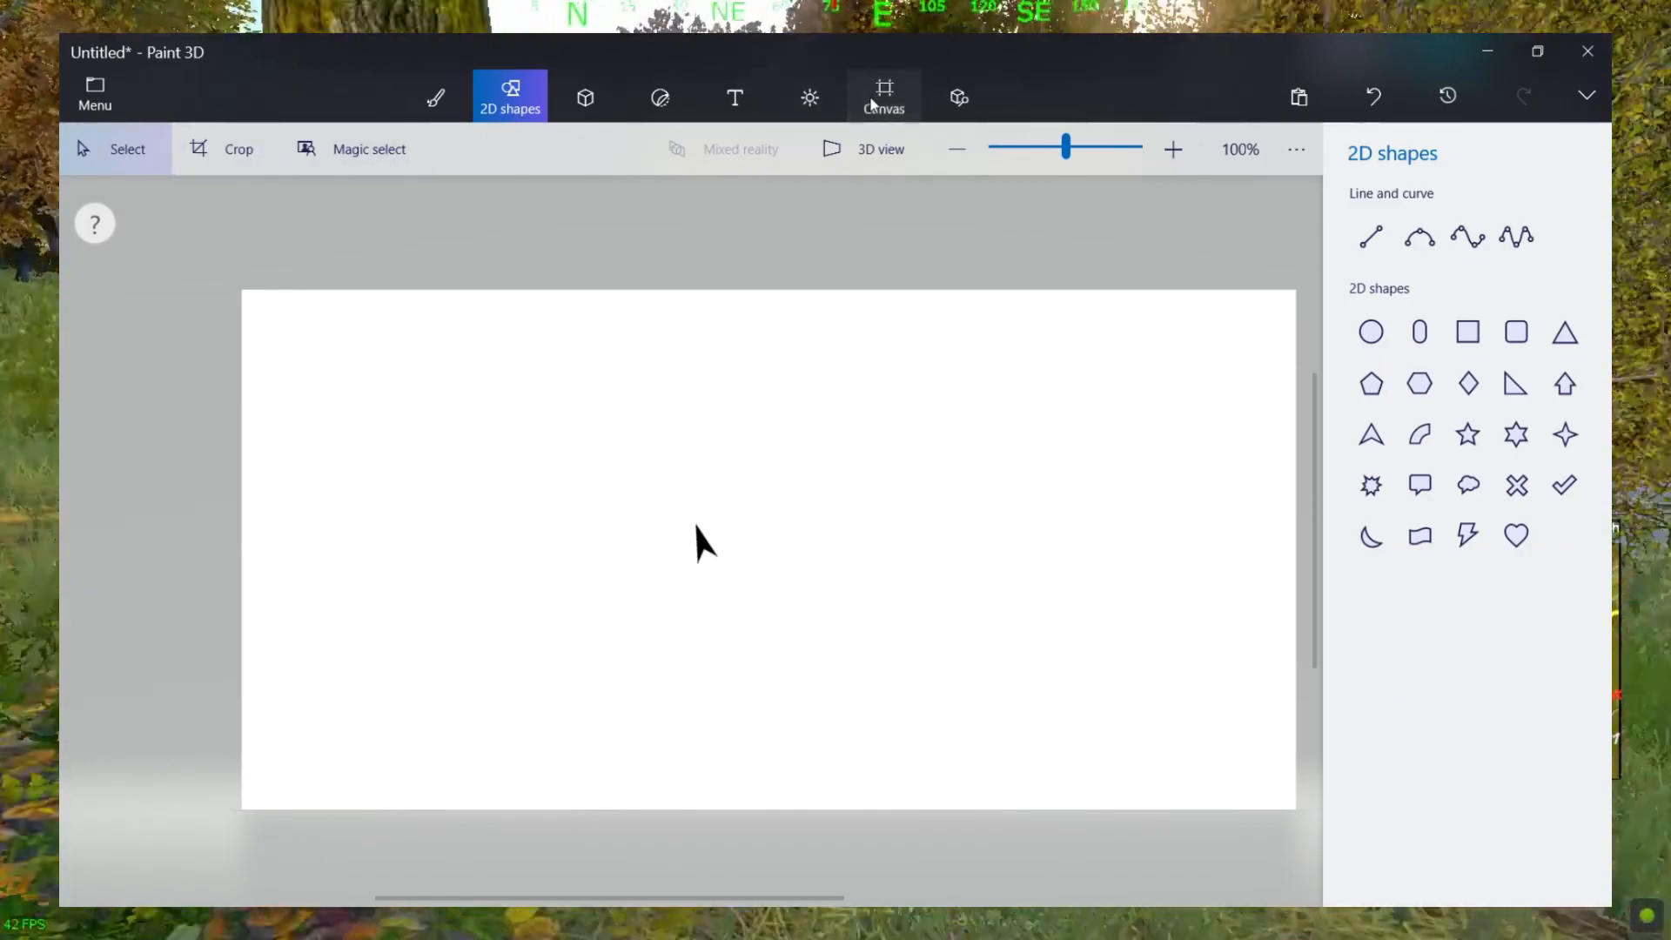
# Unlock the aspect ratio and resize the canvas to 1366px wide and 768px high
pyautogui.click(882, 95)
pyautogui.write('768')
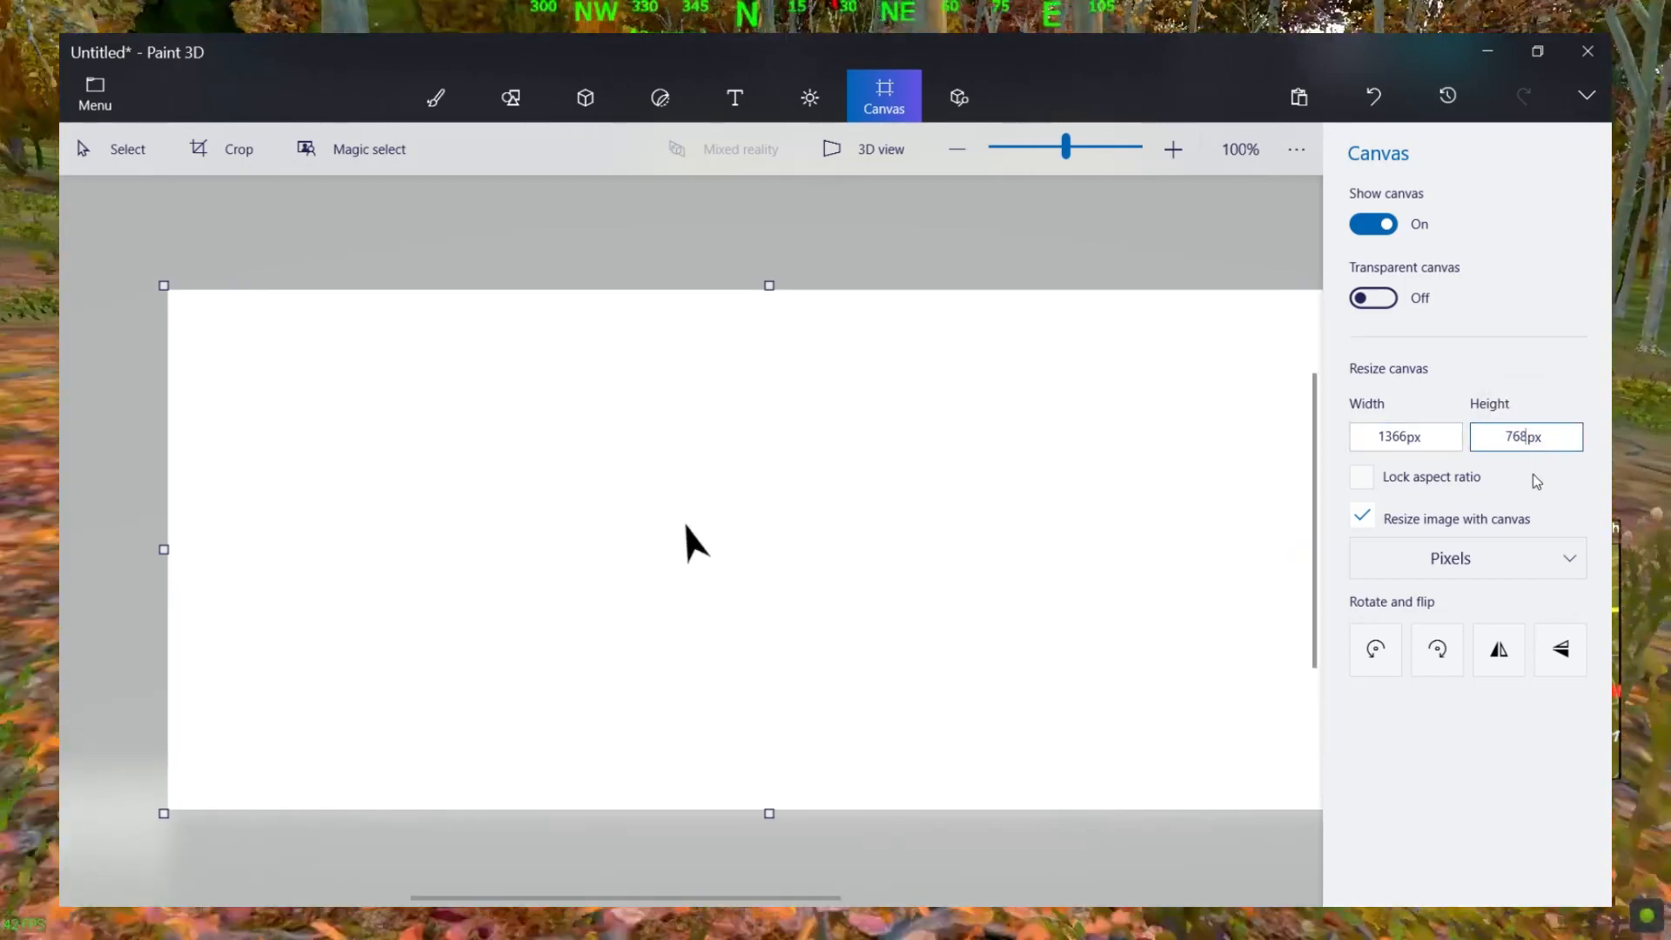
pyautogui.click(94, 94)
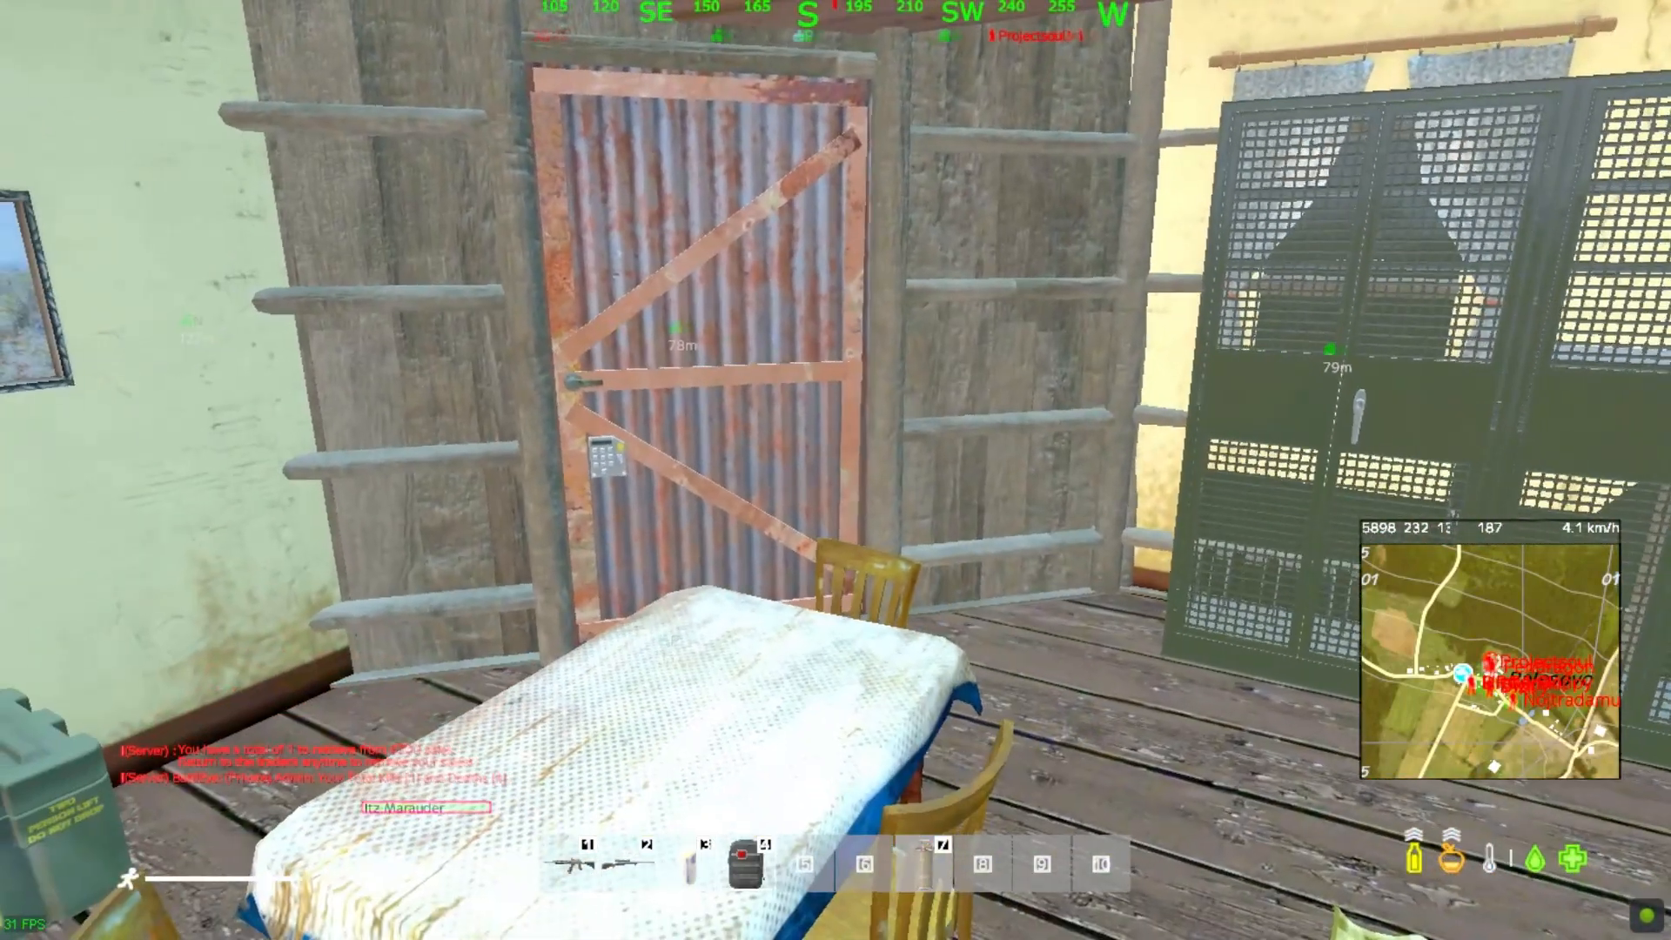
# Bring up the ReShade overlay in DayZ with Home and scroll down the effect list
pyautogui.press('Home')
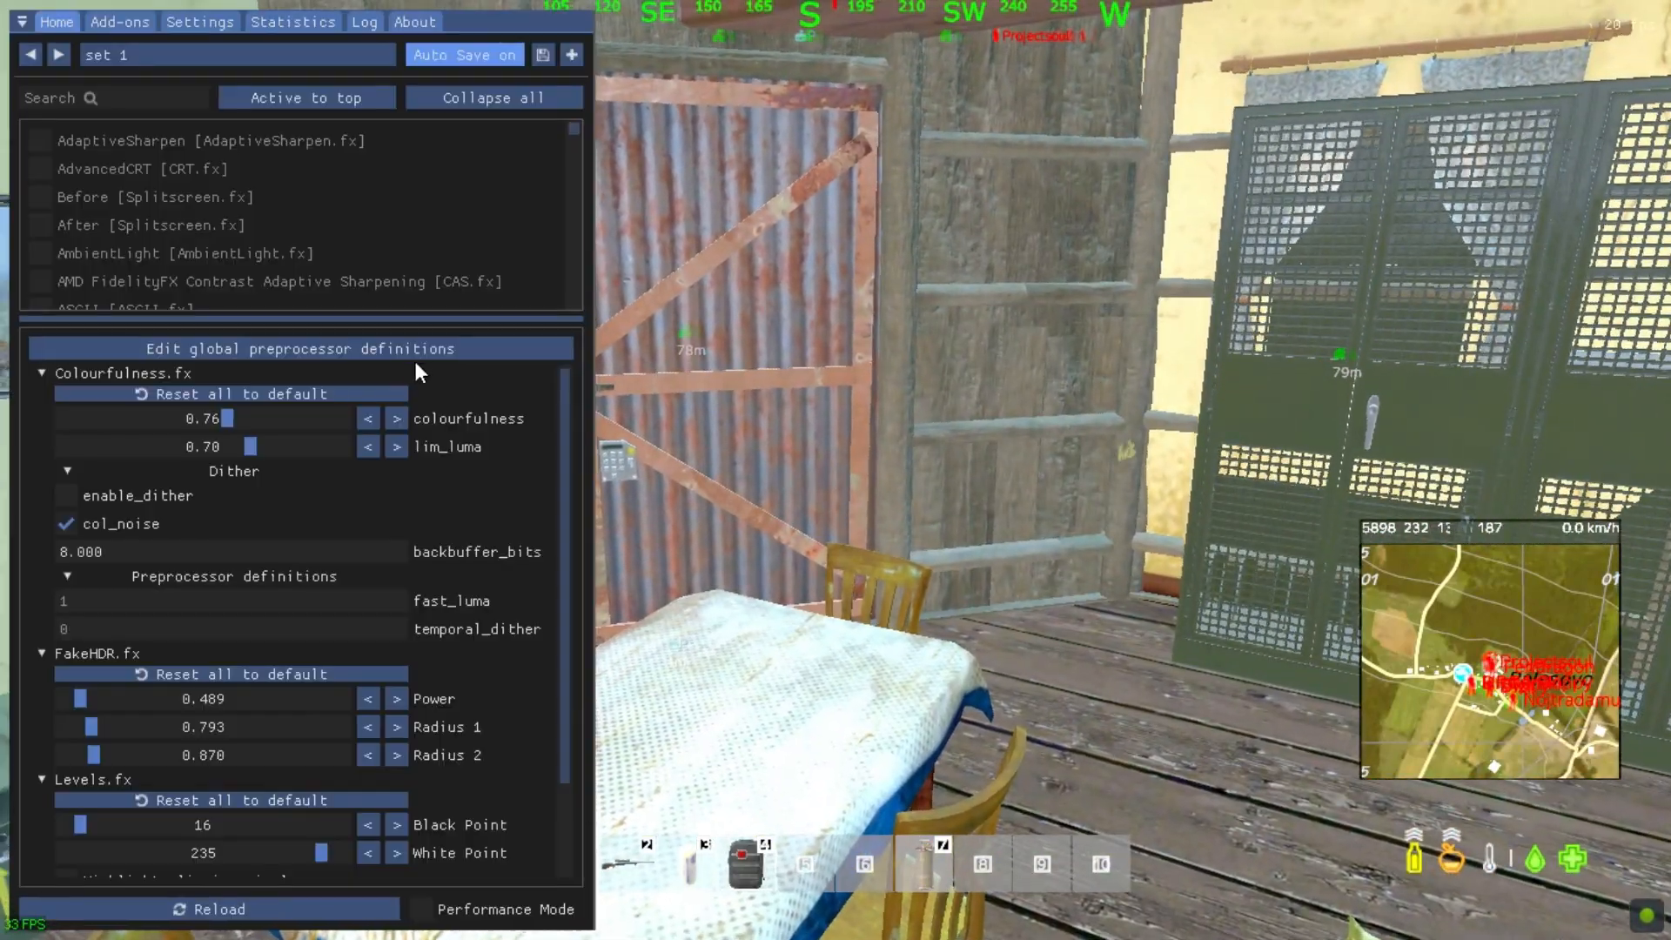
pyautogui.scroll(-3)
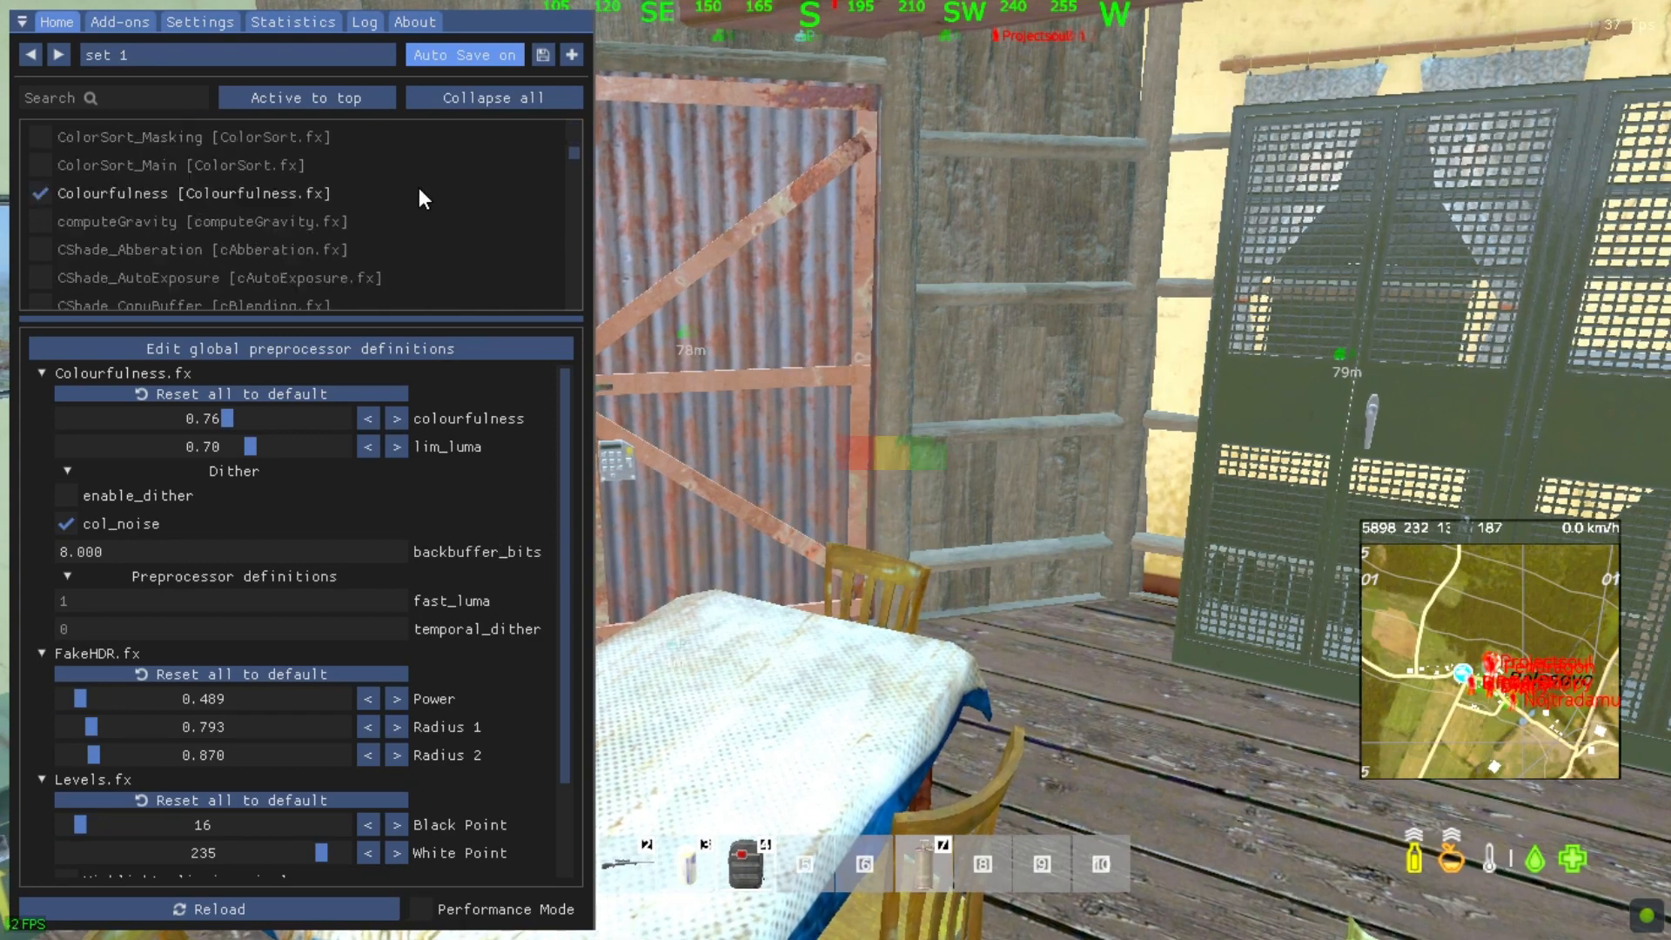
pyautogui.scroll(-3)
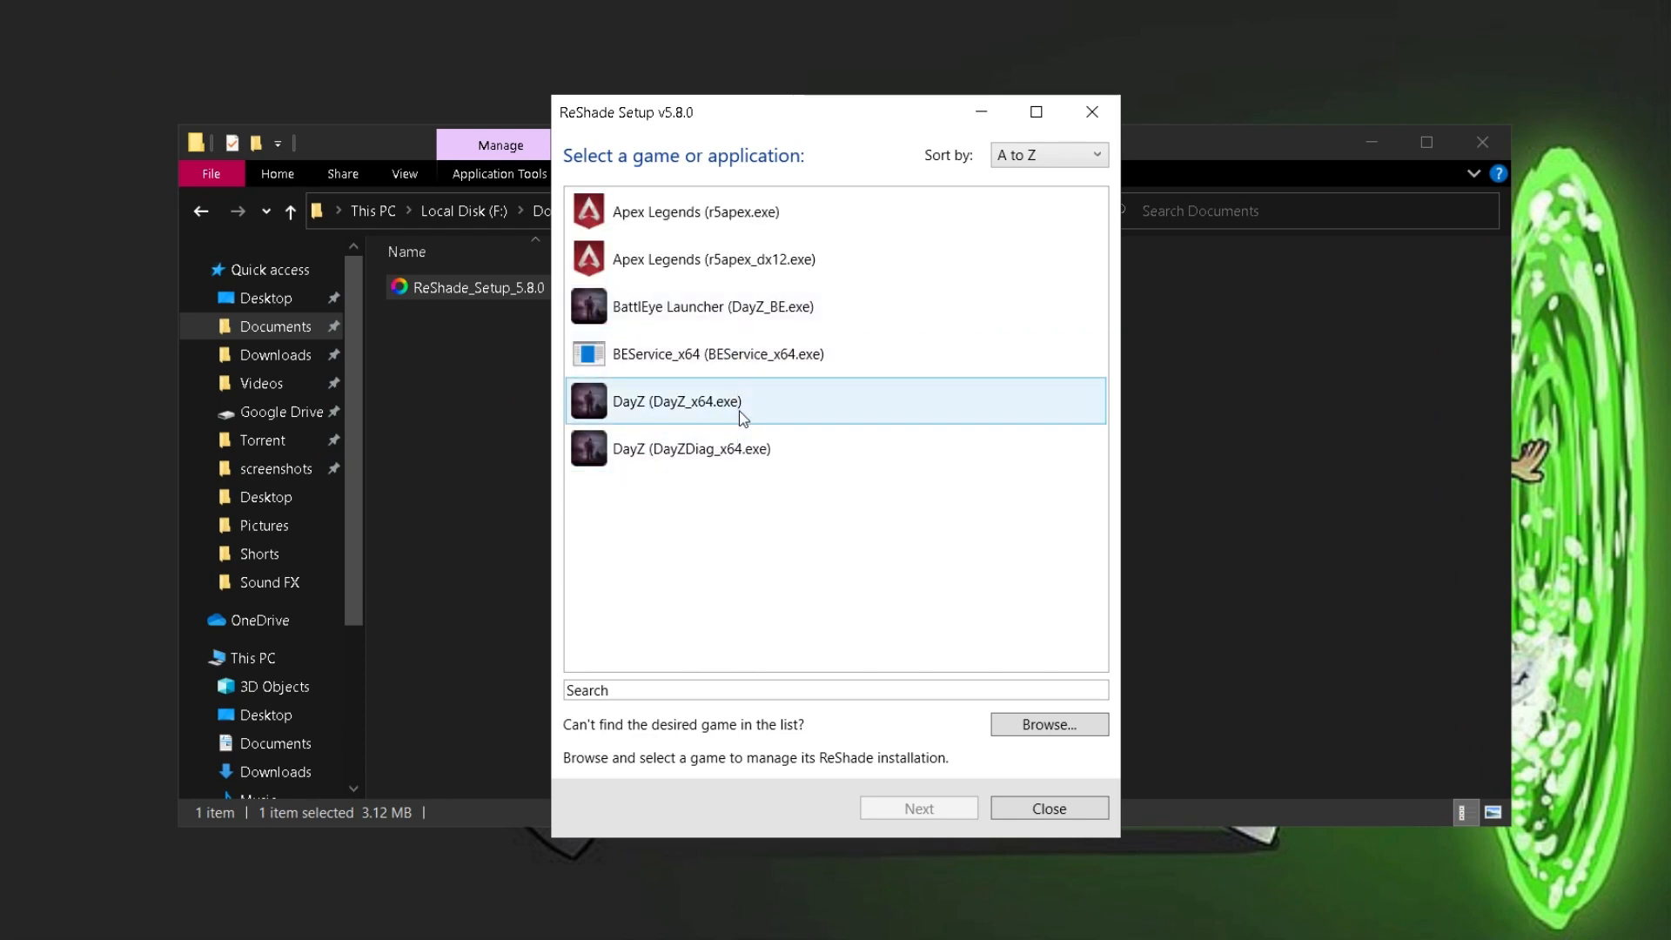
# Modify DayZ_x64.exe's ReShade install with DirectX 10/11/12 and set 1.ini, skipping effect packages
pyautogui.click(917, 807)
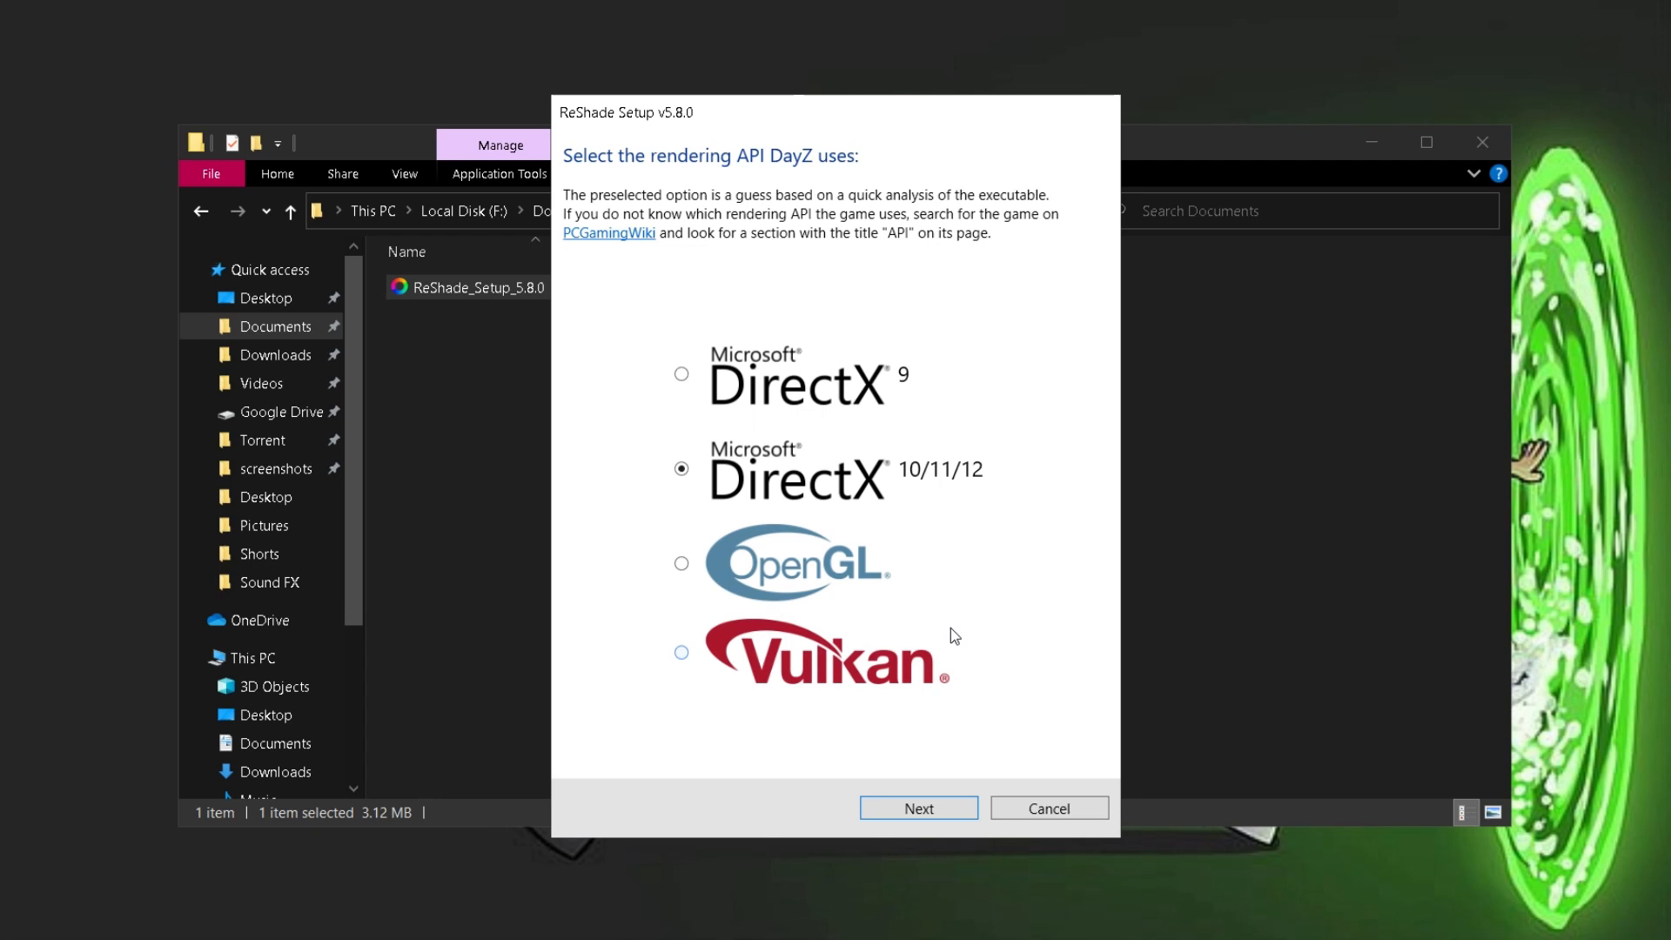
pyautogui.click(917, 808)
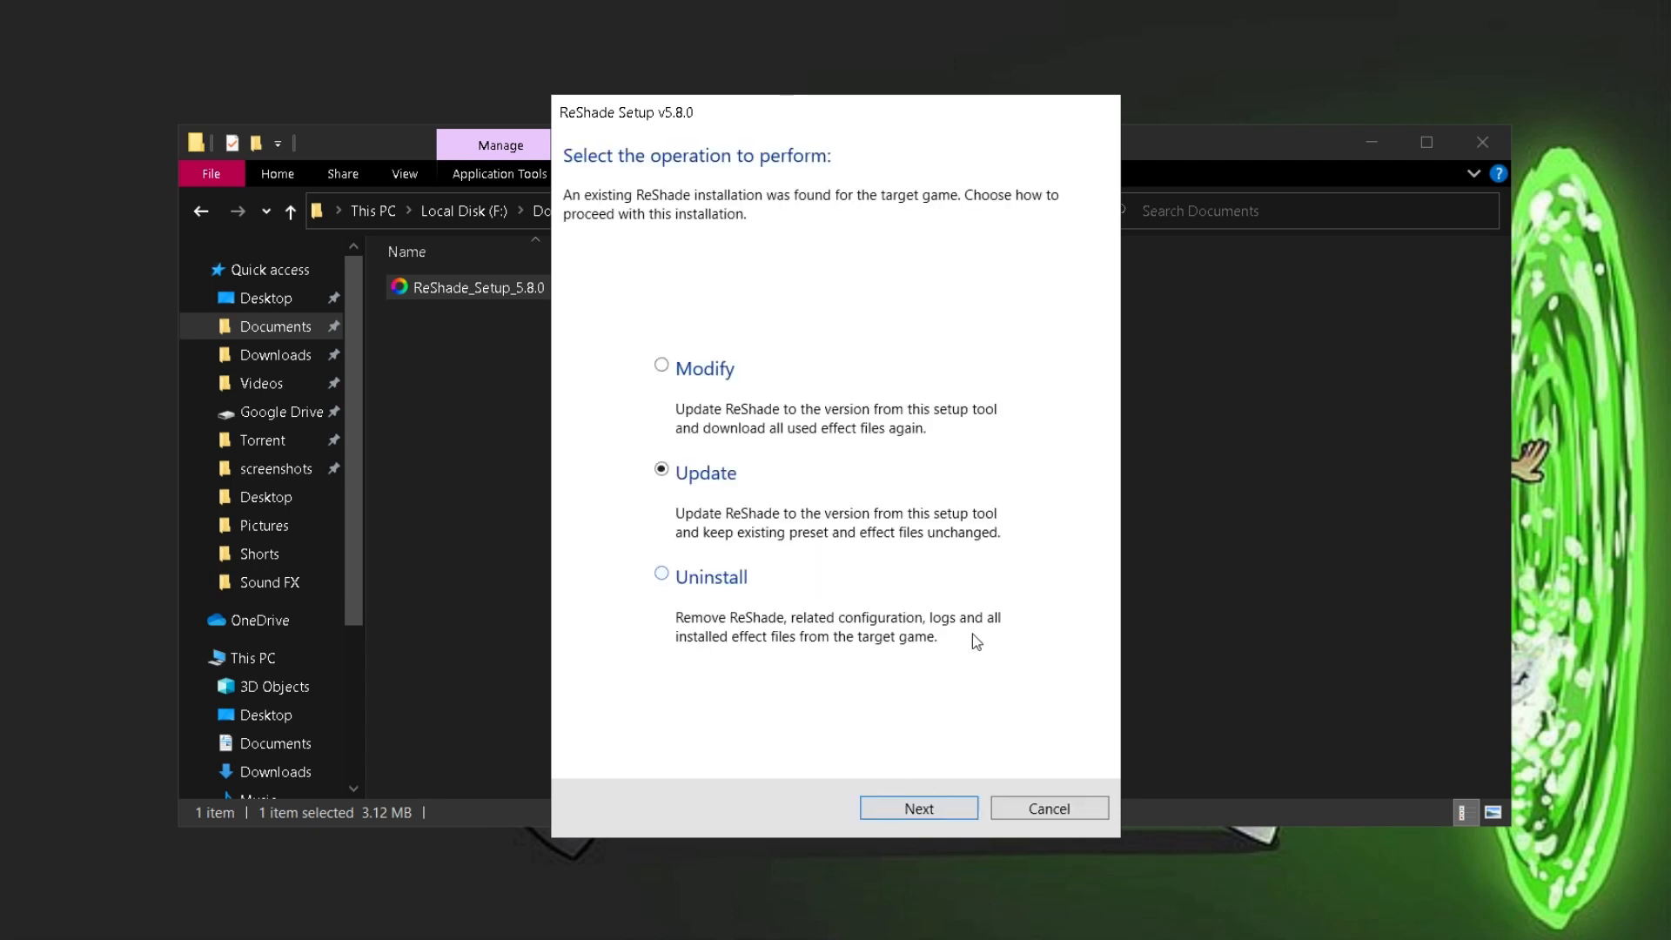
pyautogui.click(661, 364)
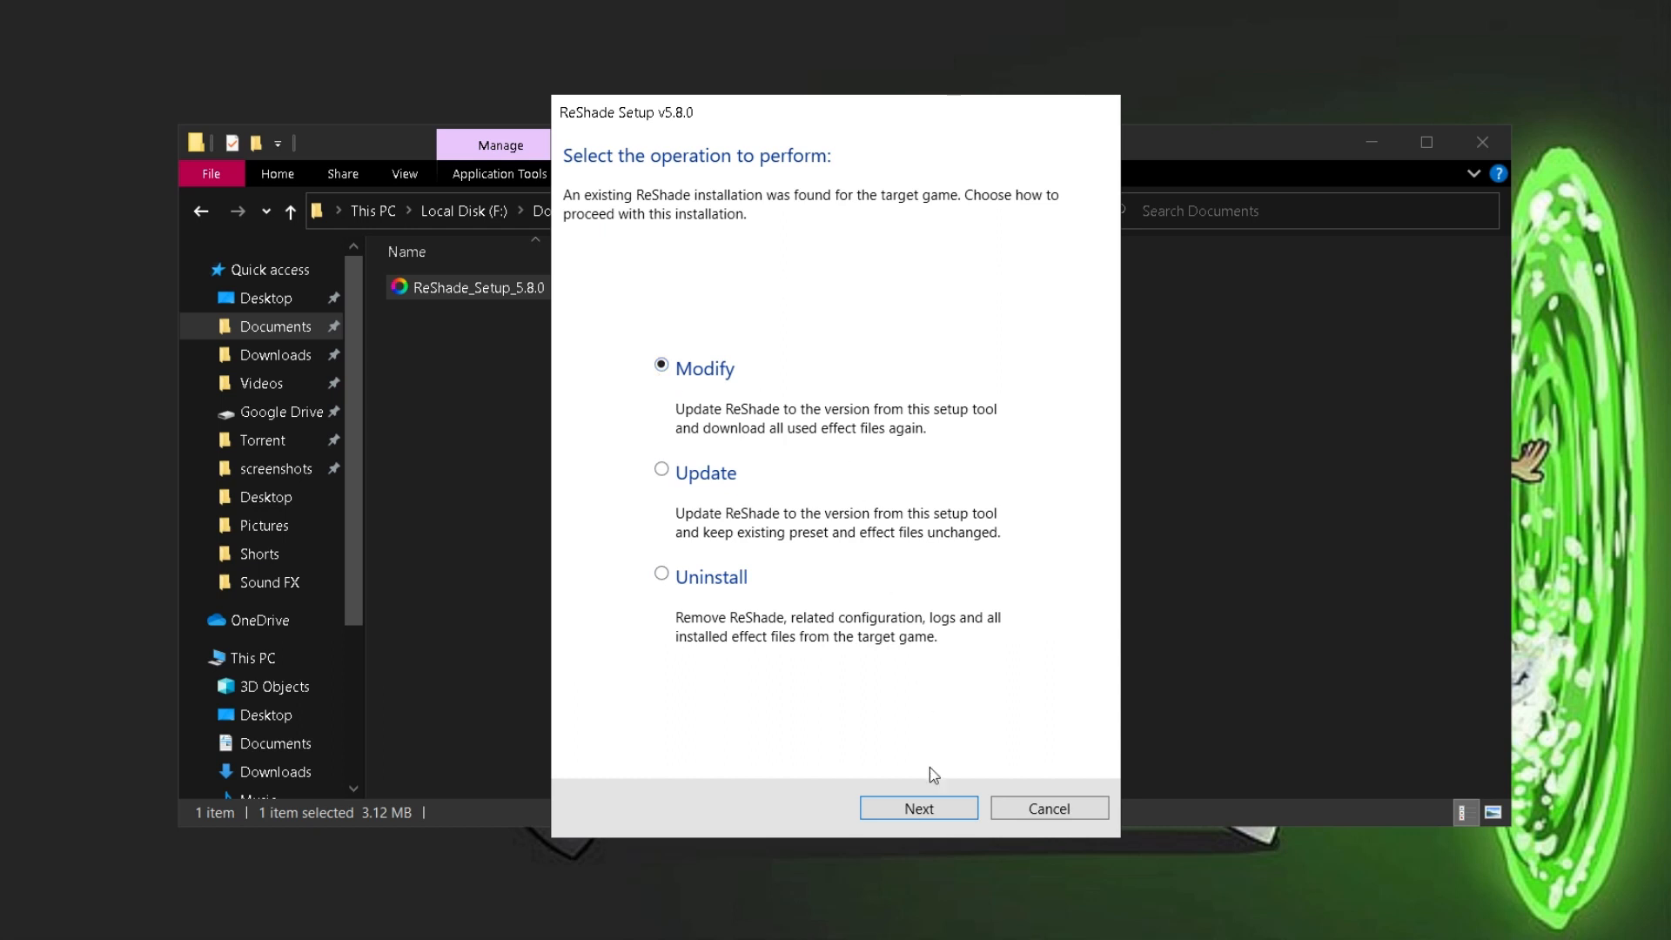
pyautogui.click(917, 808)
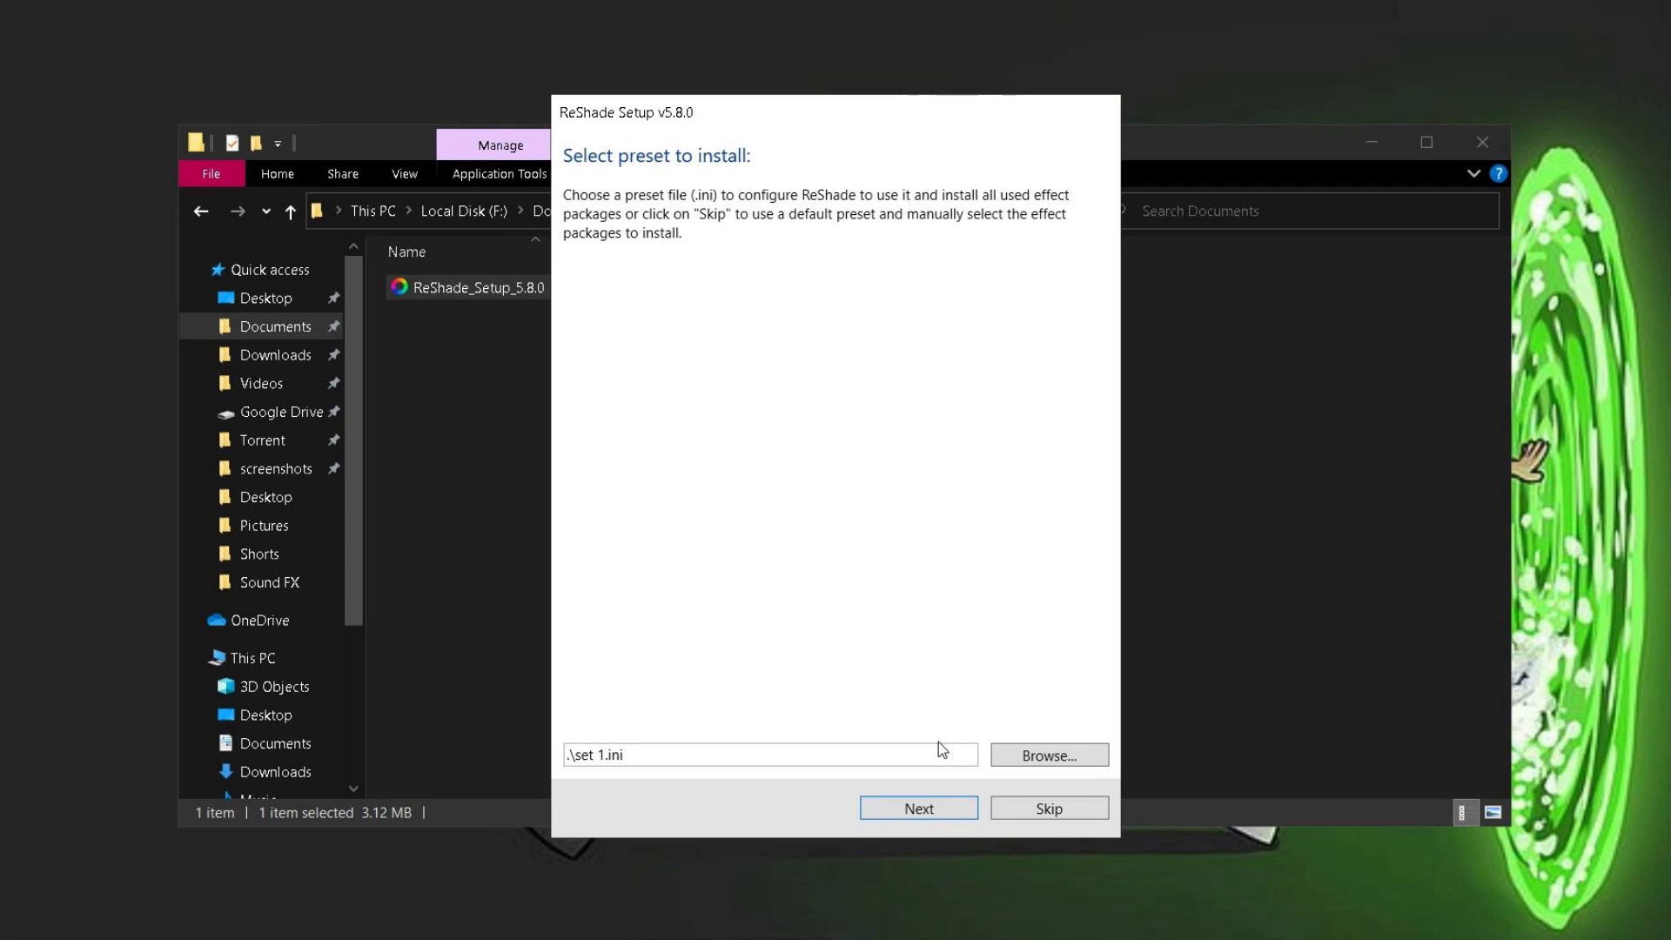
pyautogui.moveTo(942, 782)
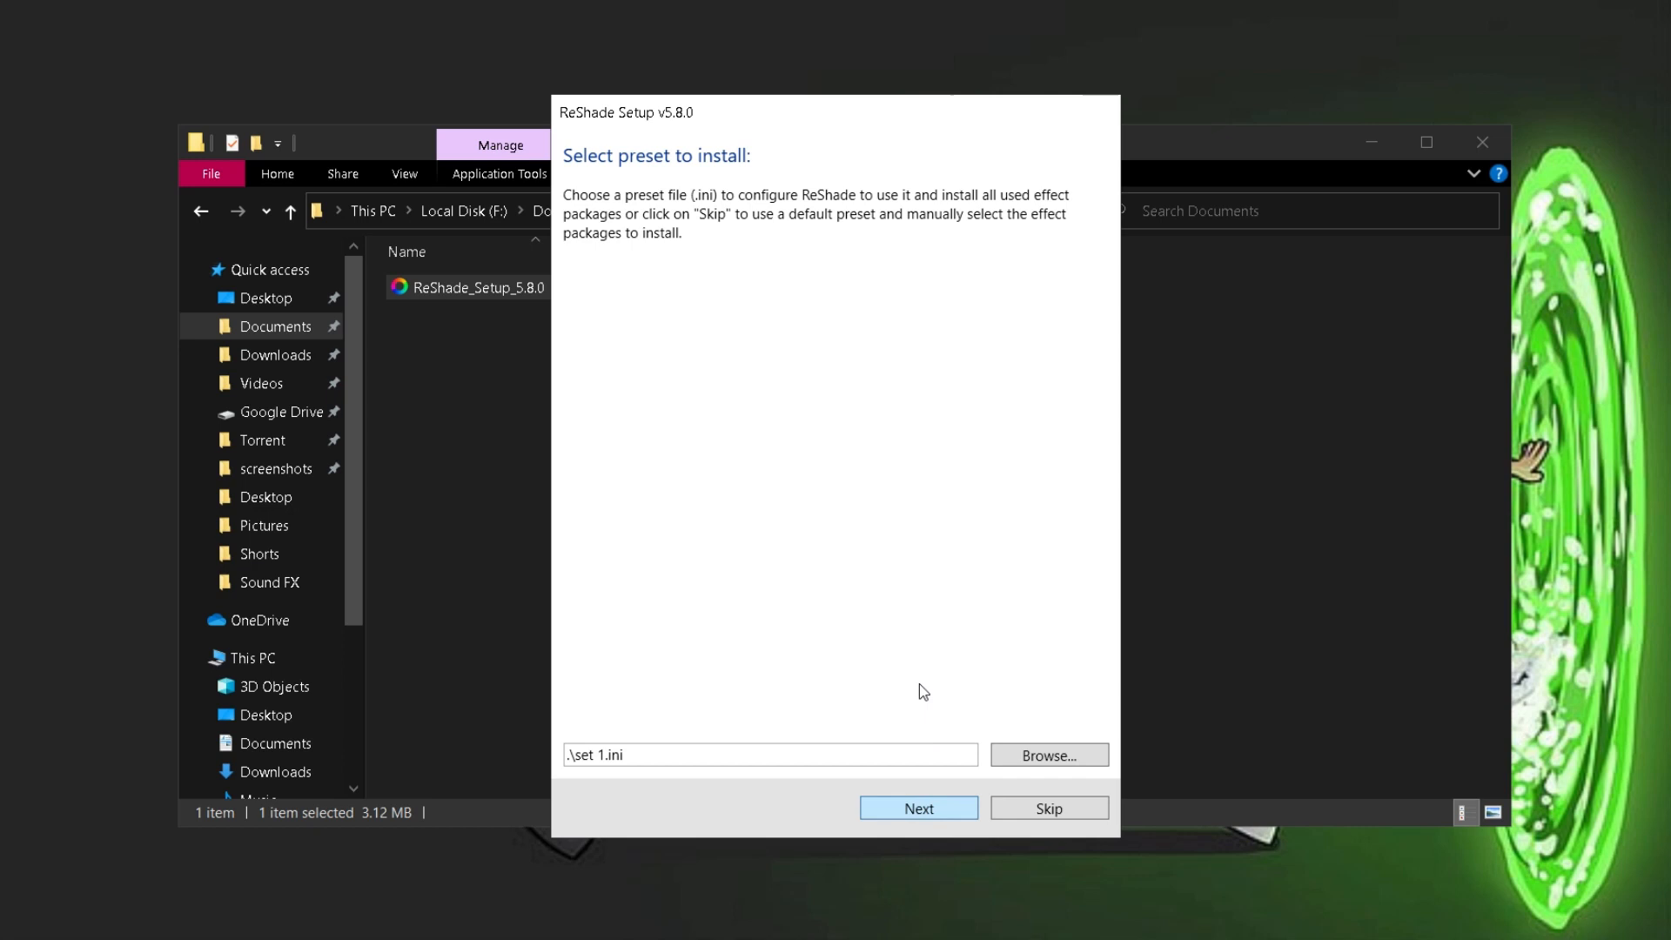
pyautogui.click(917, 807)
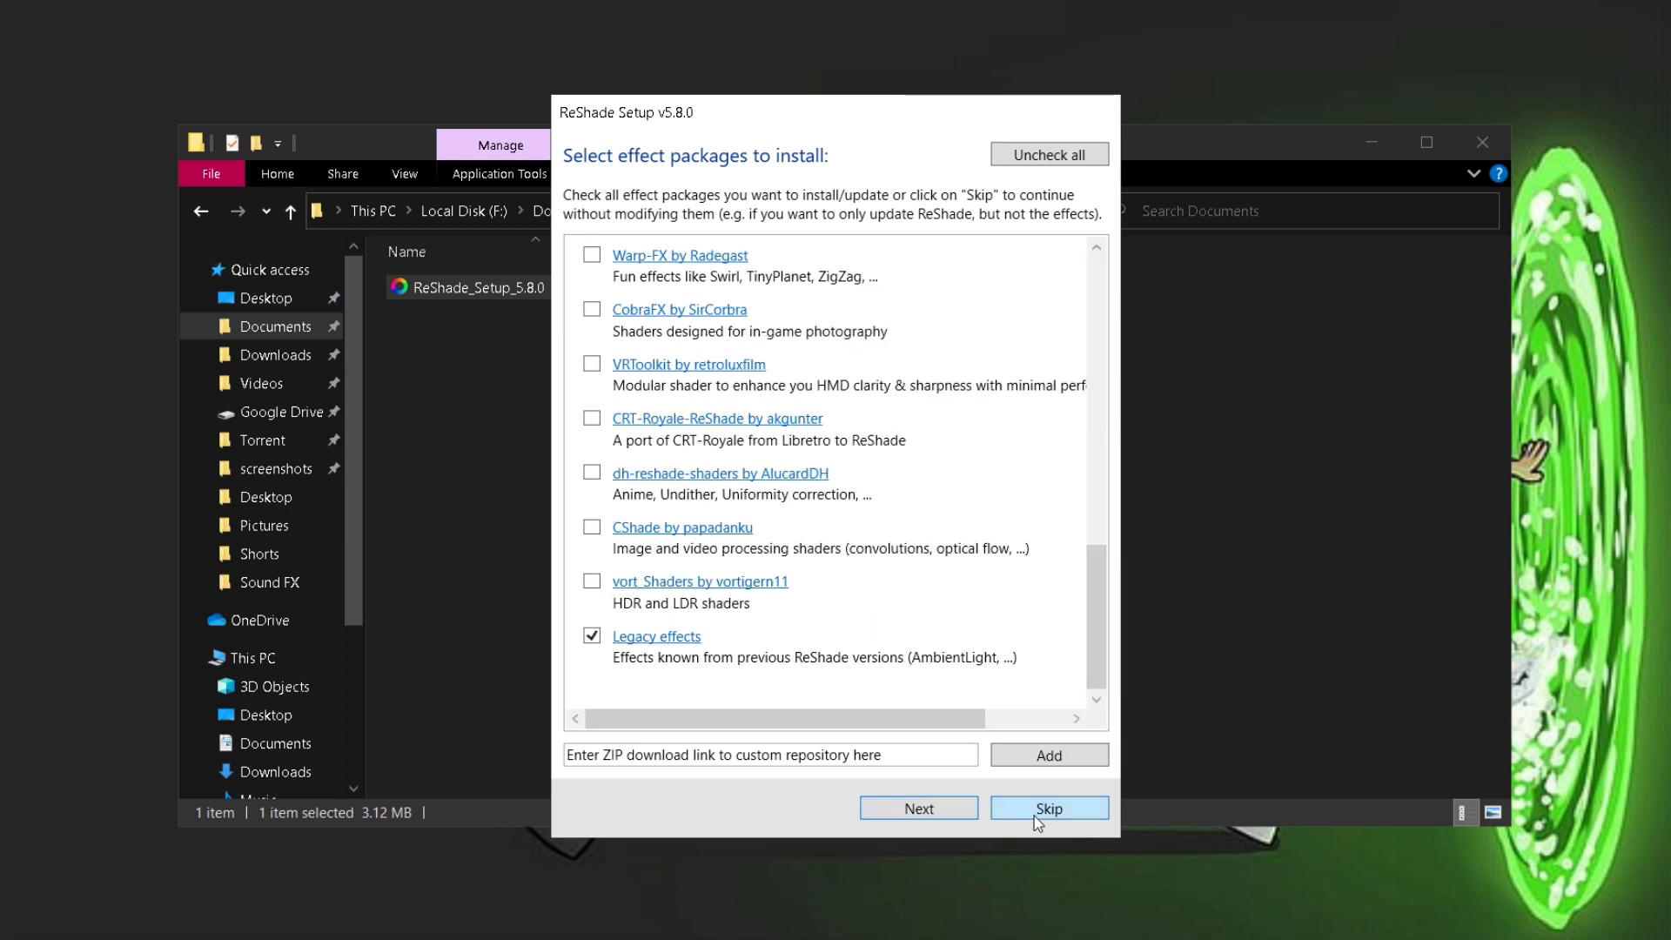
pyautogui.moveTo(1006, 818)
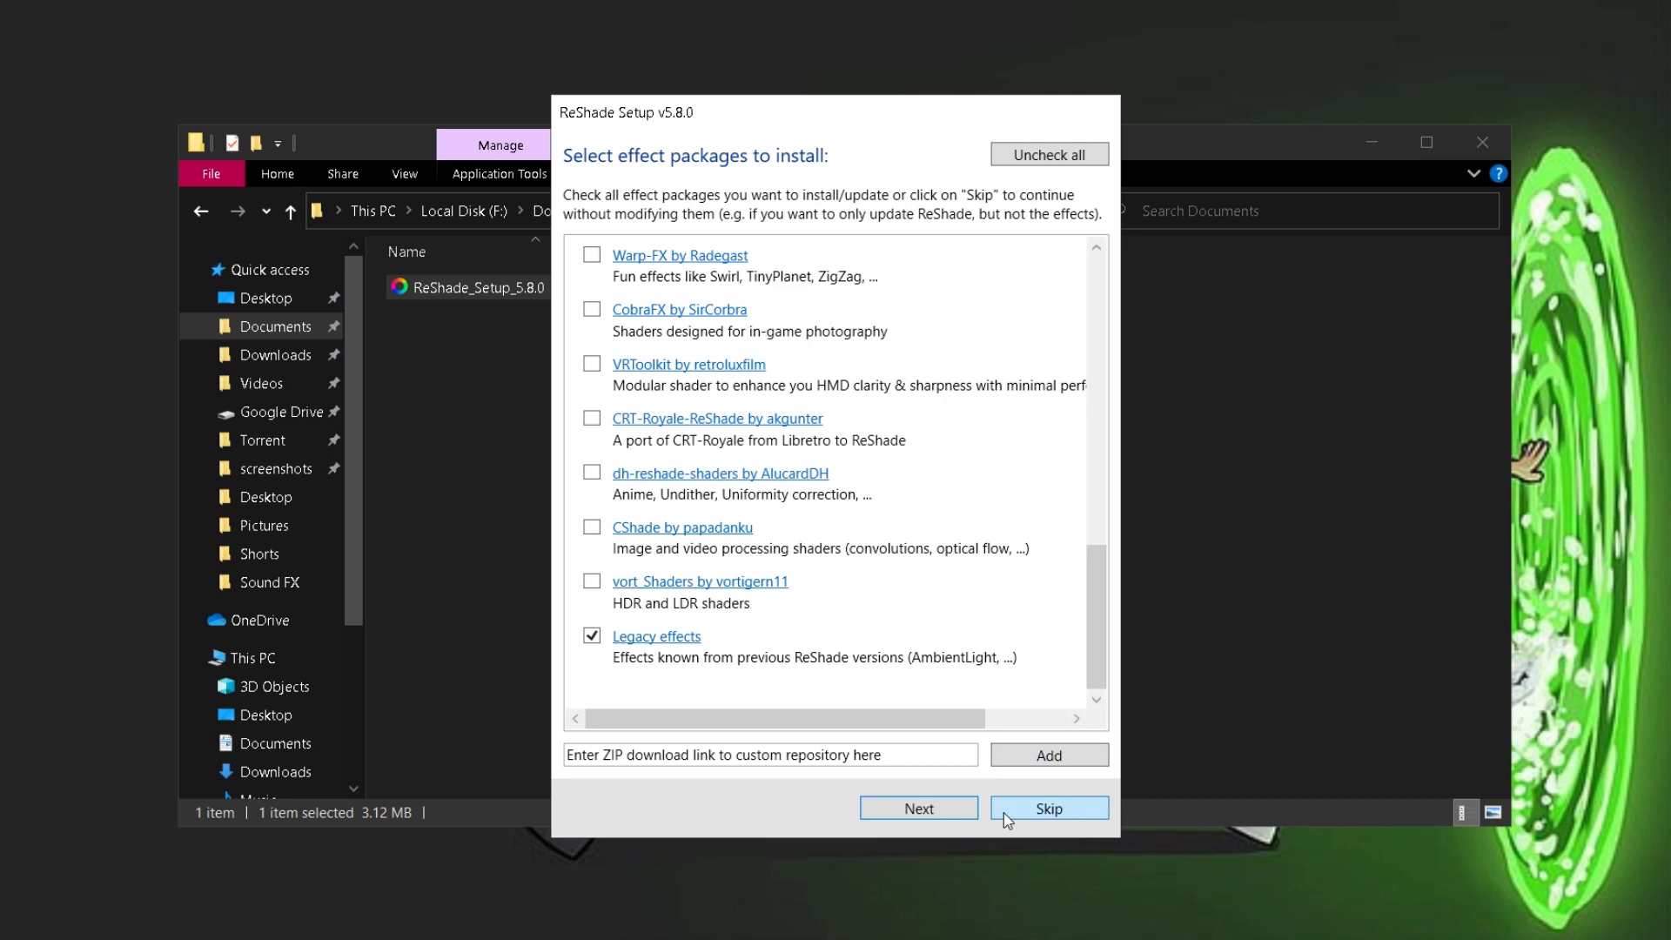
pyautogui.click(1048, 807)
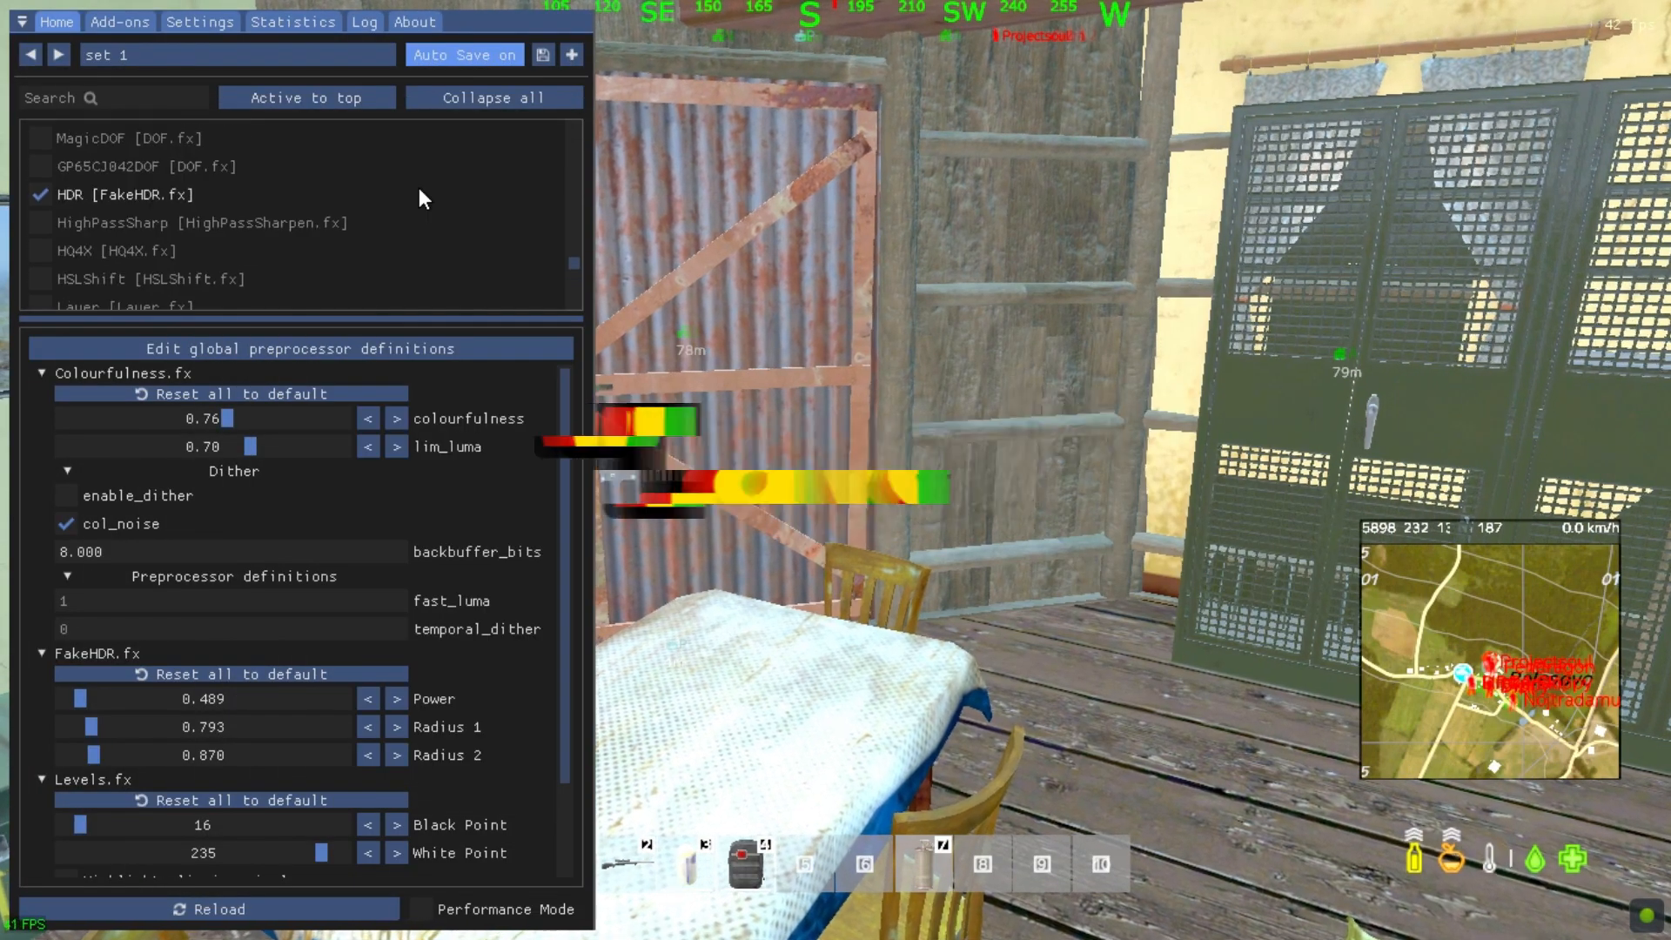
# Scroll the effect list and tick Layer [Layer.fx]
pyautogui.scroll(-3)
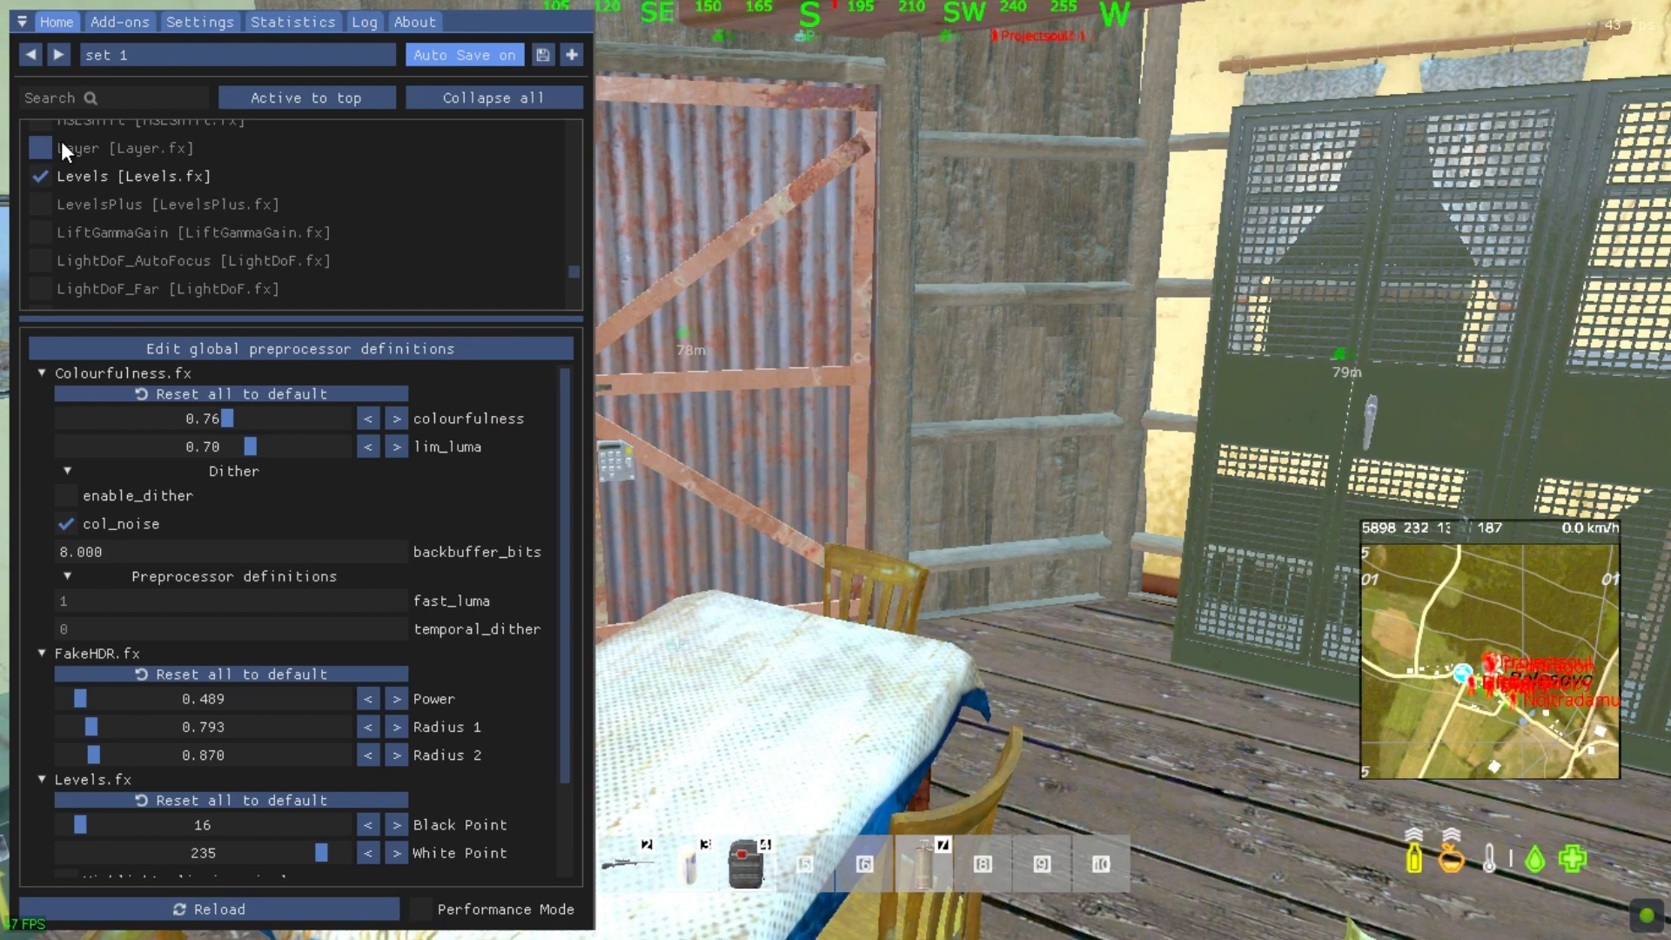
pyautogui.click(42, 147)
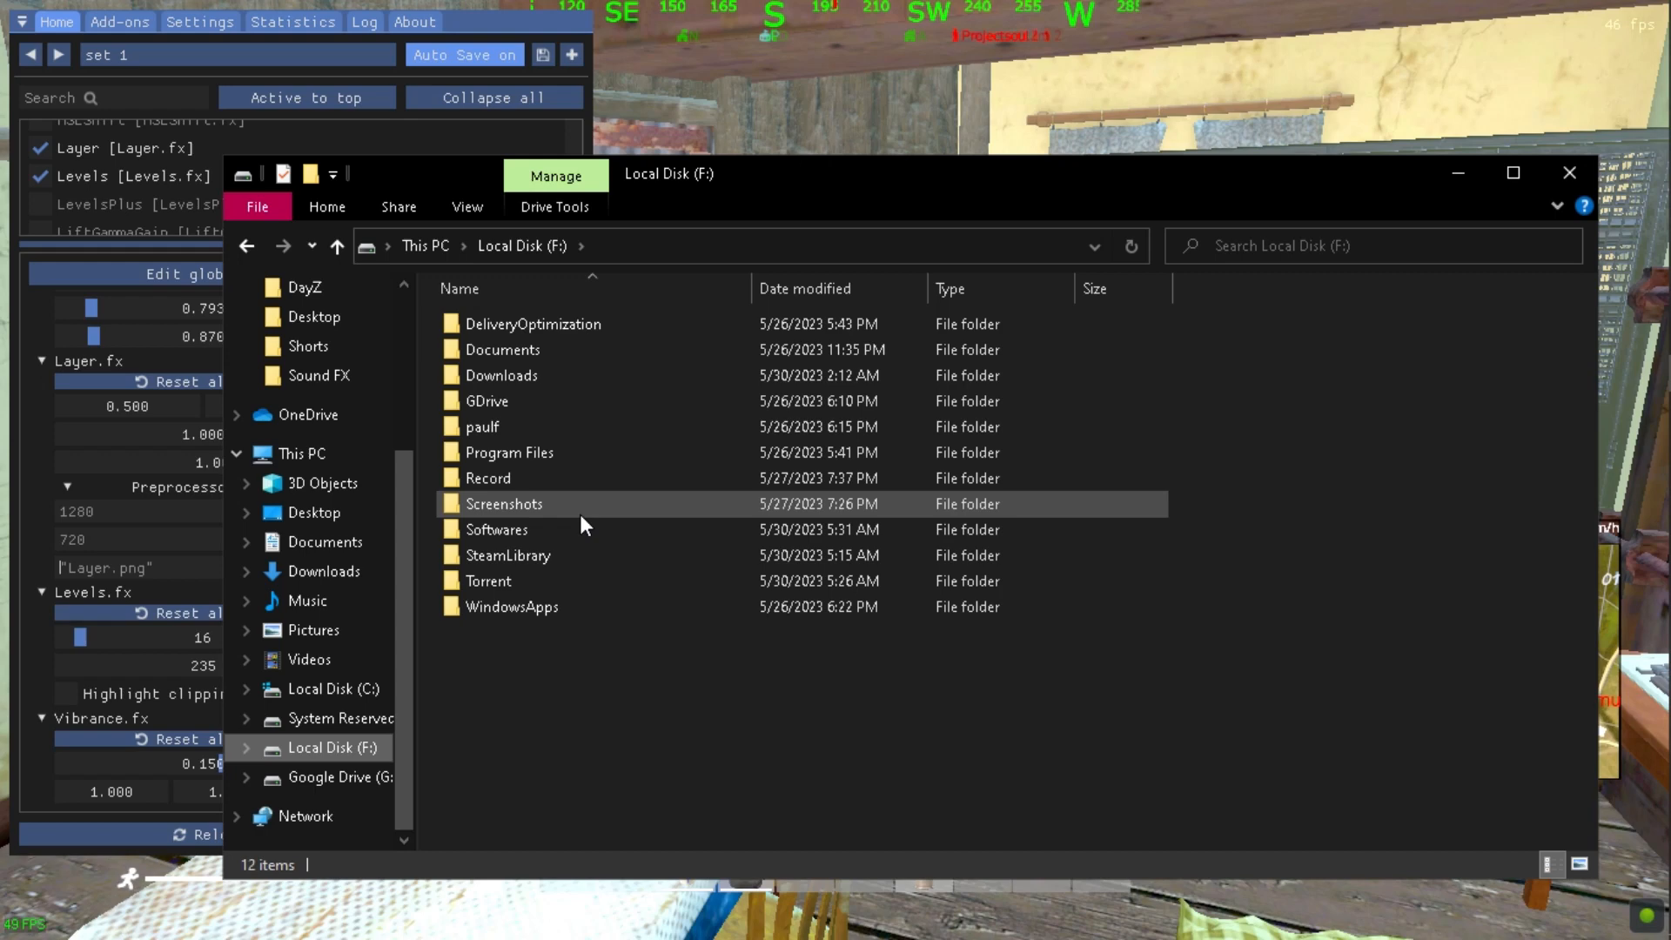
# Browse SteamLibrary > steamapps > common > DayZ > reshade-shaders > Textures
pyautogui.doubleClick(508, 556)
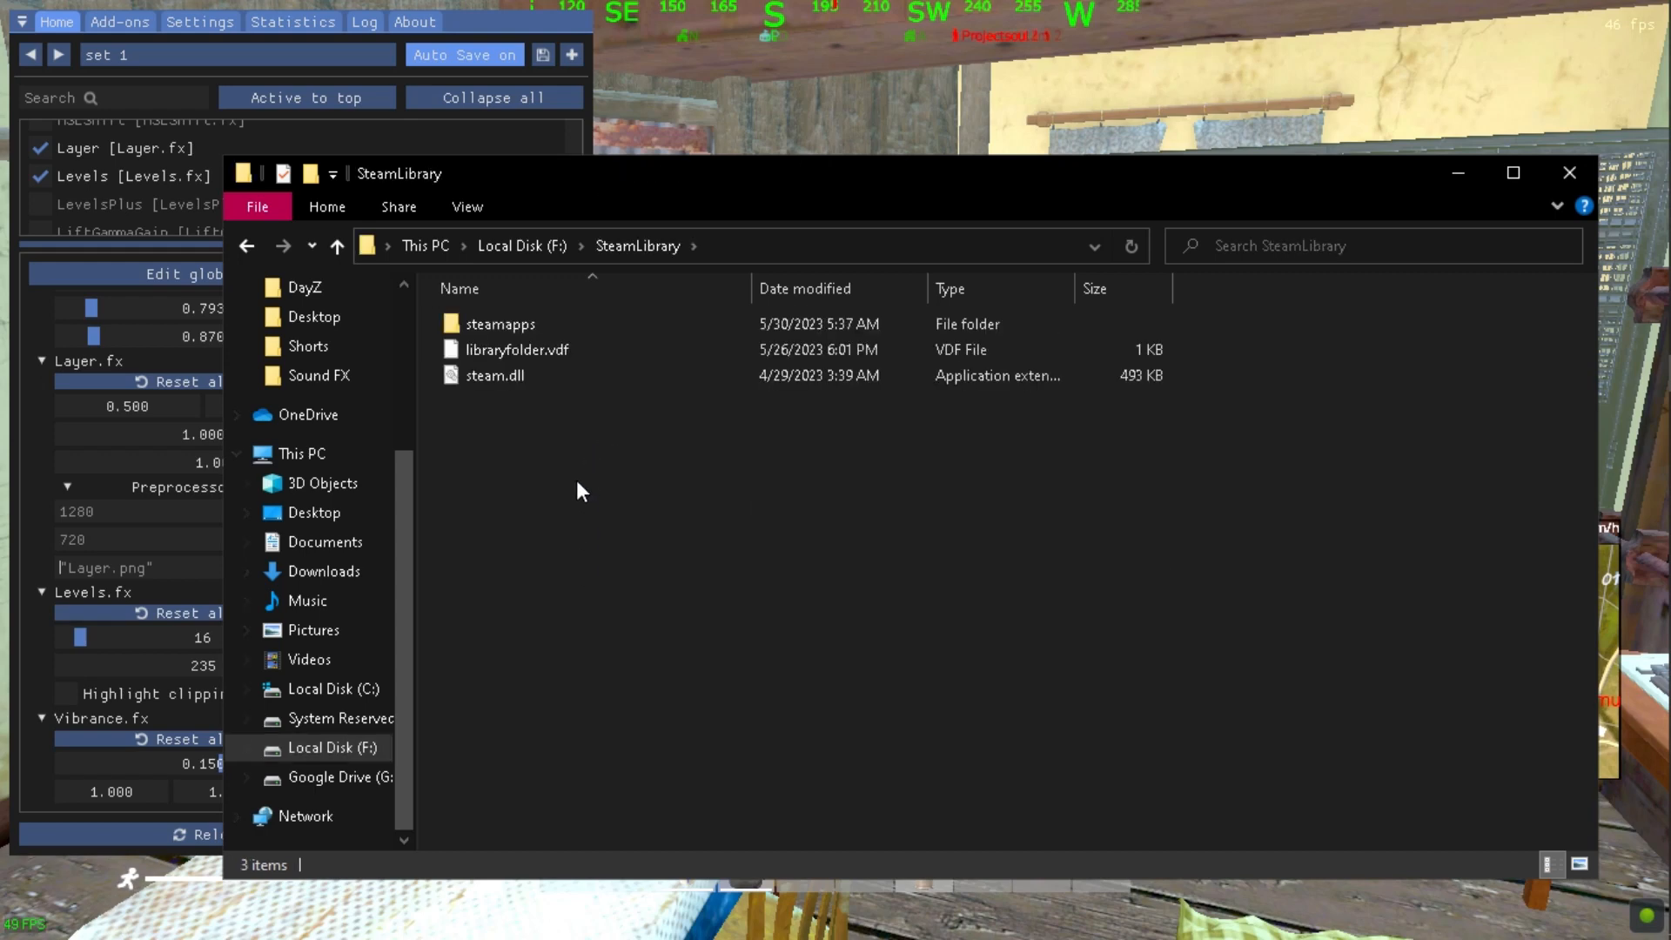
pyautogui.doubleClick(498, 323)
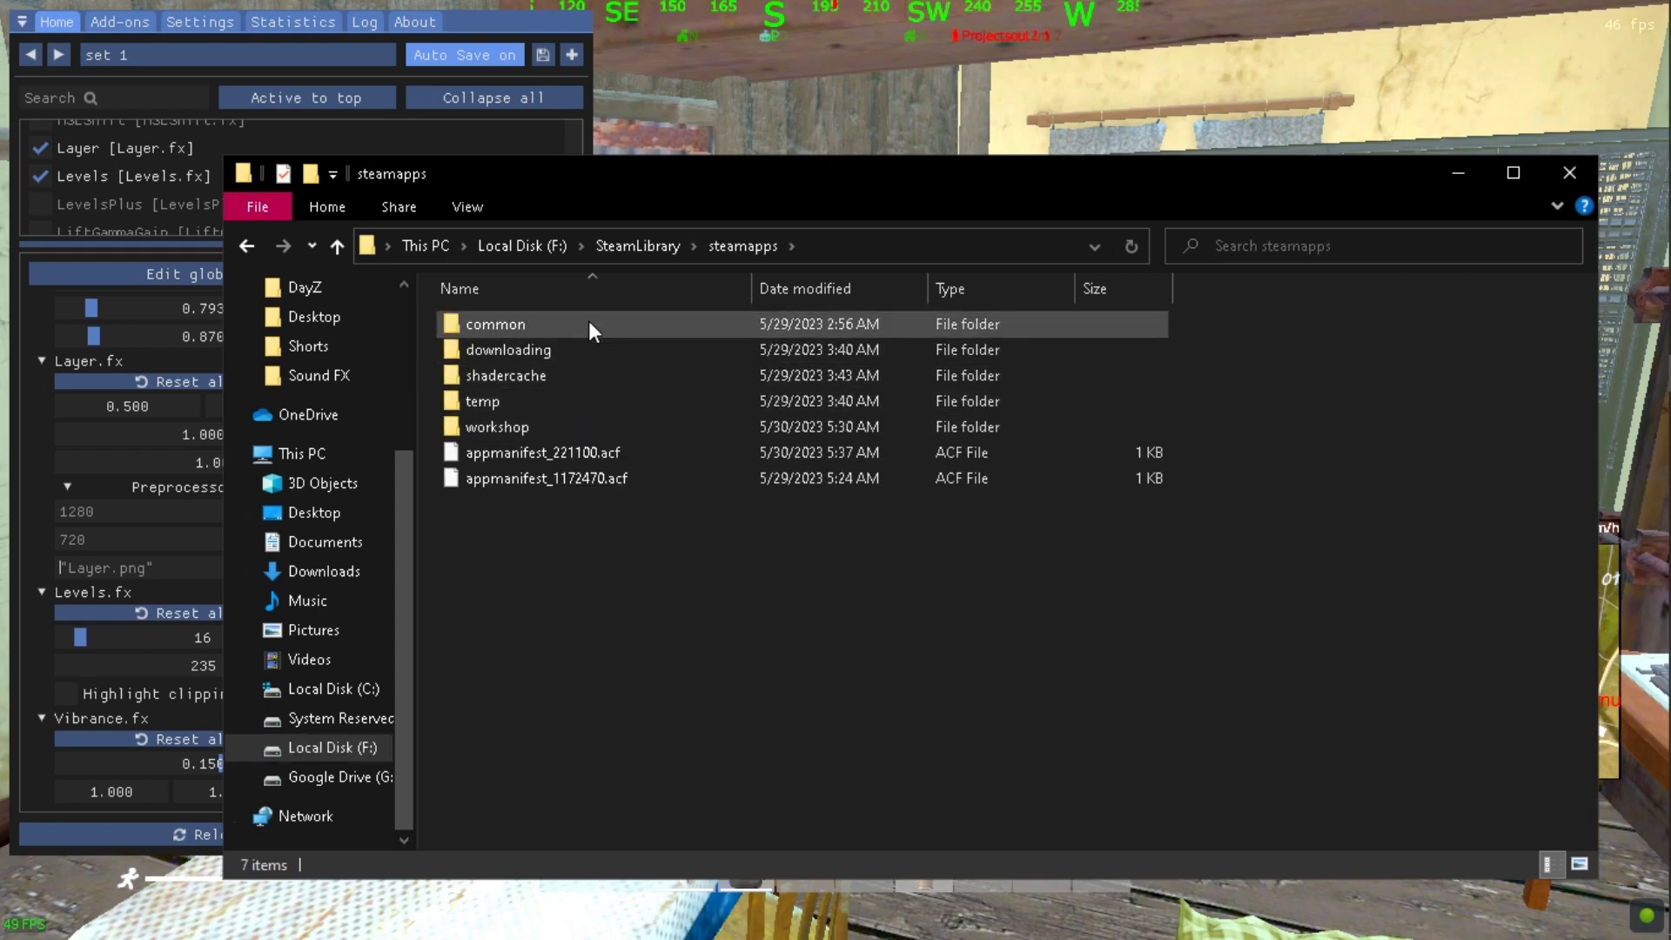
pyautogui.doubleClick(494, 324)
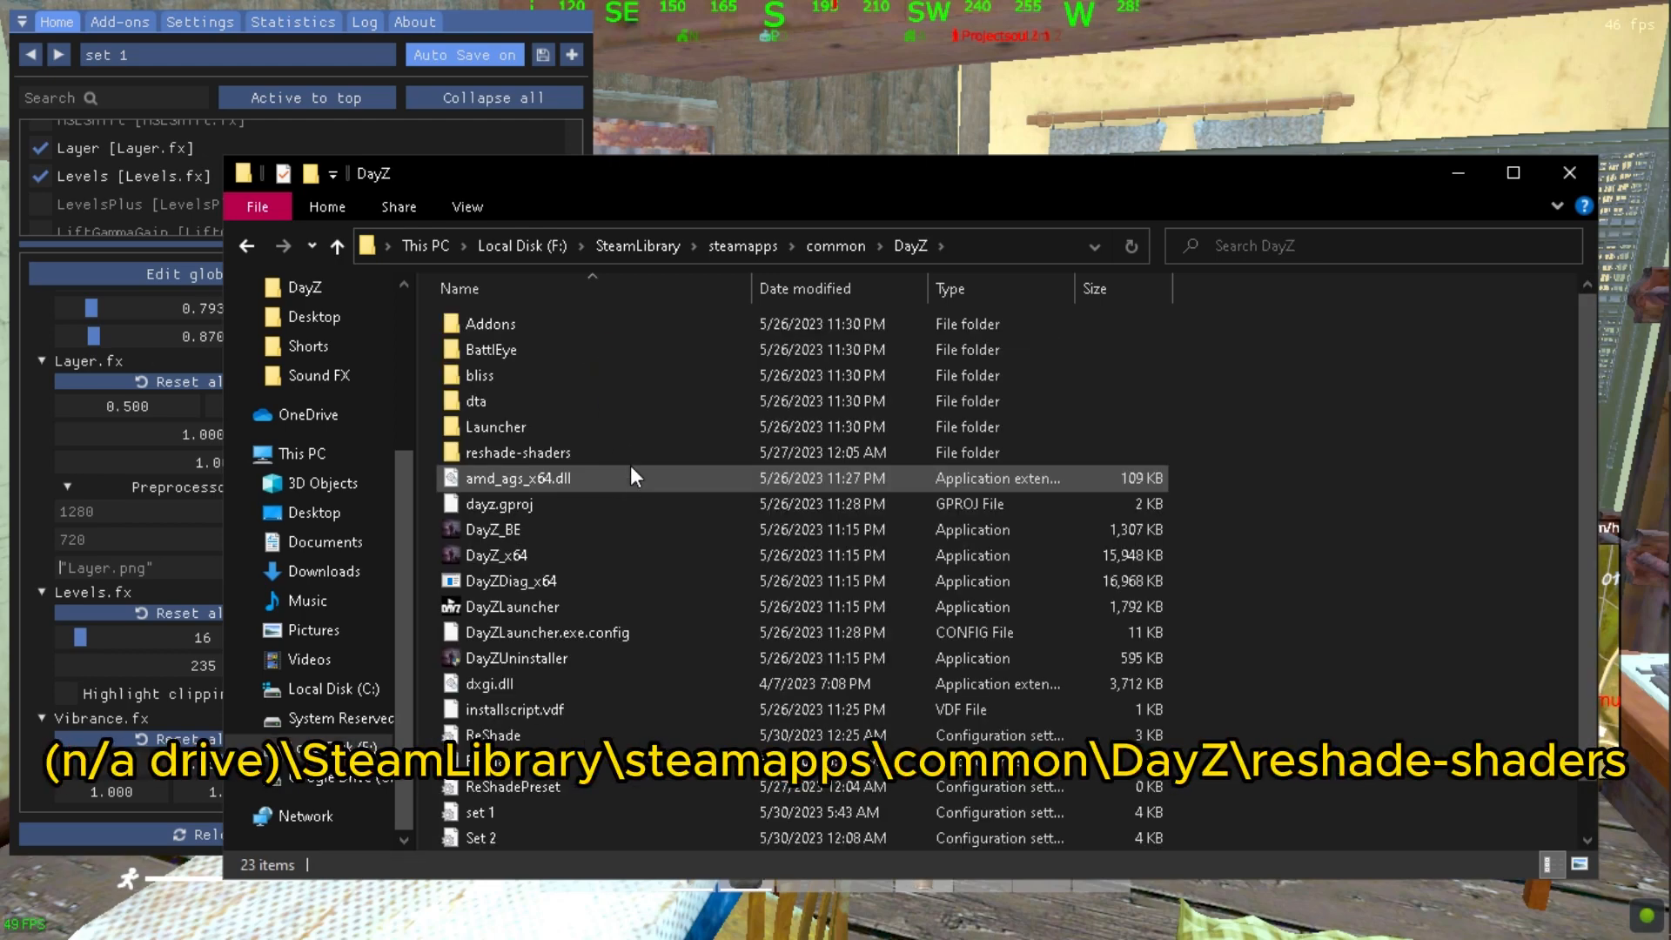
pyautogui.scroll(-3)
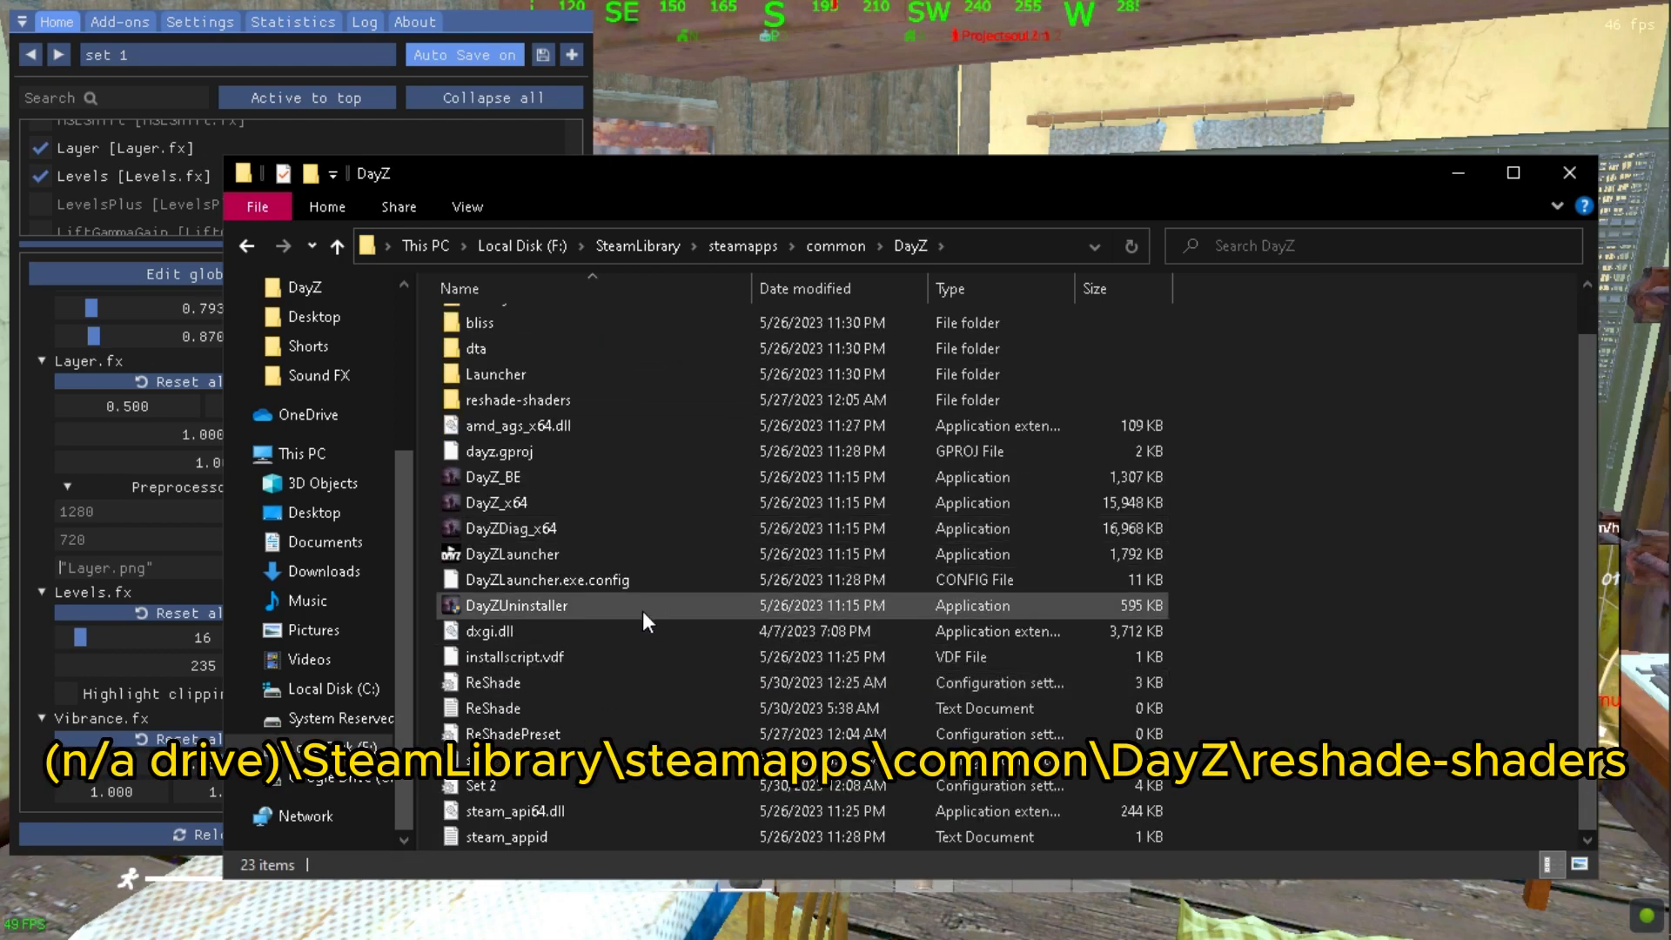
pyautogui.moveTo(627, 597)
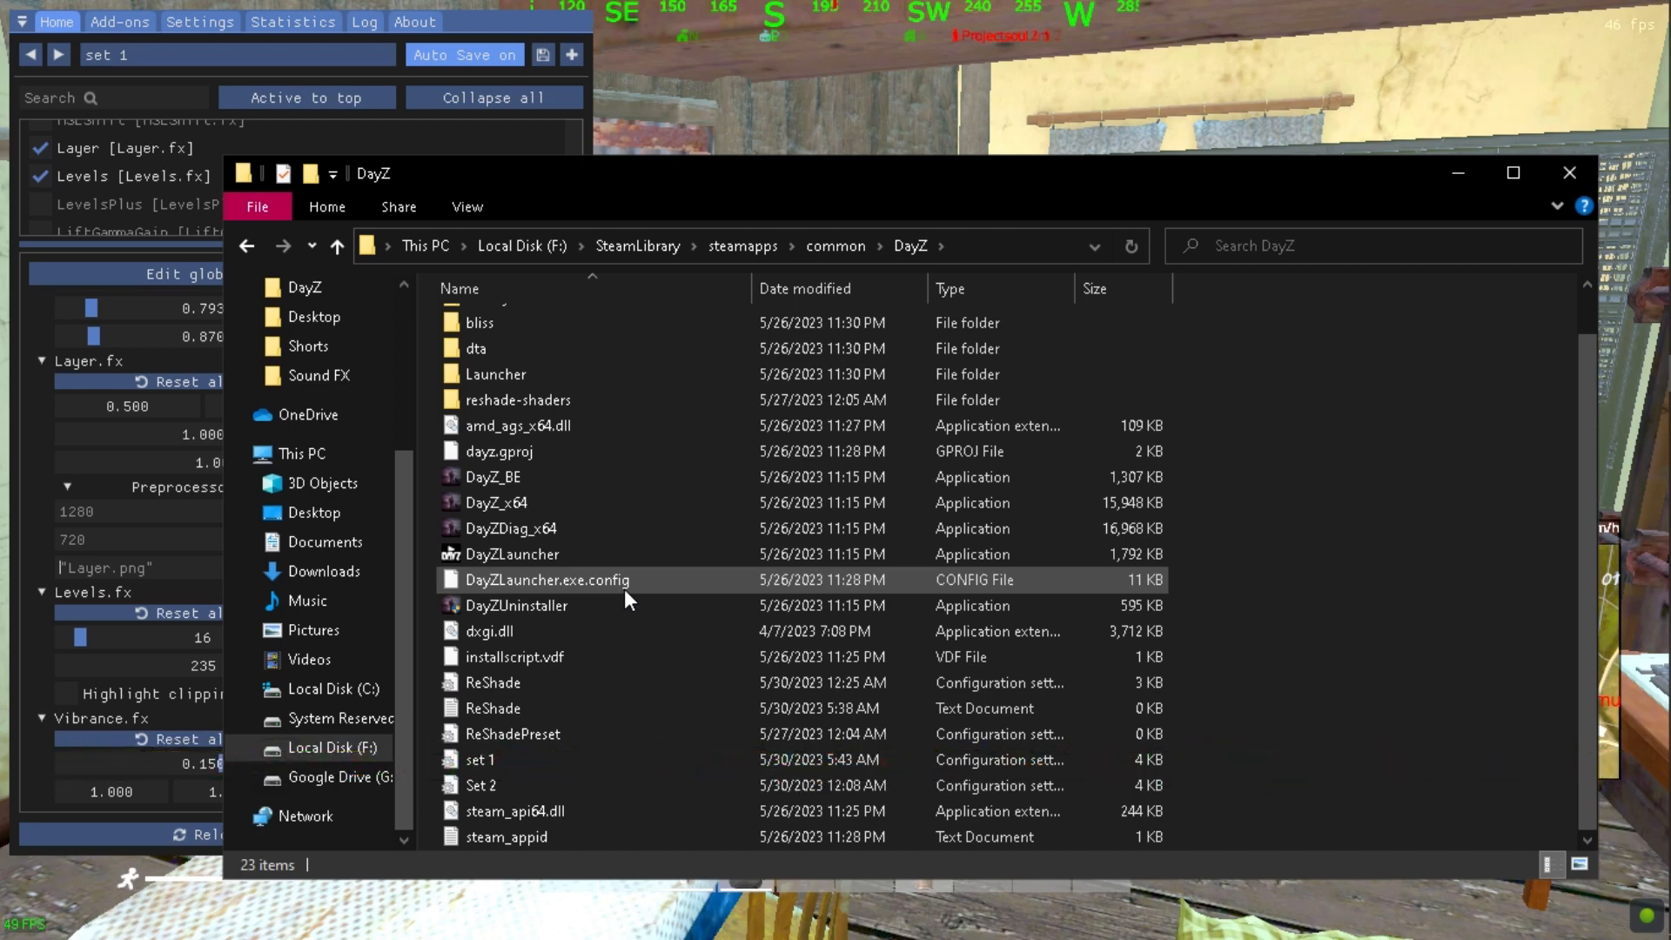
pyautogui.moveTo(584, 714)
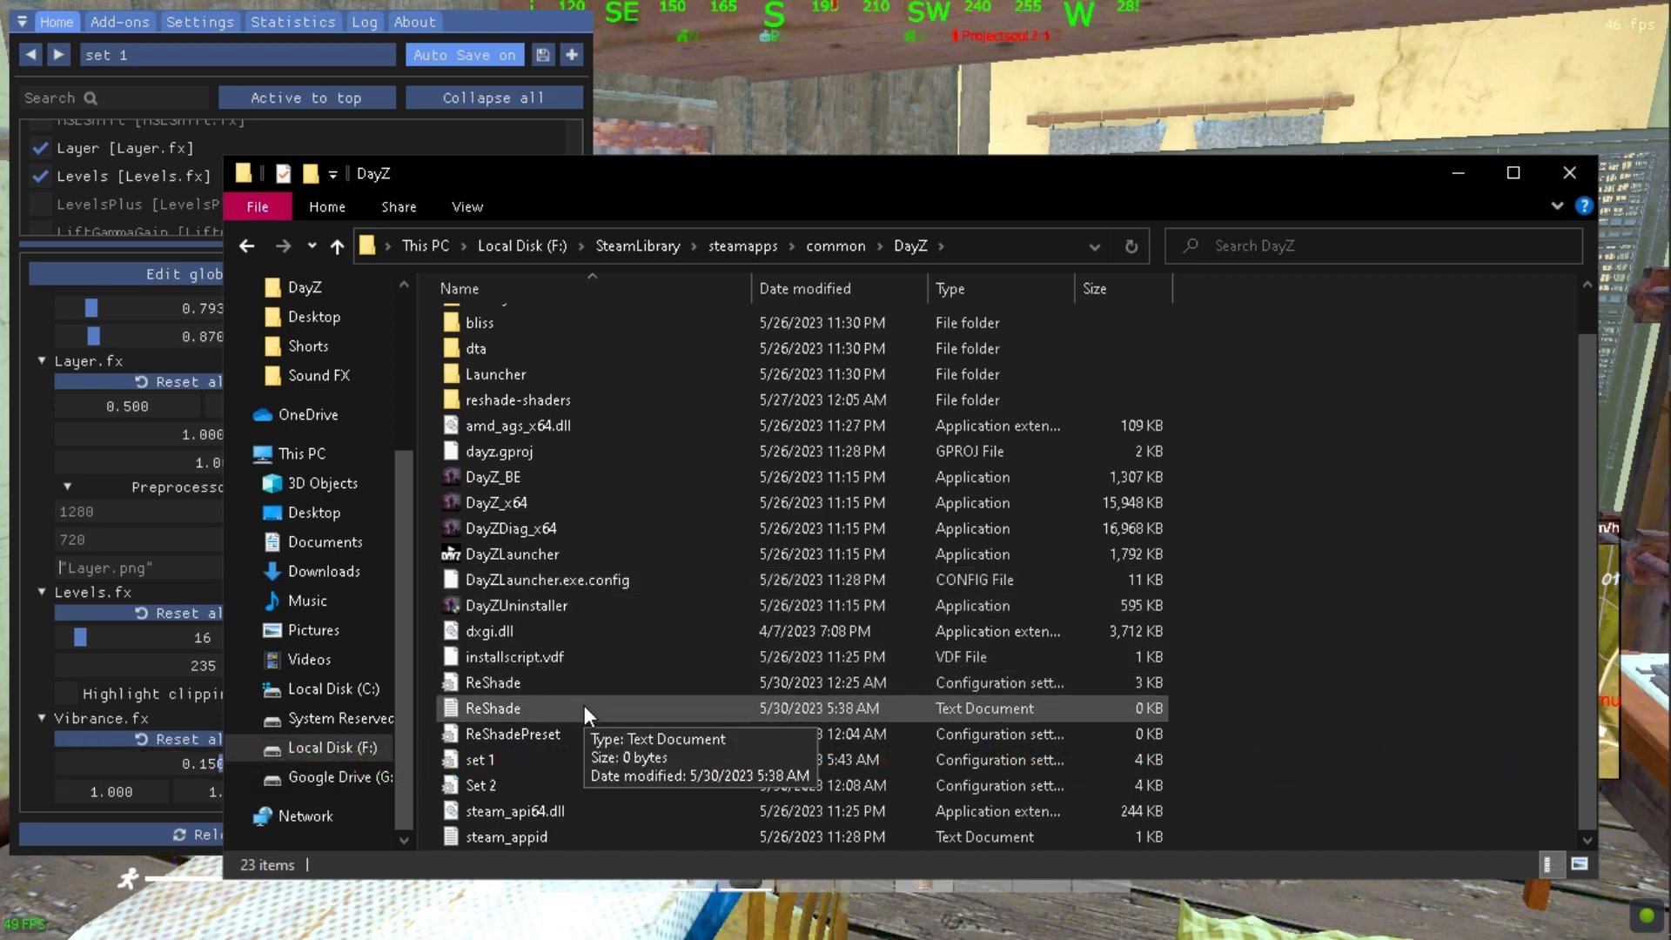
pyautogui.moveTo(584, 670)
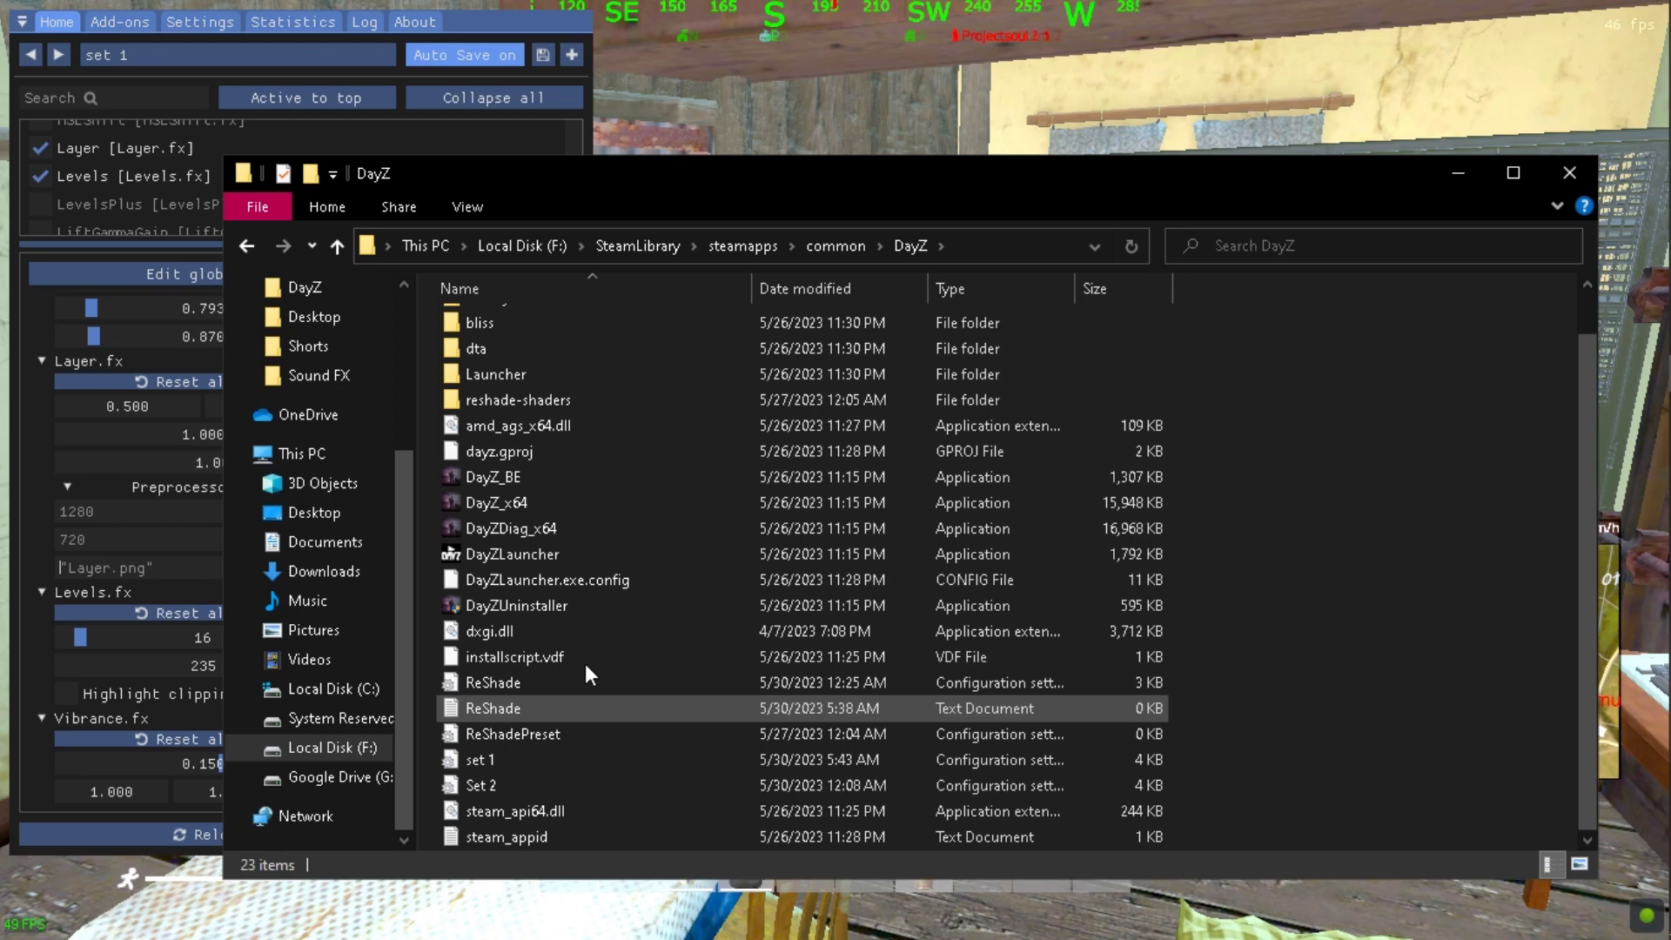
pyautogui.doubleClick(517, 399)
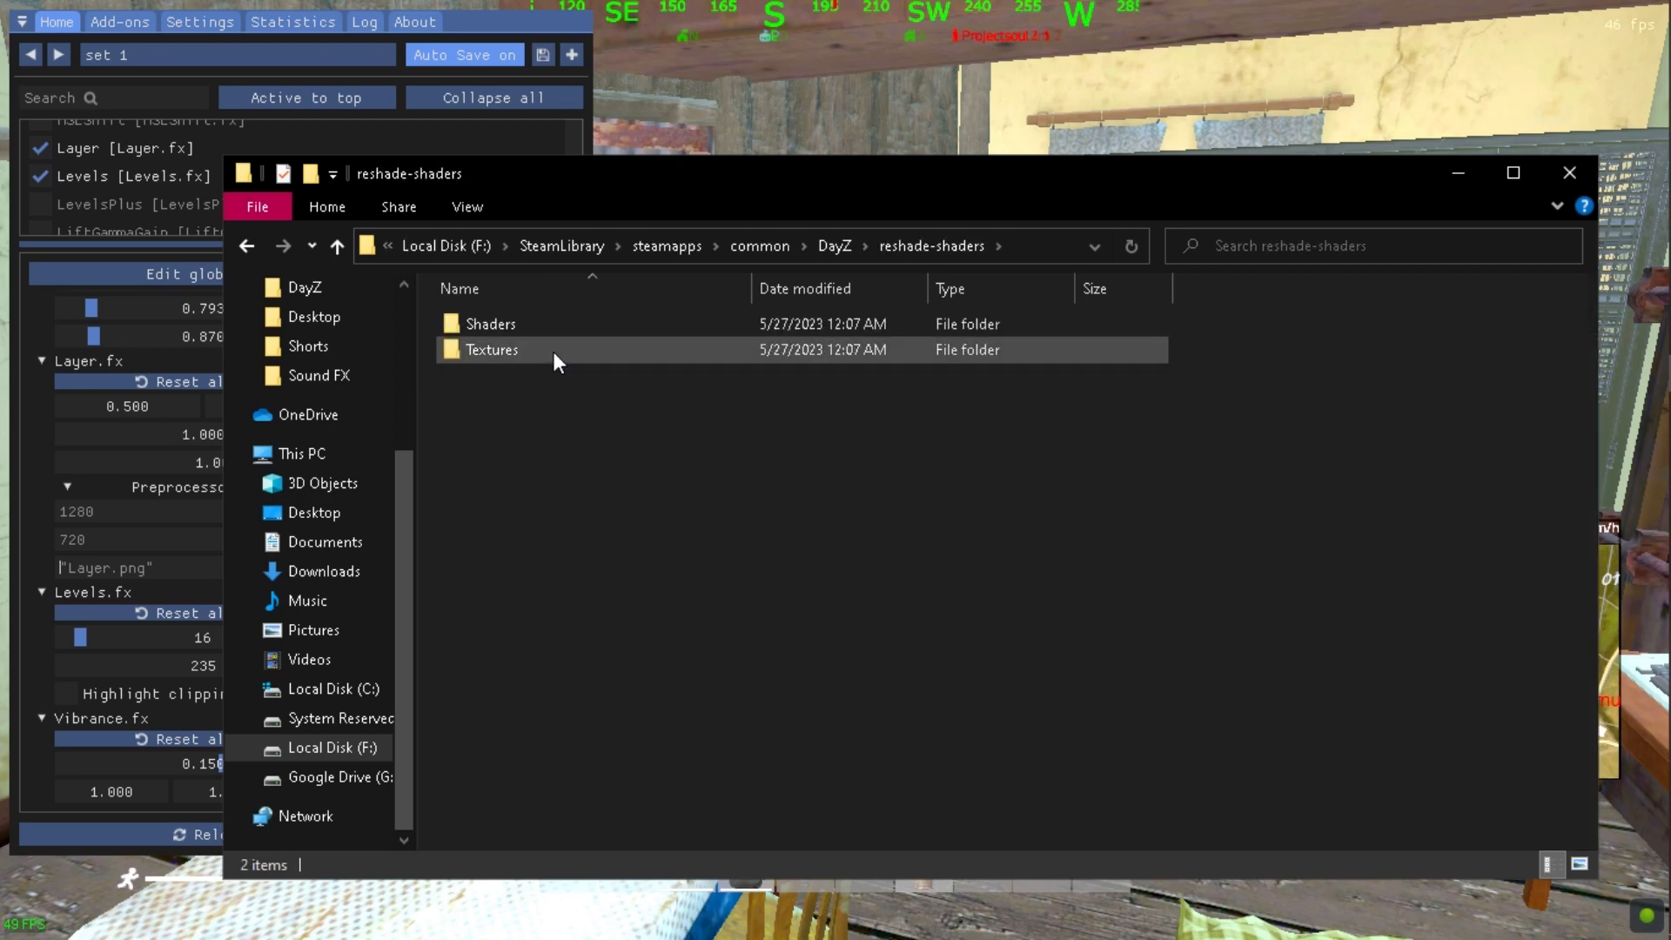
pyautogui.doubleClick(491, 350)
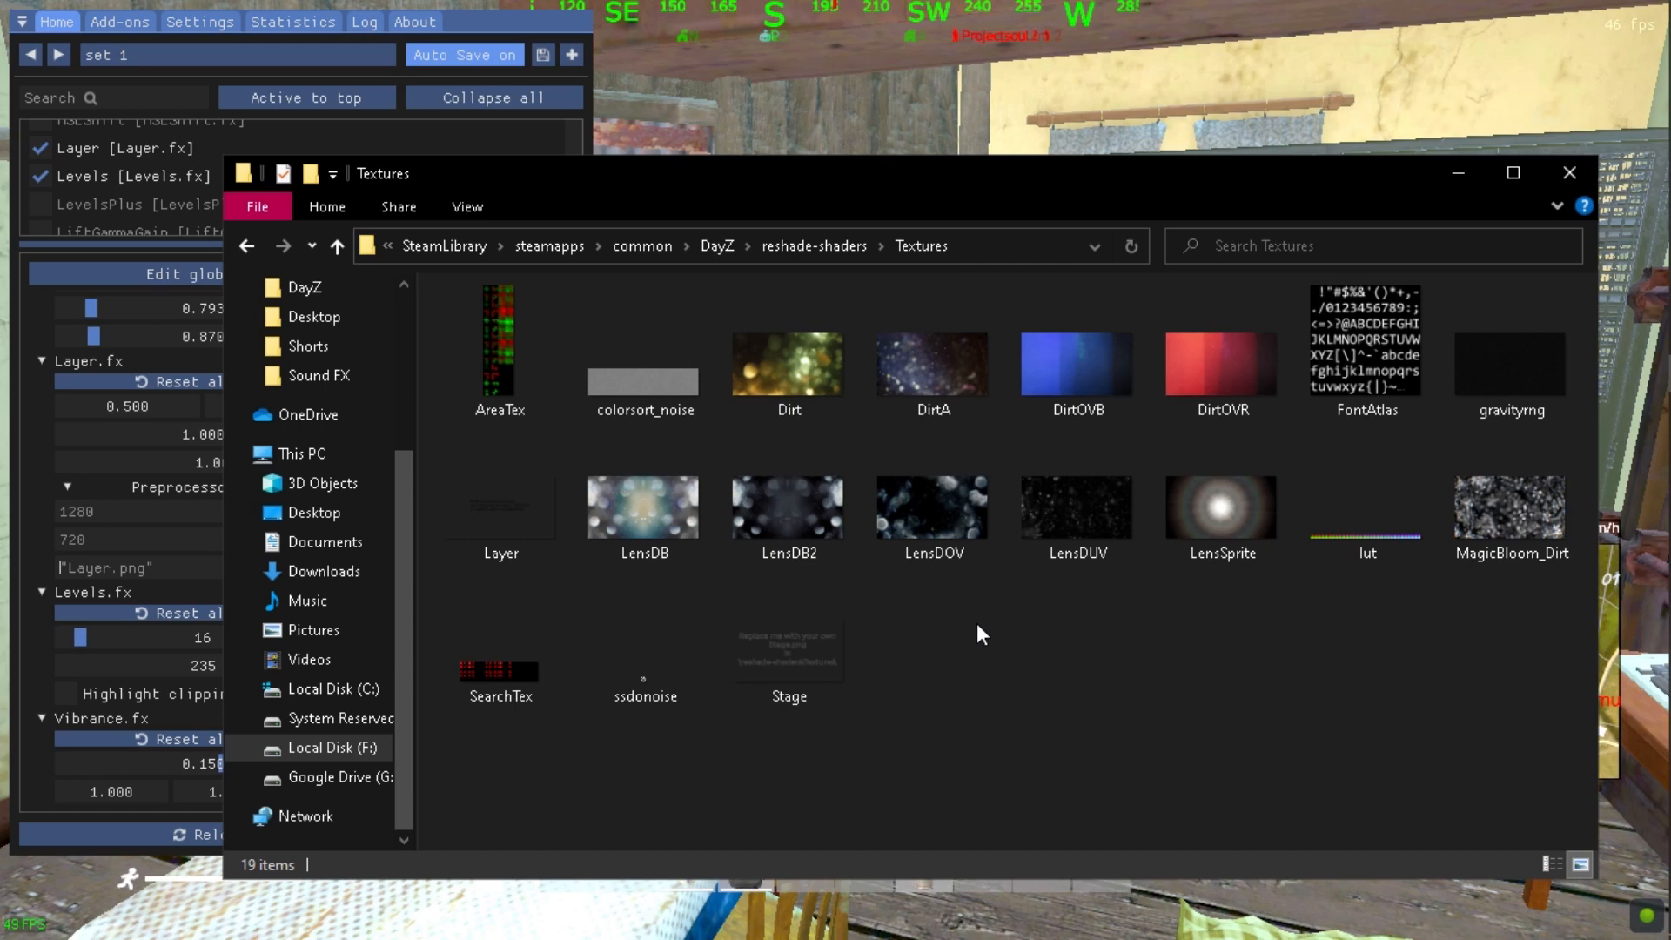
pyautogui.click(500, 501)
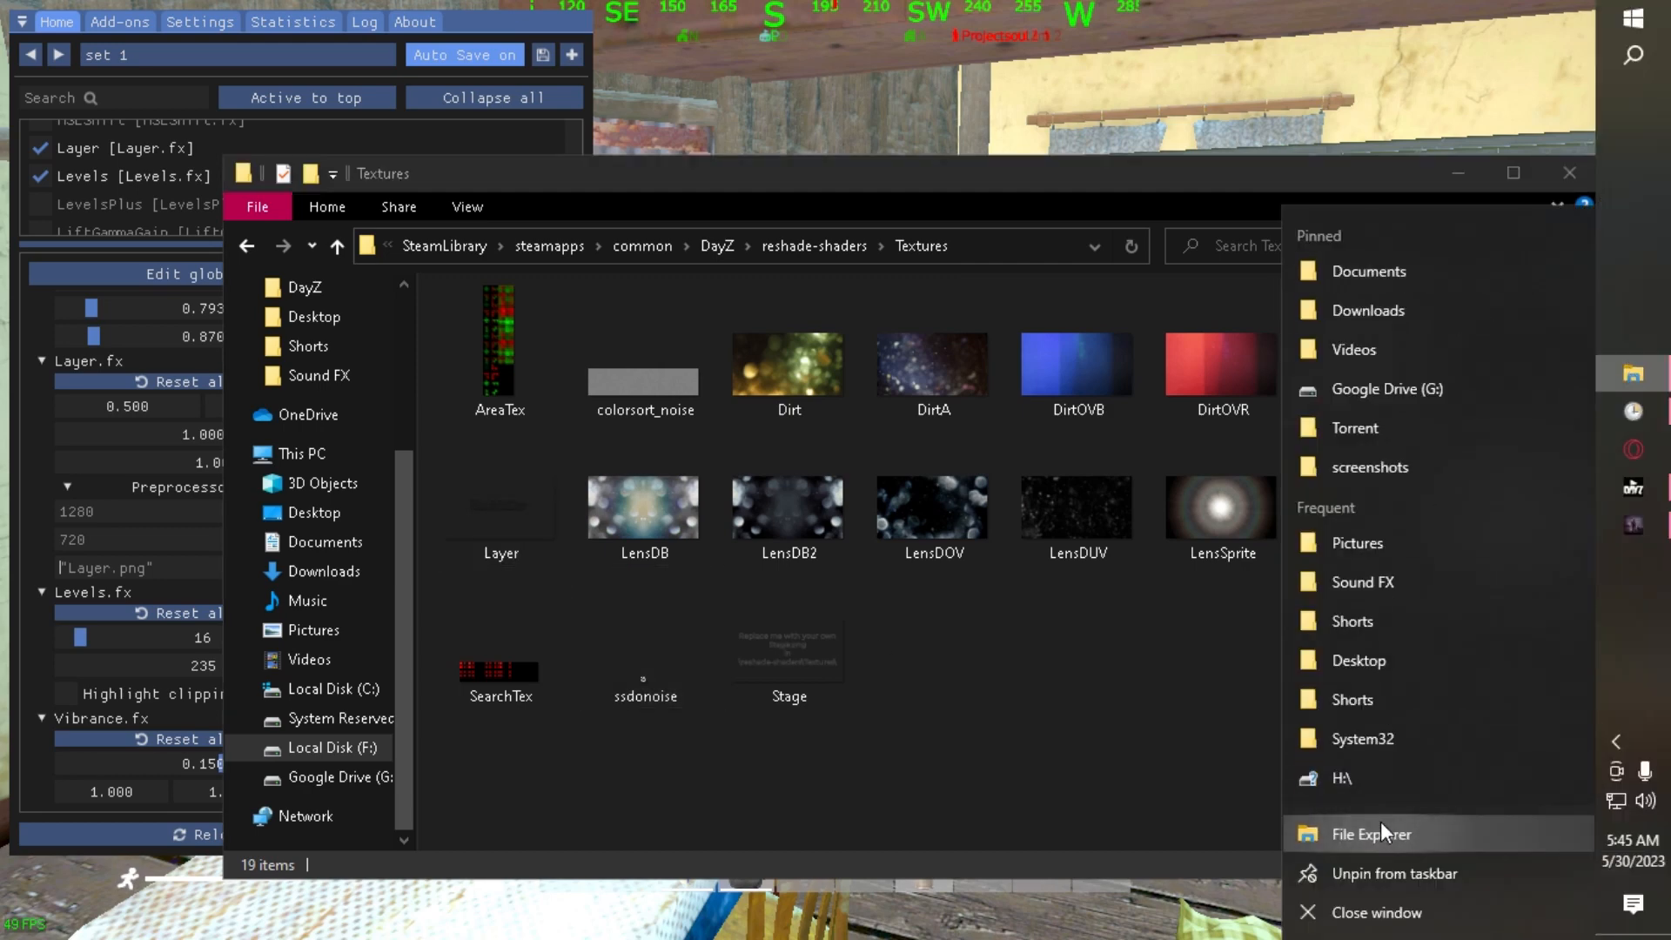
# Open Pictures in a new File Explorer window, preview the Untitled image, then close Photos
pyautogui.click(1370, 833)
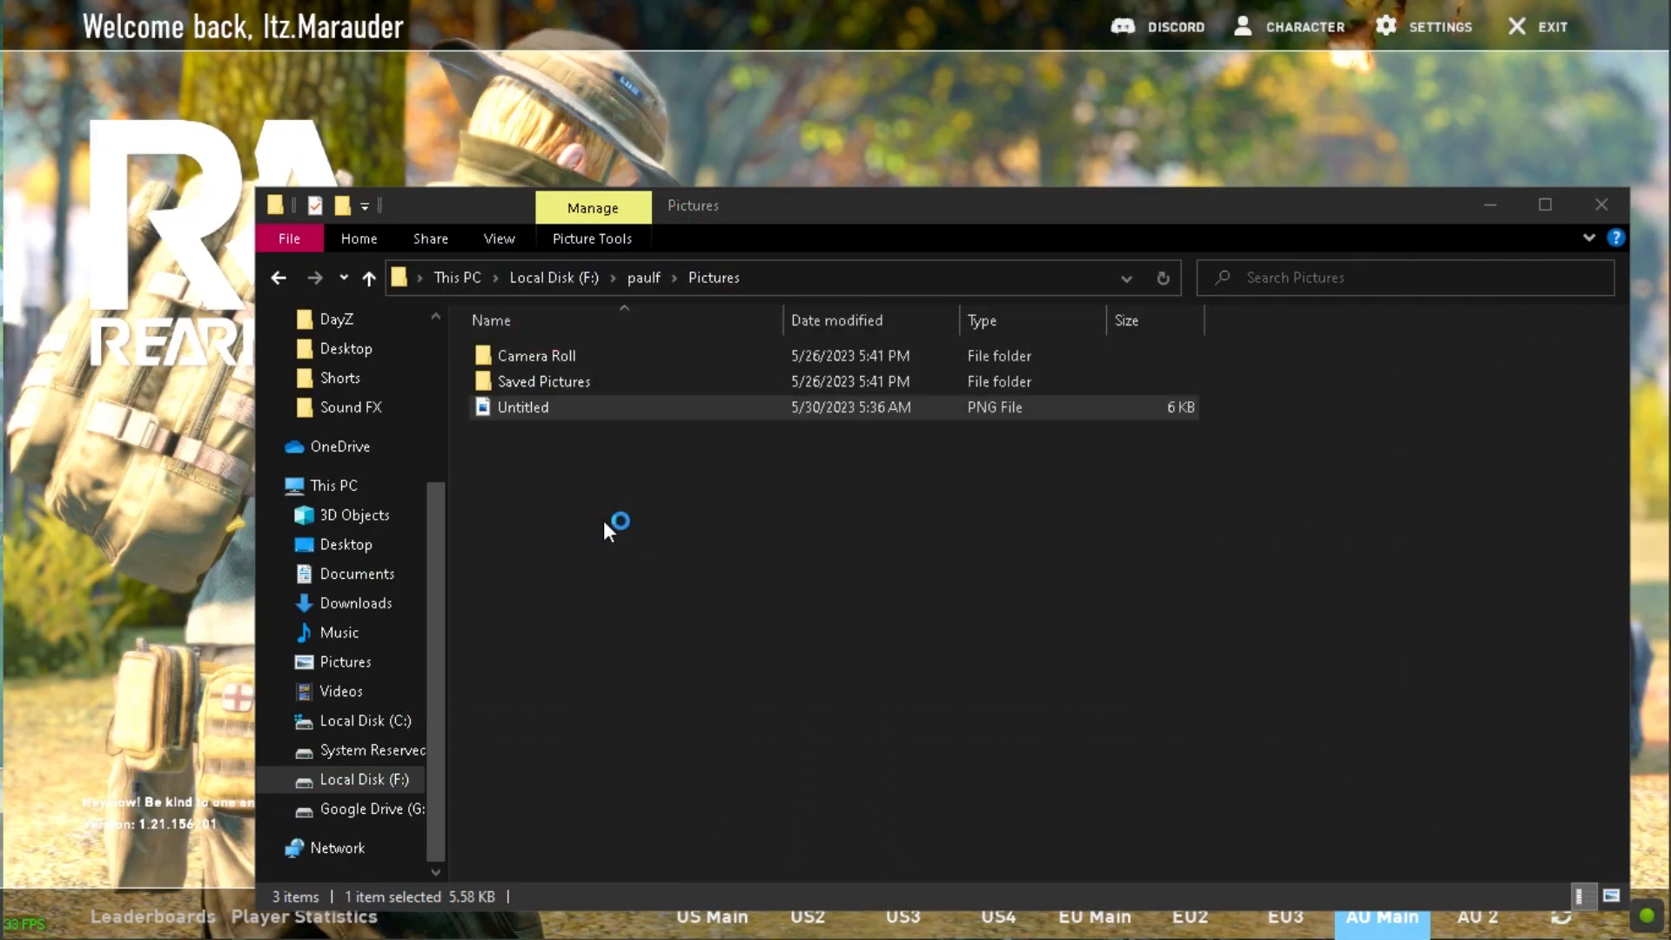
pyautogui.doubleClick(523, 407)
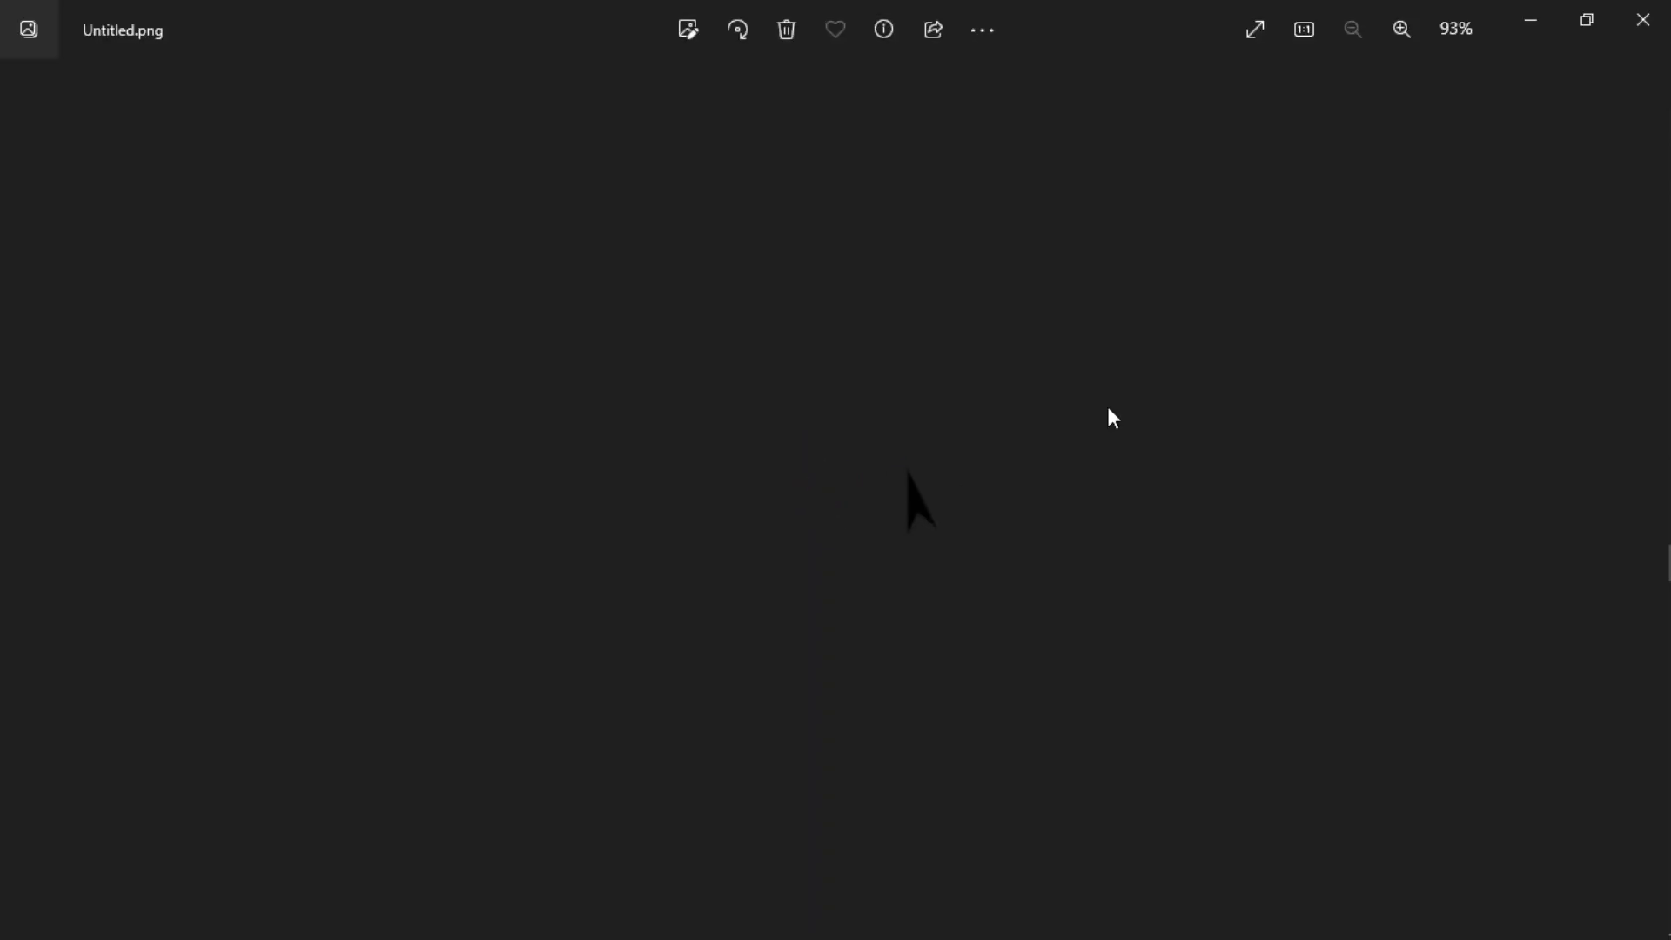
pyautogui.click(1641, 20)
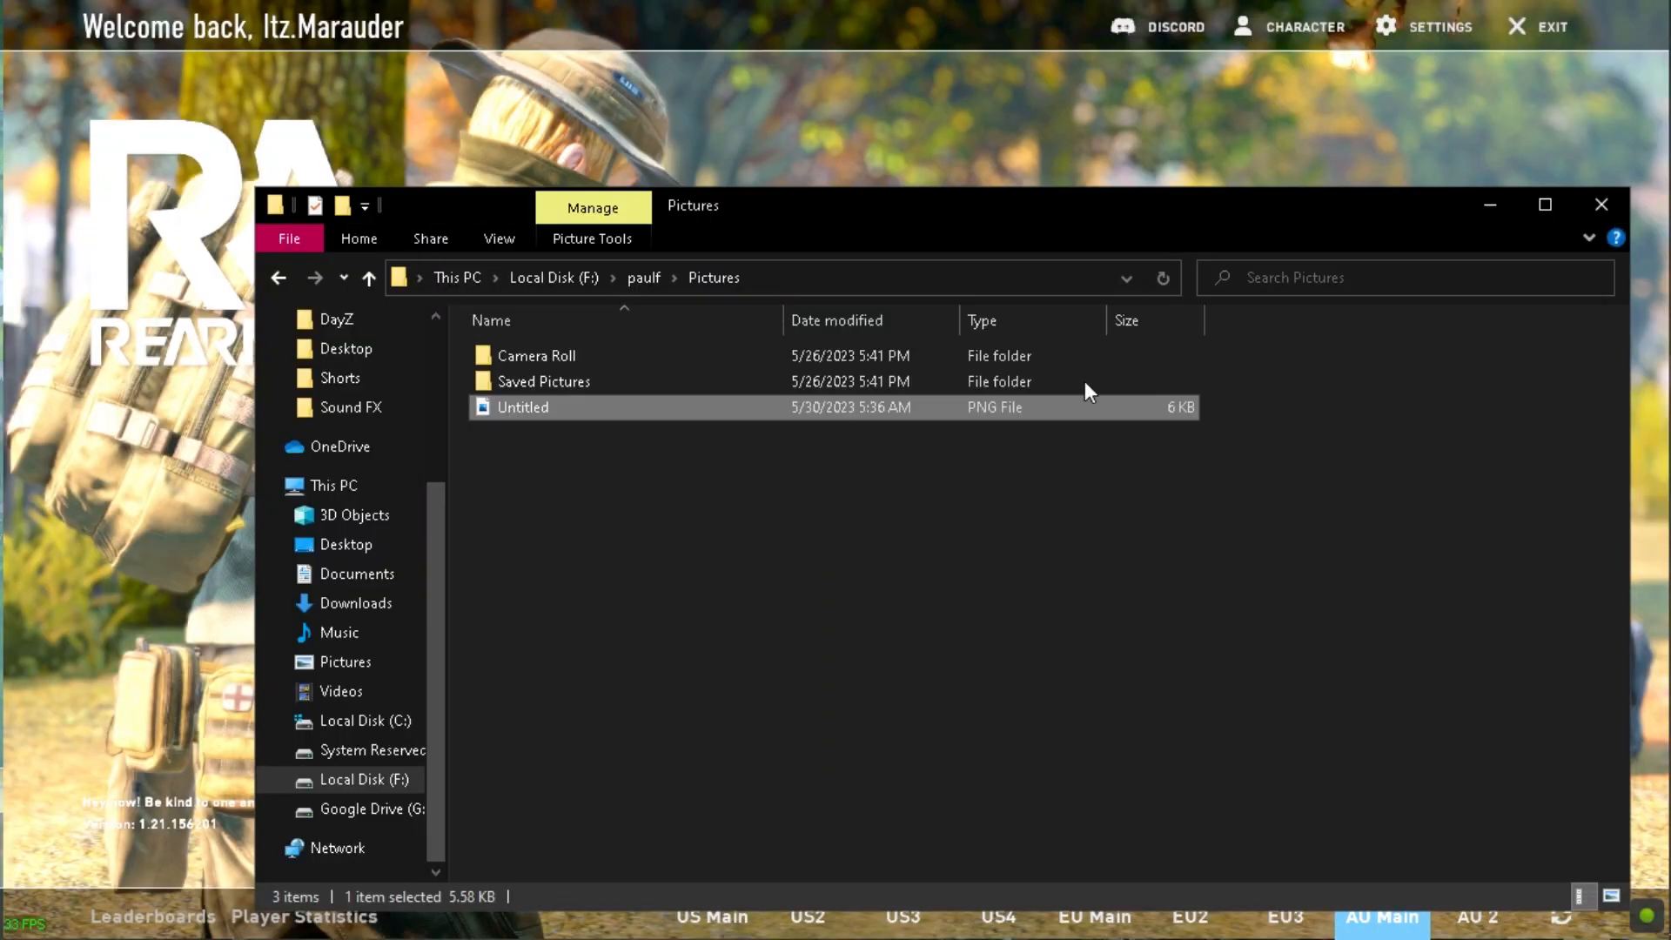
pyautogui.moveTo(564, 422)
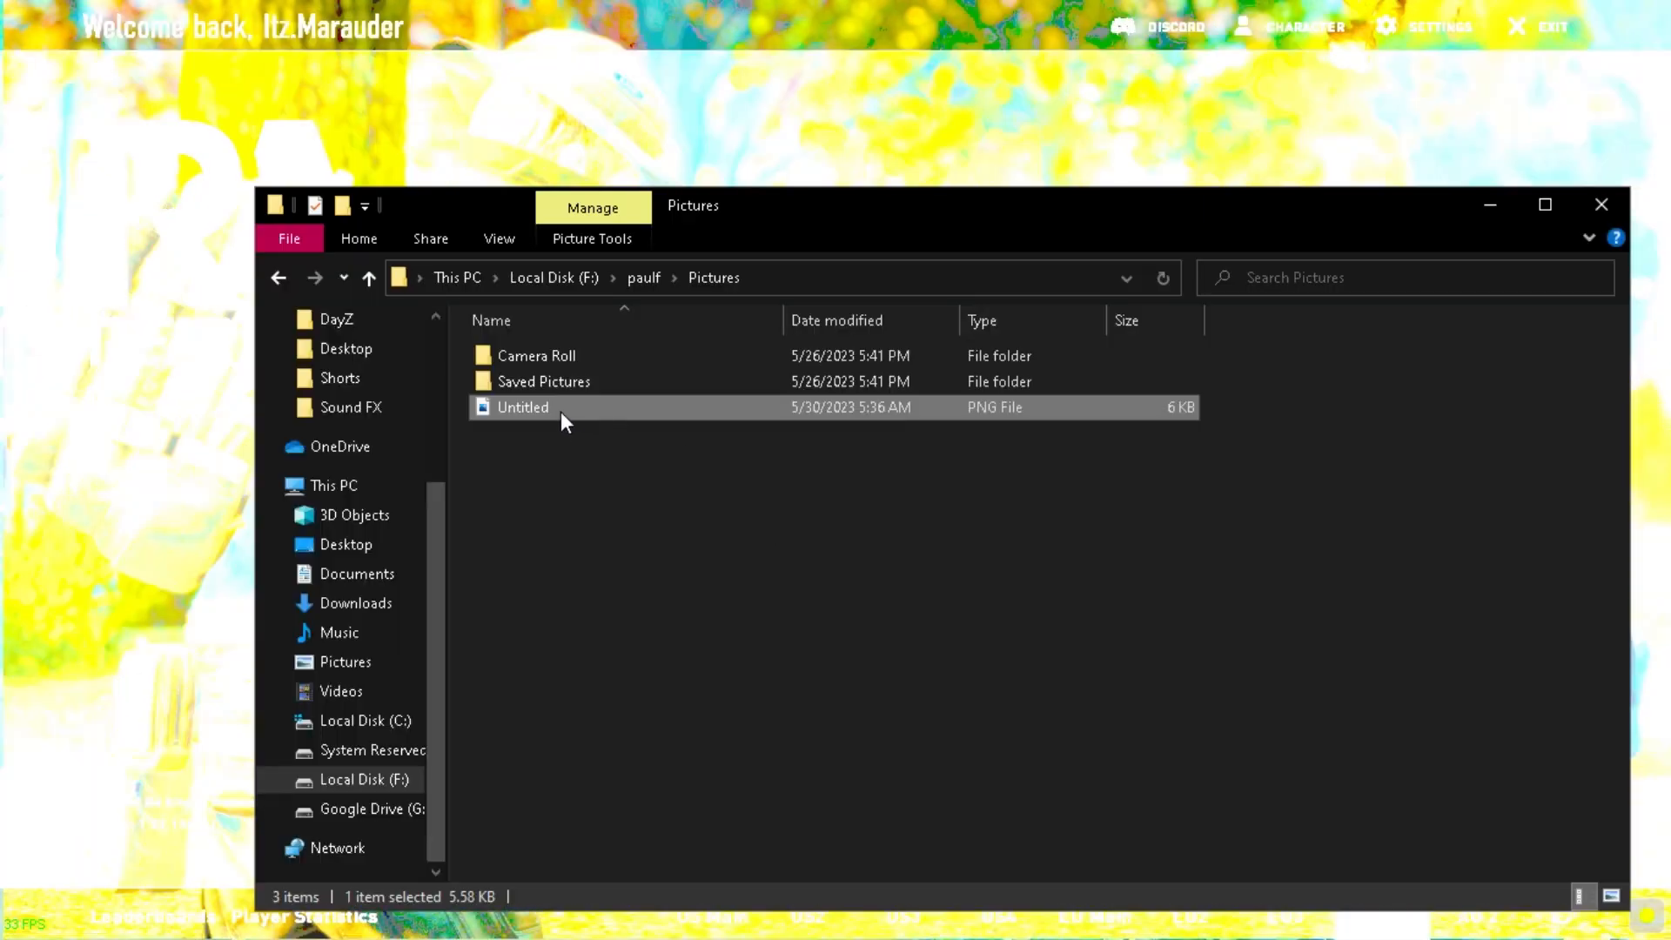
# Rename the Untitled image to Layer
pyautogui.rightClick(522, 407)
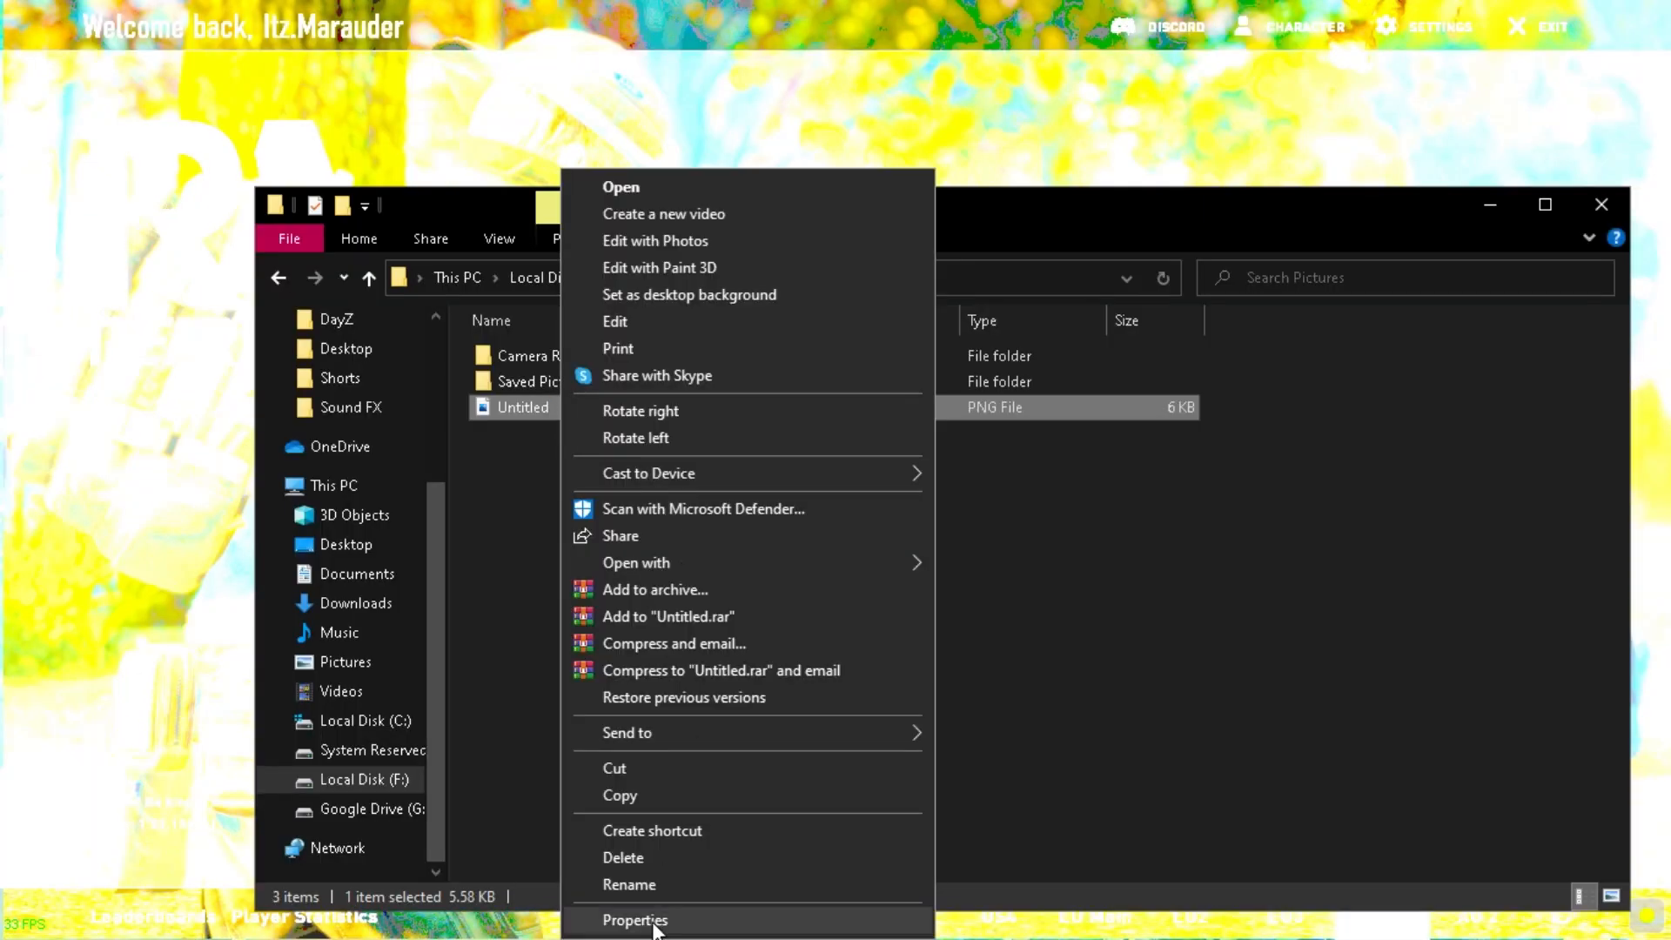
pyautogui.click(628, 884)
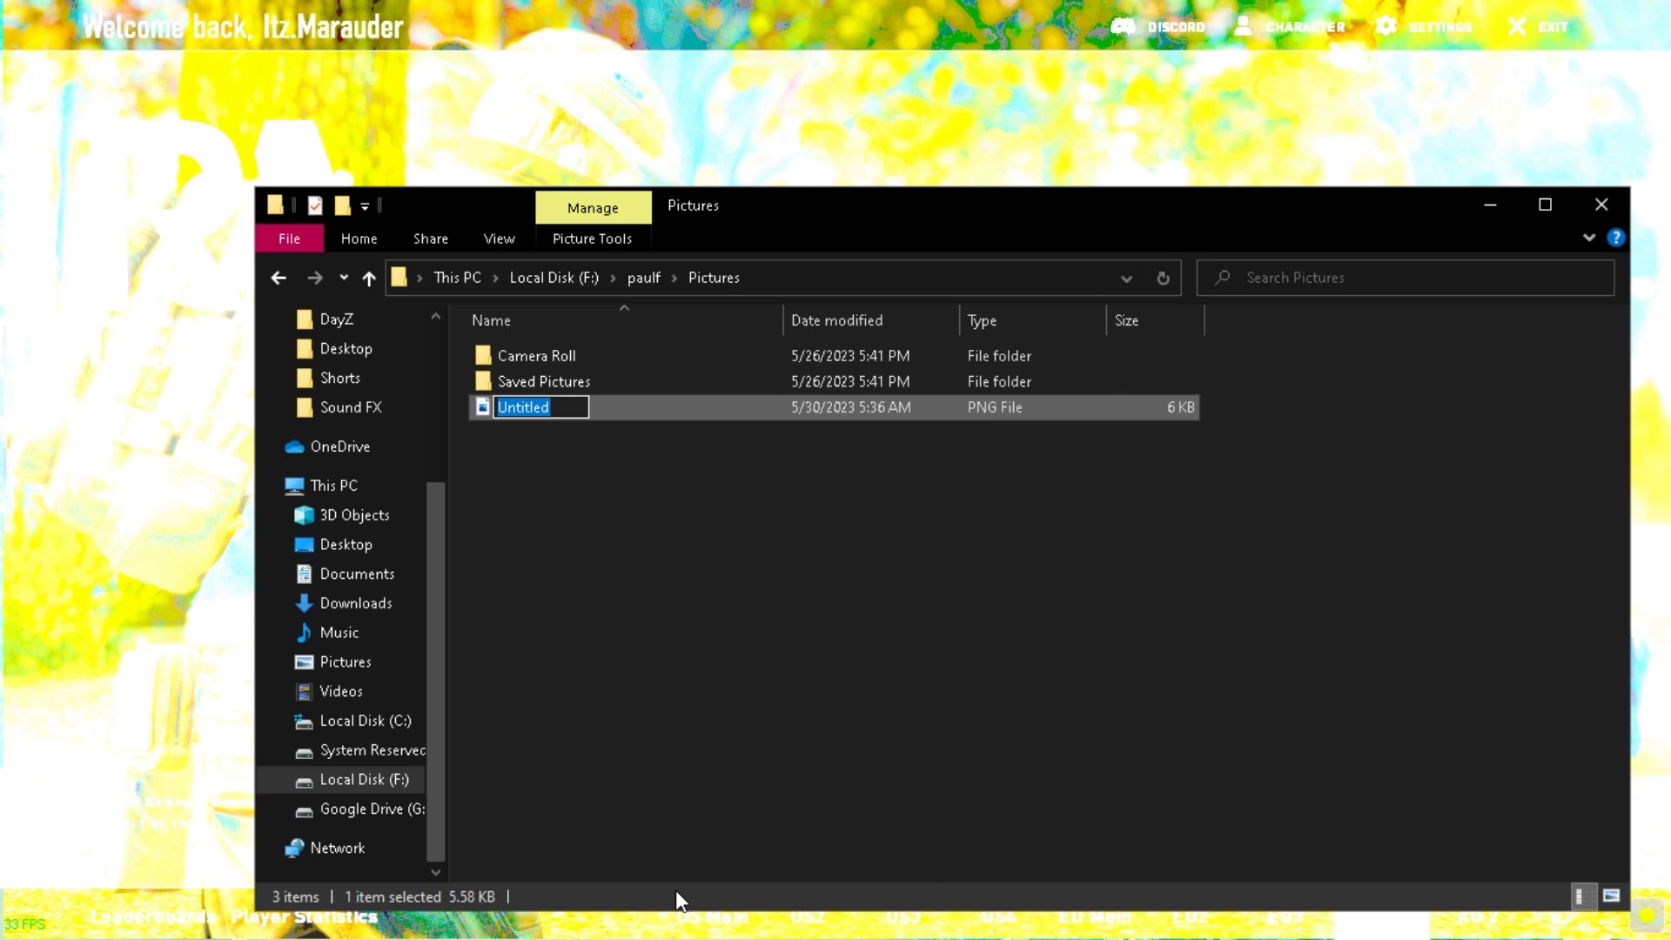
pyautogui.write('Layer')
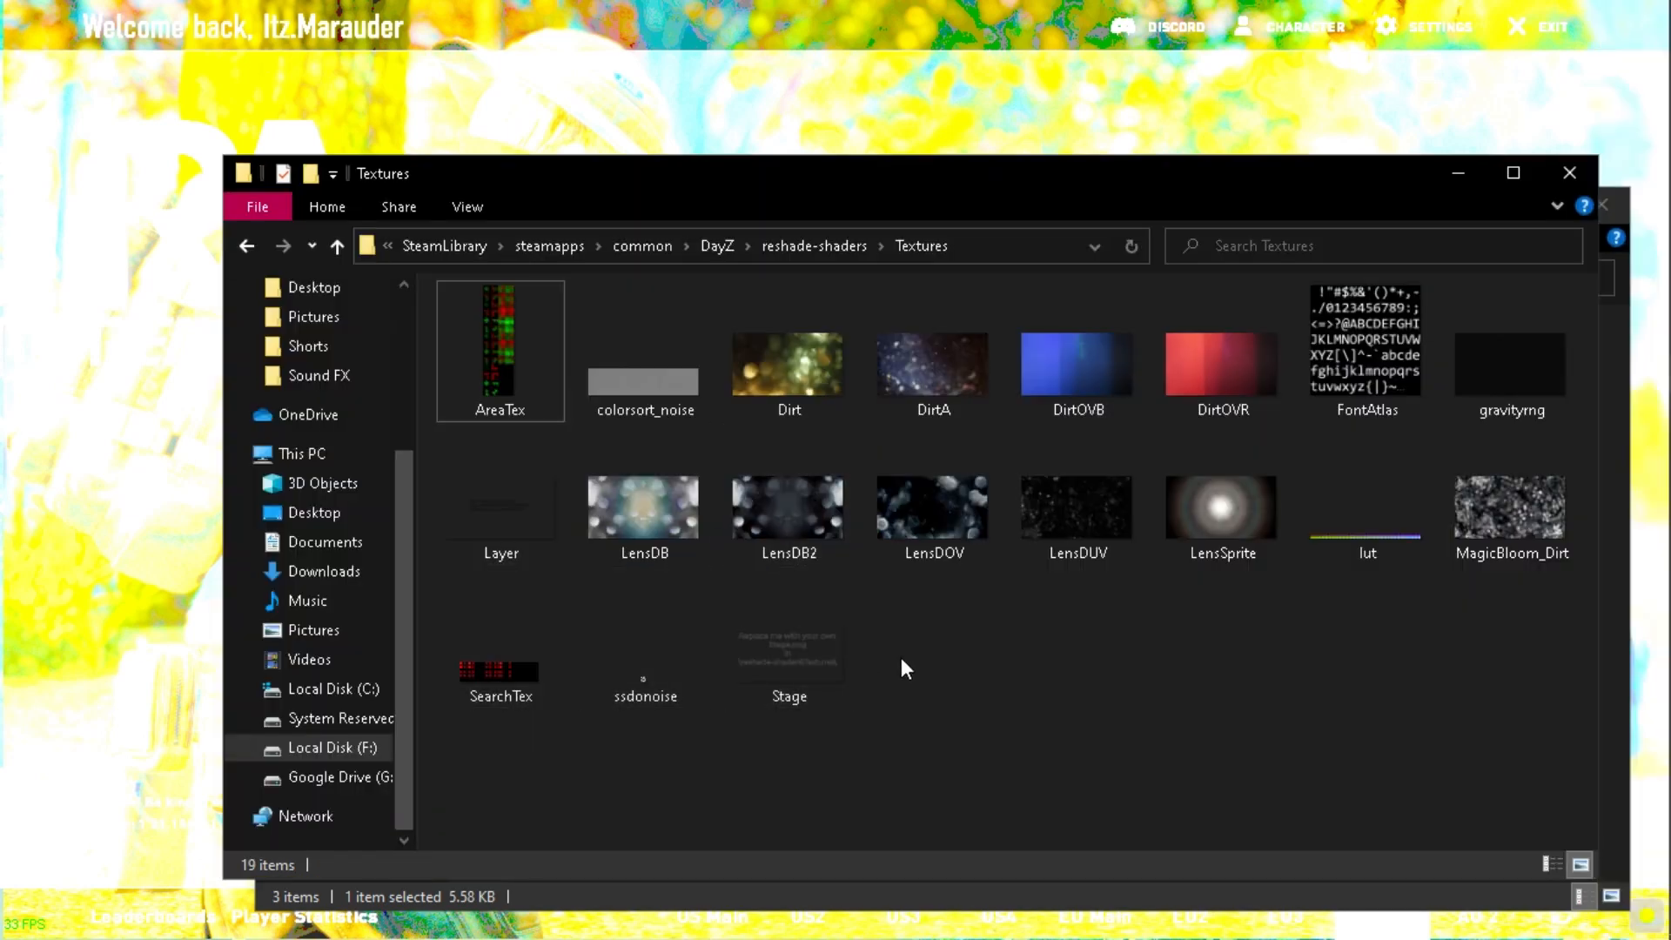
pyautogui.moveTo(1001, 490)
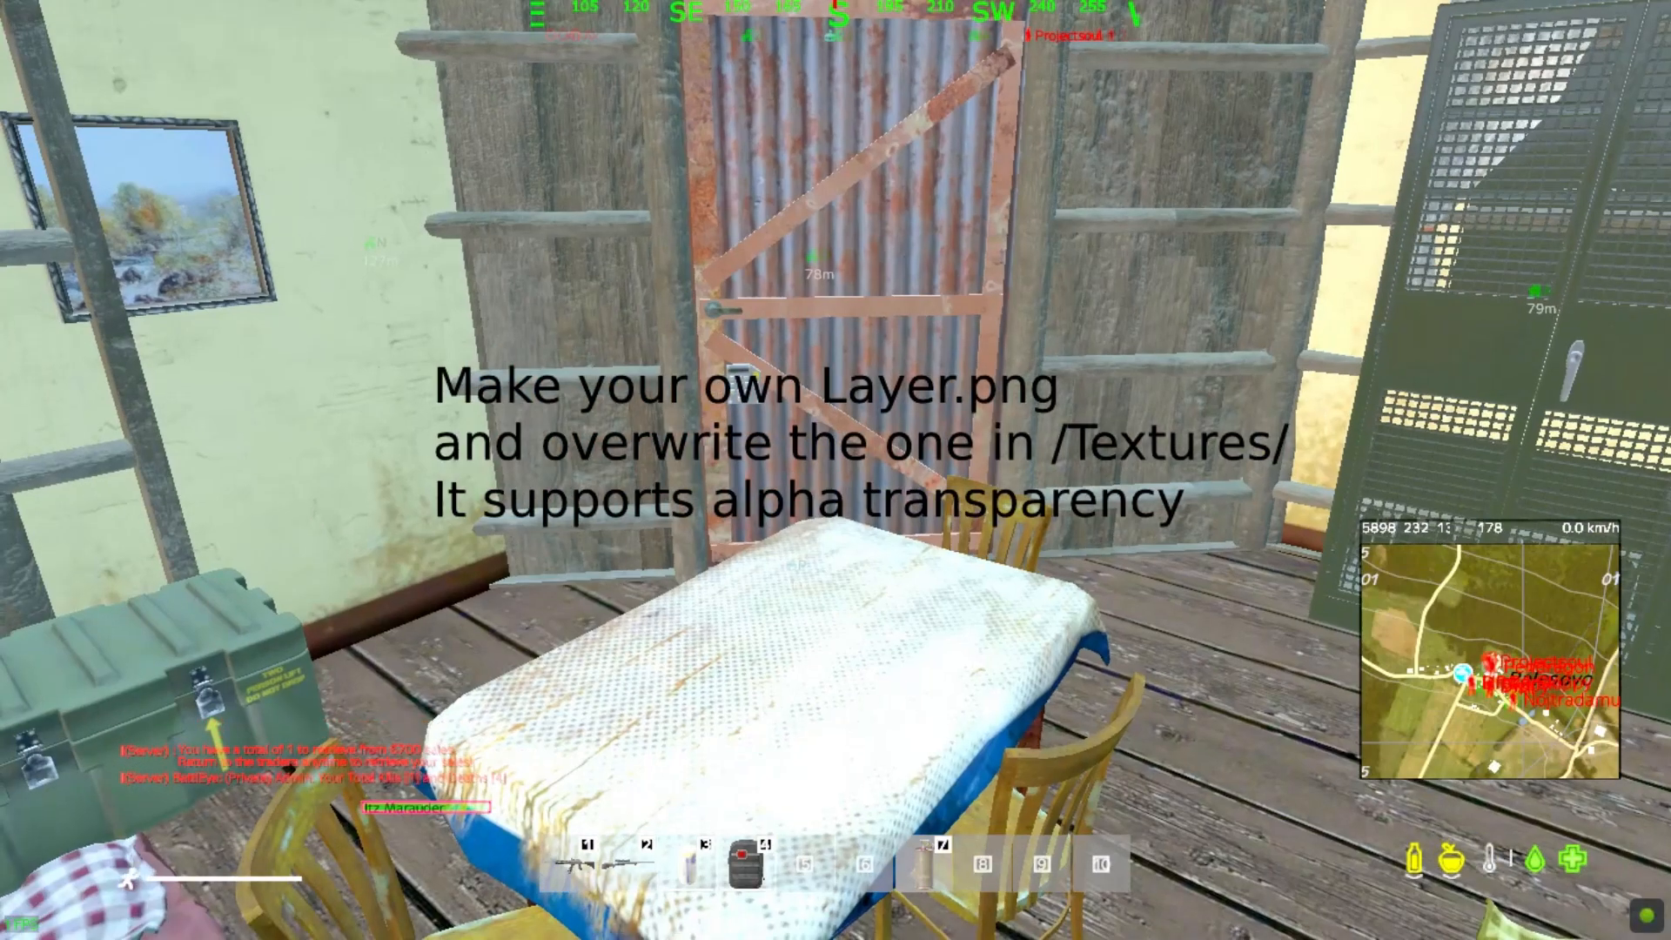
pyautogui.moveTo(835, 470)
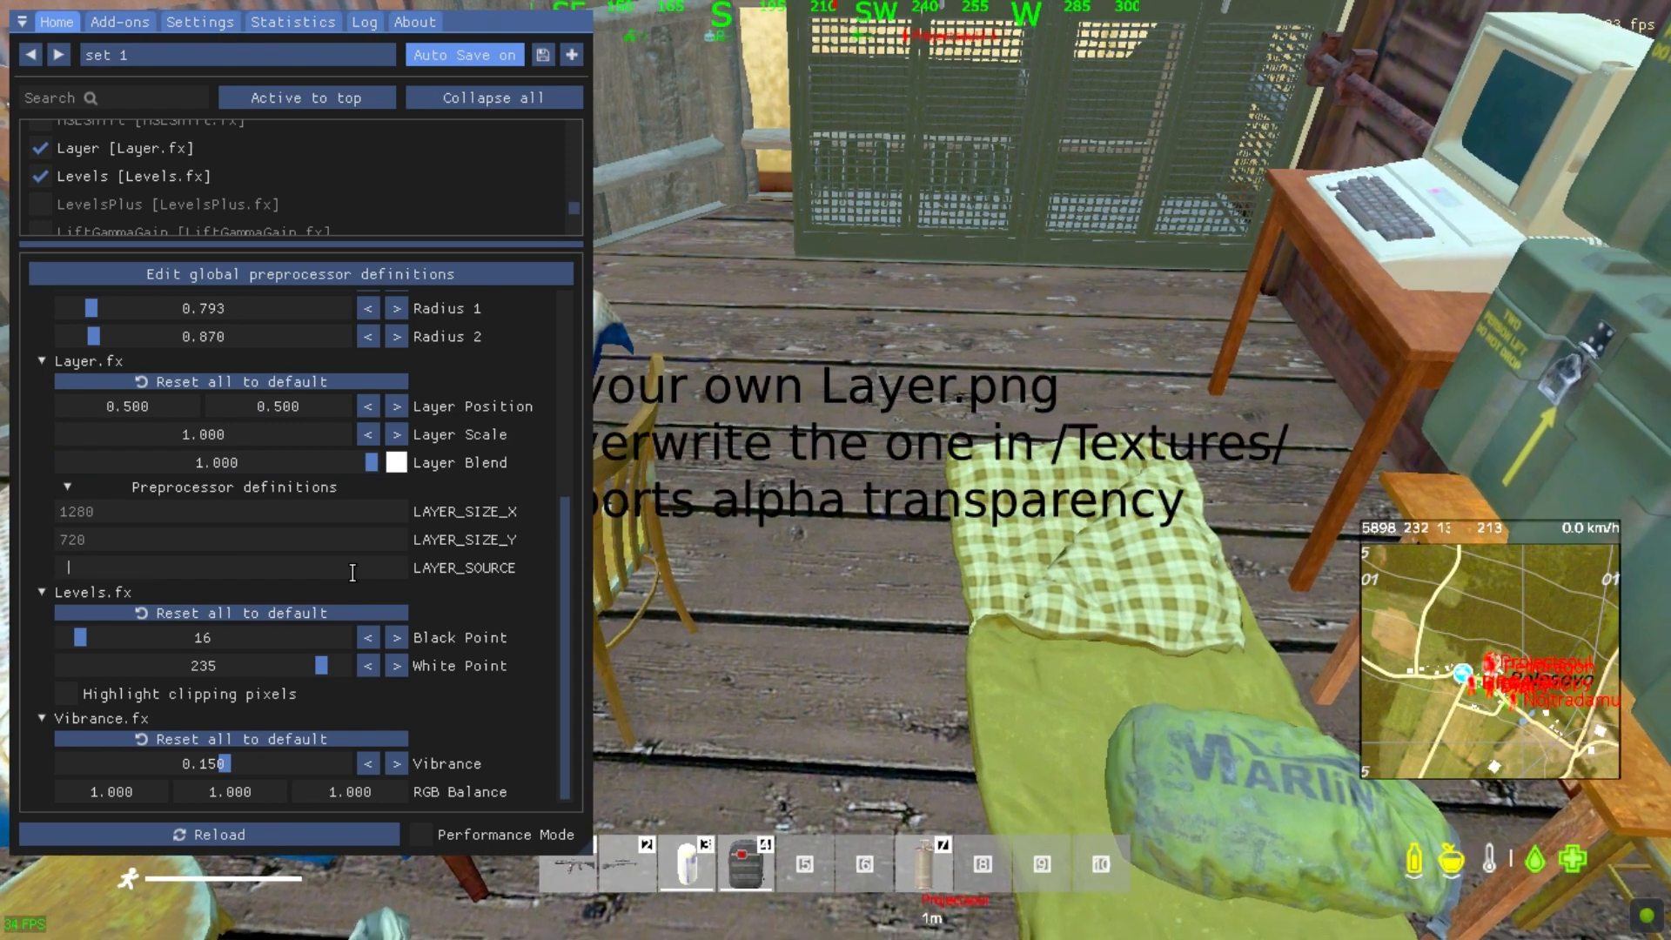
# Set LAYER_SOURCE to "Layer.png" and change LAYER_SIZE_Y from 720 to 768
pyautogui.write('"Layer.png"')
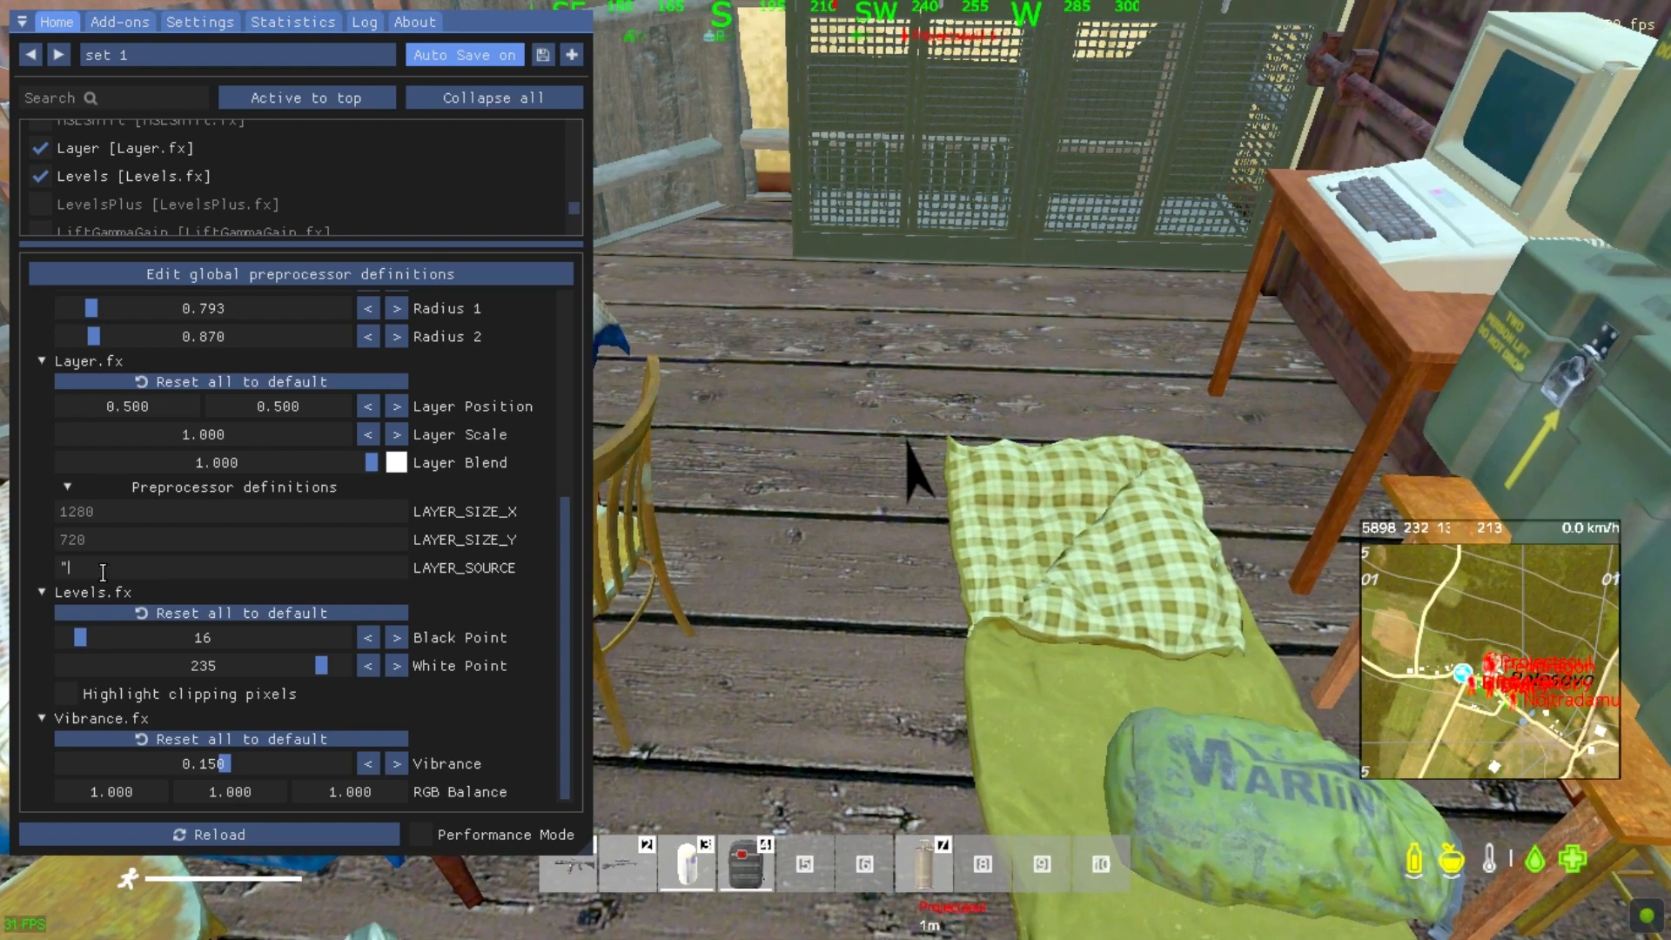
pyautogui.write('Layer.png')
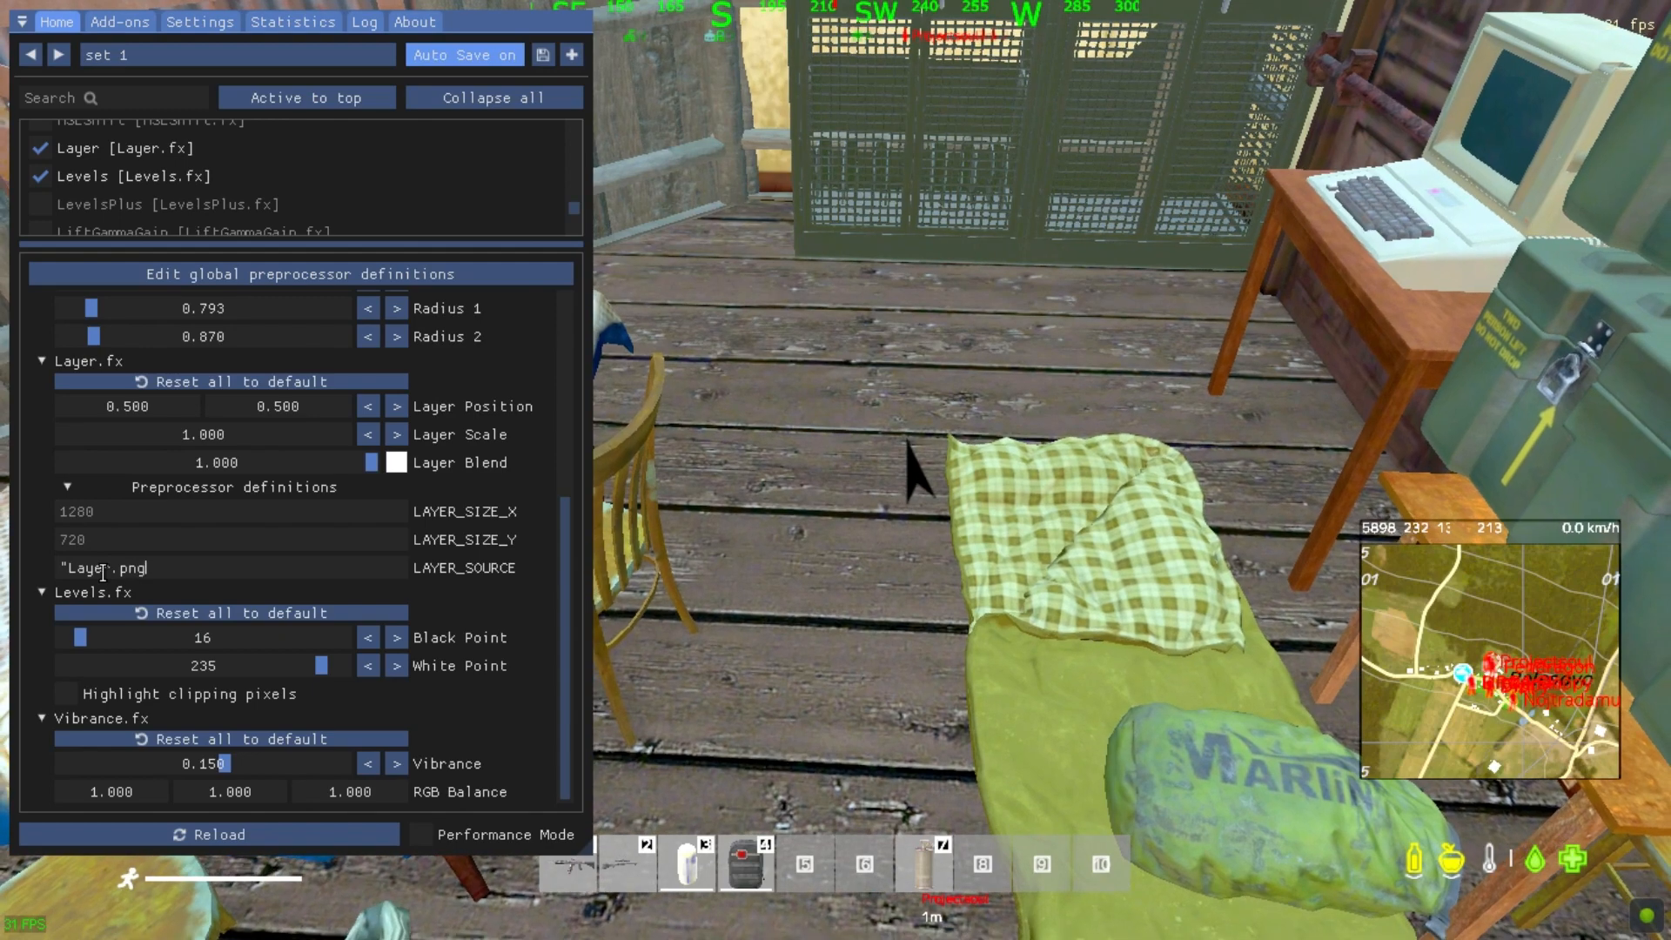
pyautogui.scroll(-3)
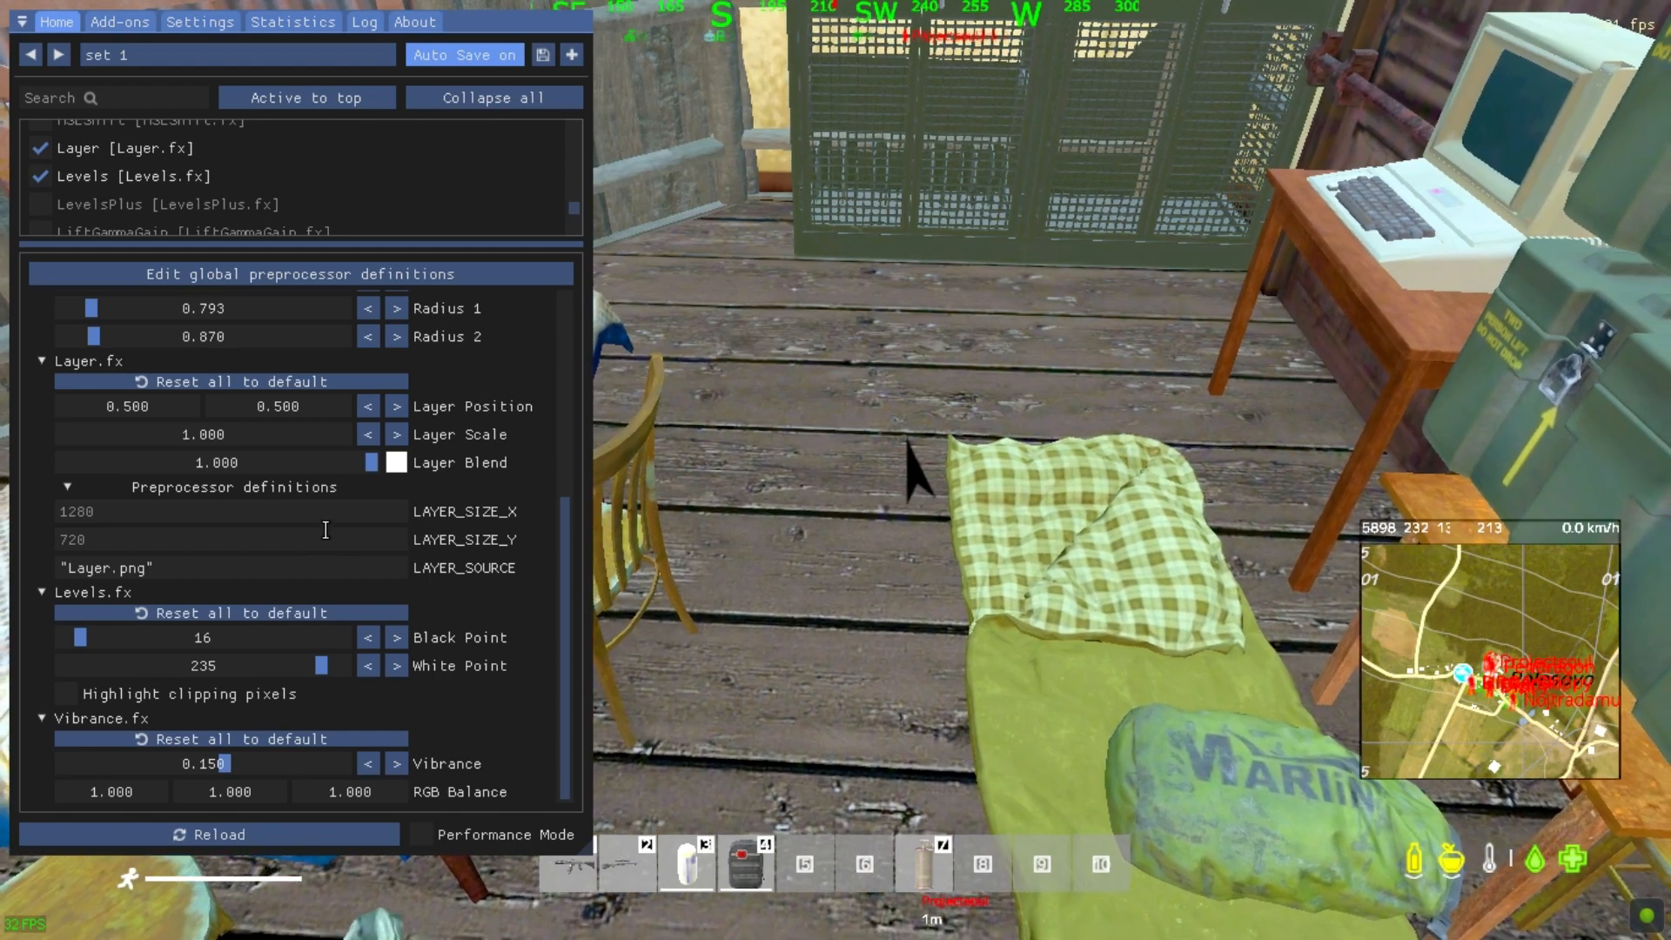
pyautogui.scroll(3)
pyautogui.write('7')
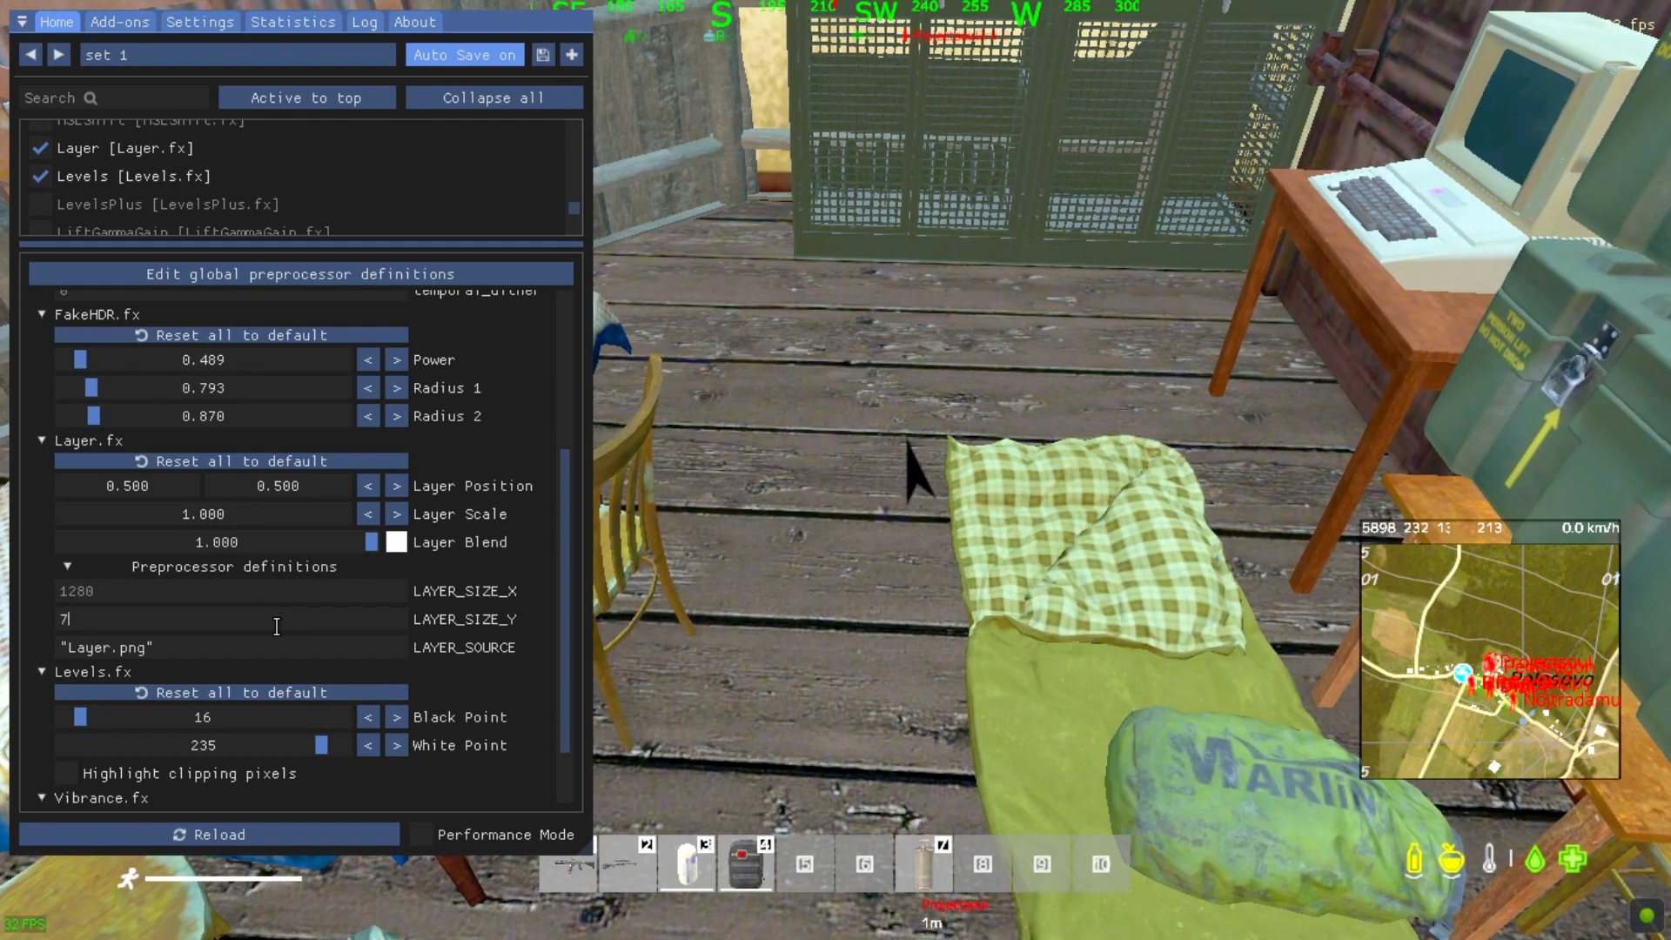
pyautogui.write('68')
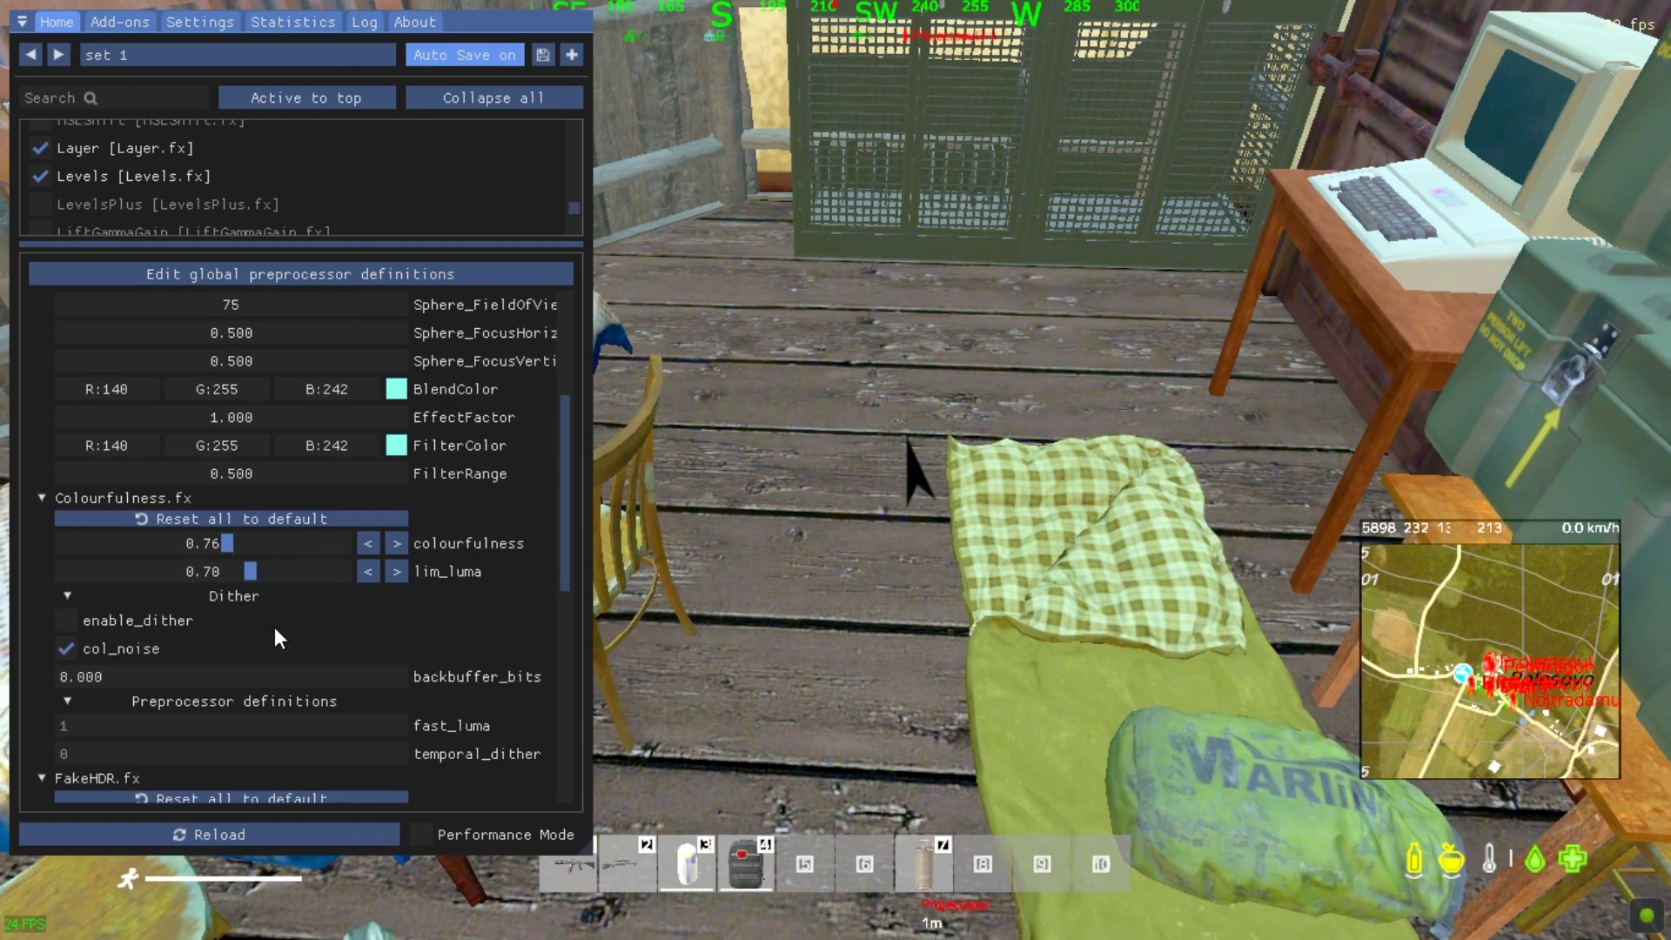
# Set Layer Scale to 0.668 and Layer Position to 0.430 and 0.540
pyautogui.scroll(-3)
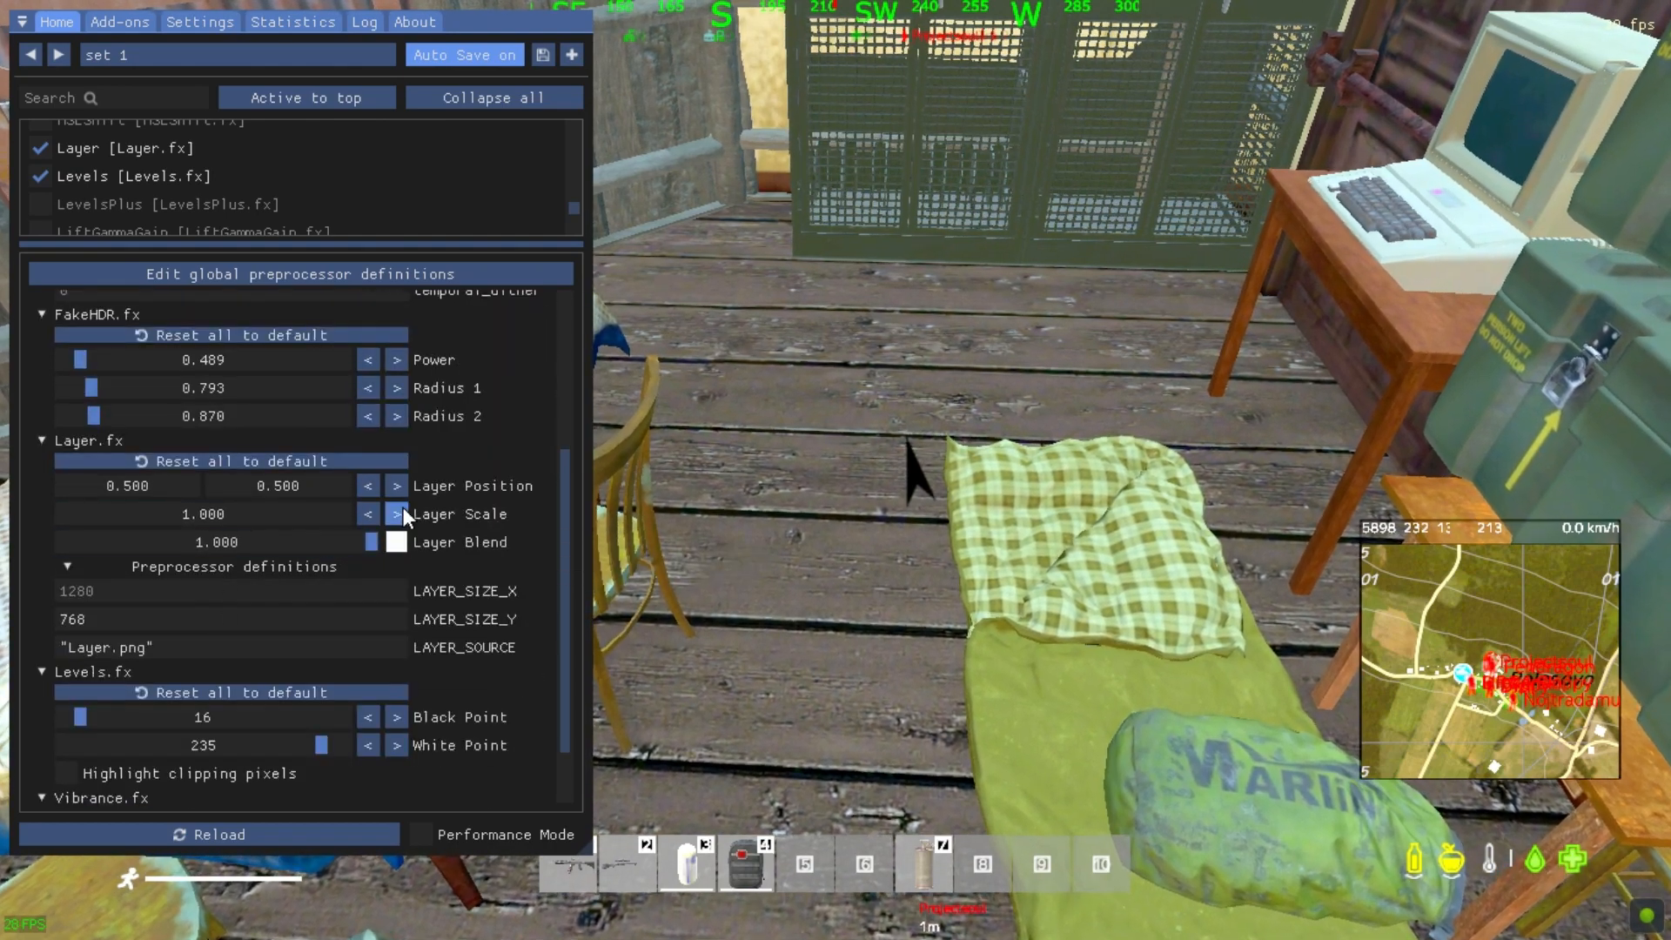
pyautogui.click(367, 513)
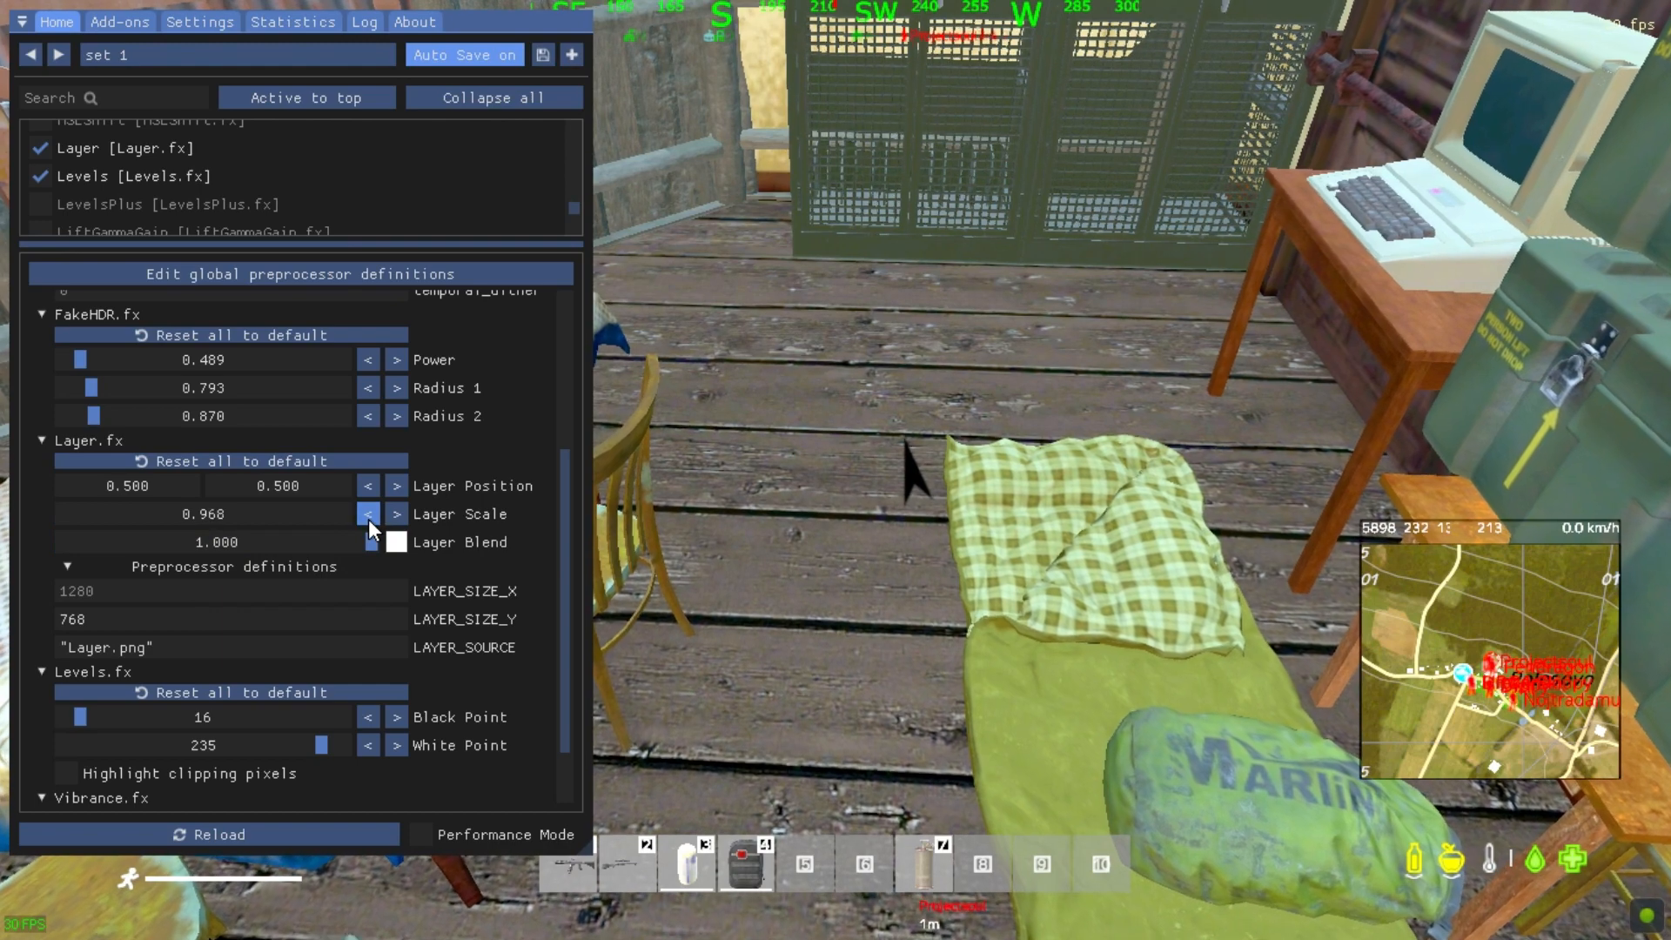
pyautogui.click(366, 514)
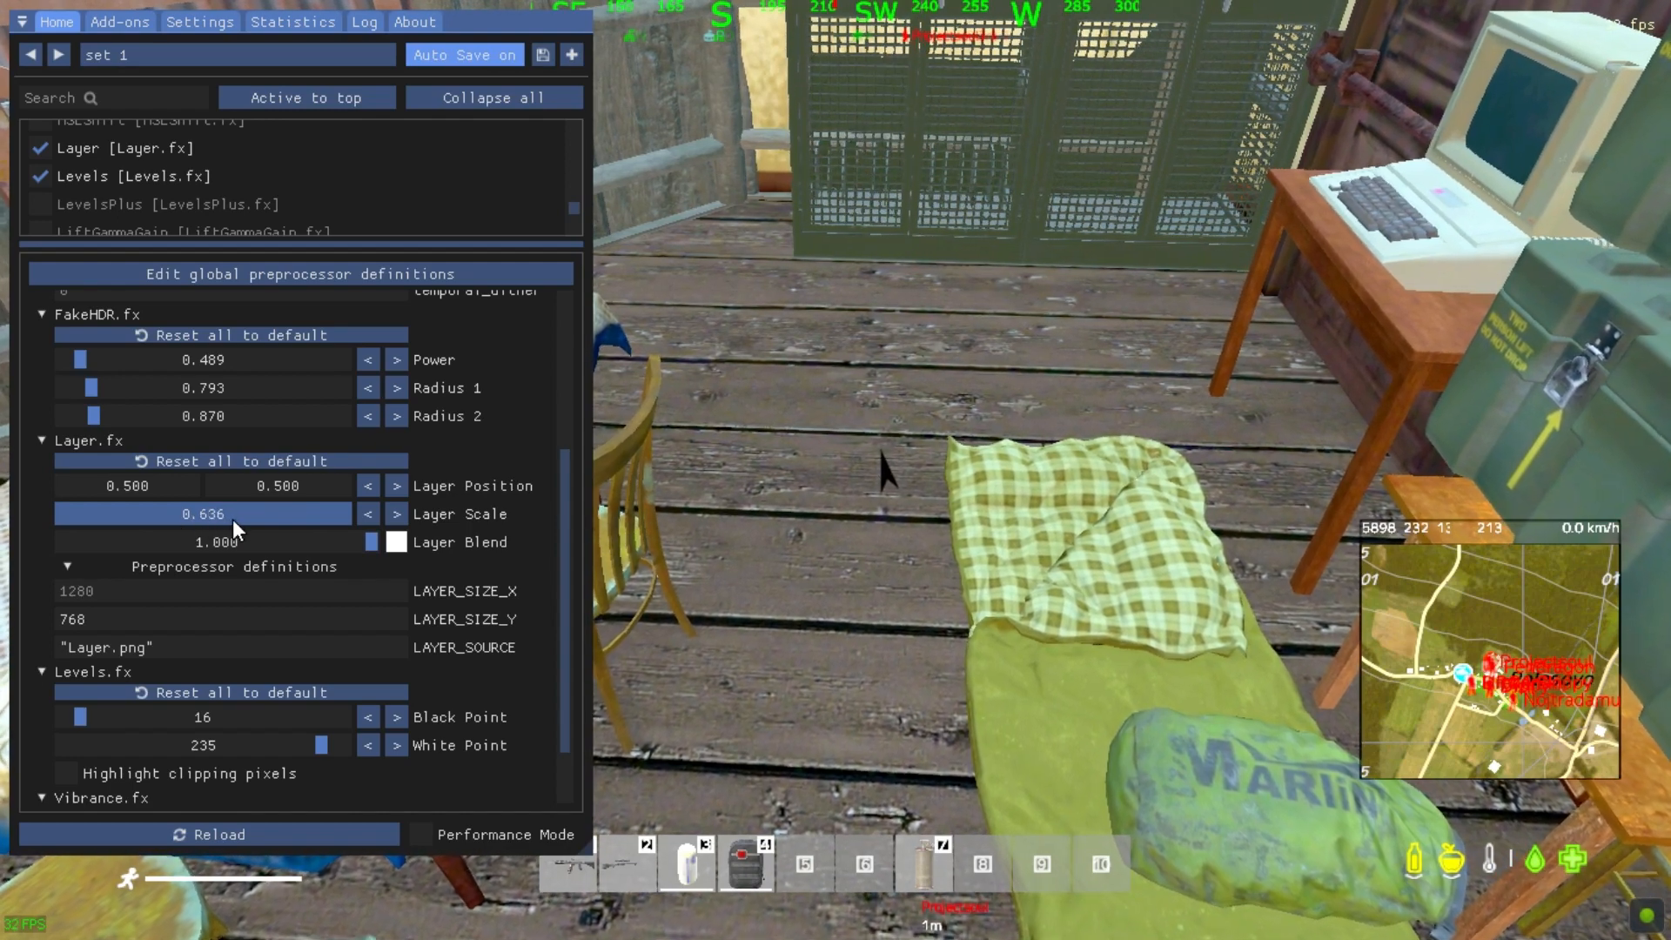
pyautogui.click(395, 514)
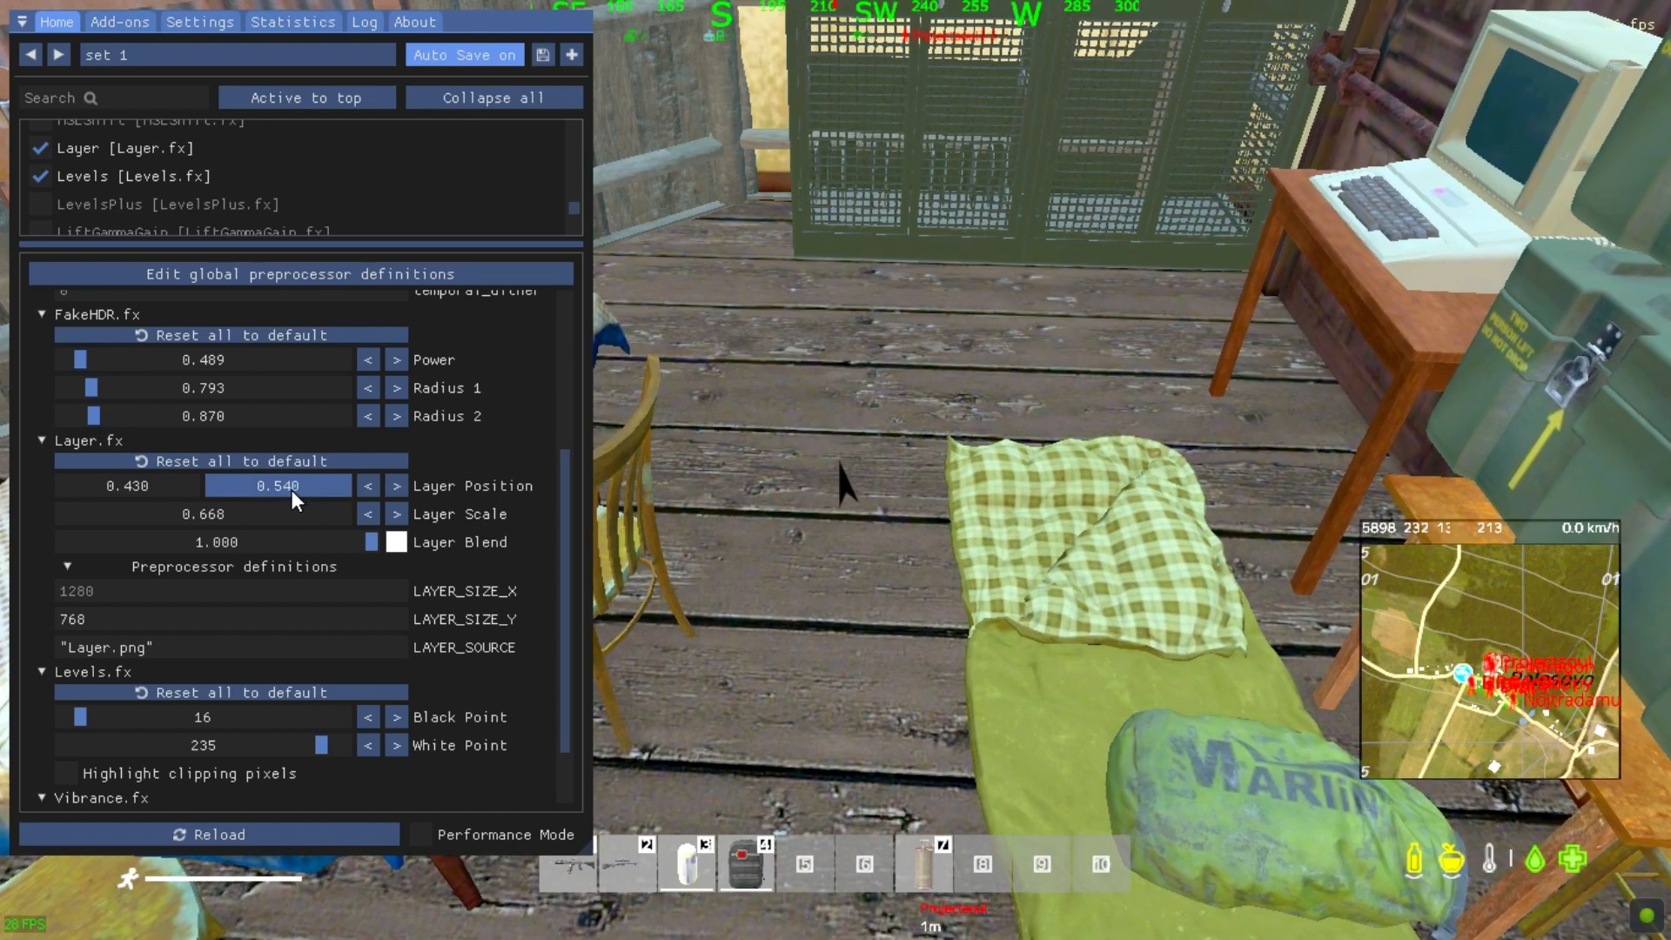
pyautogui.click(395, 485)
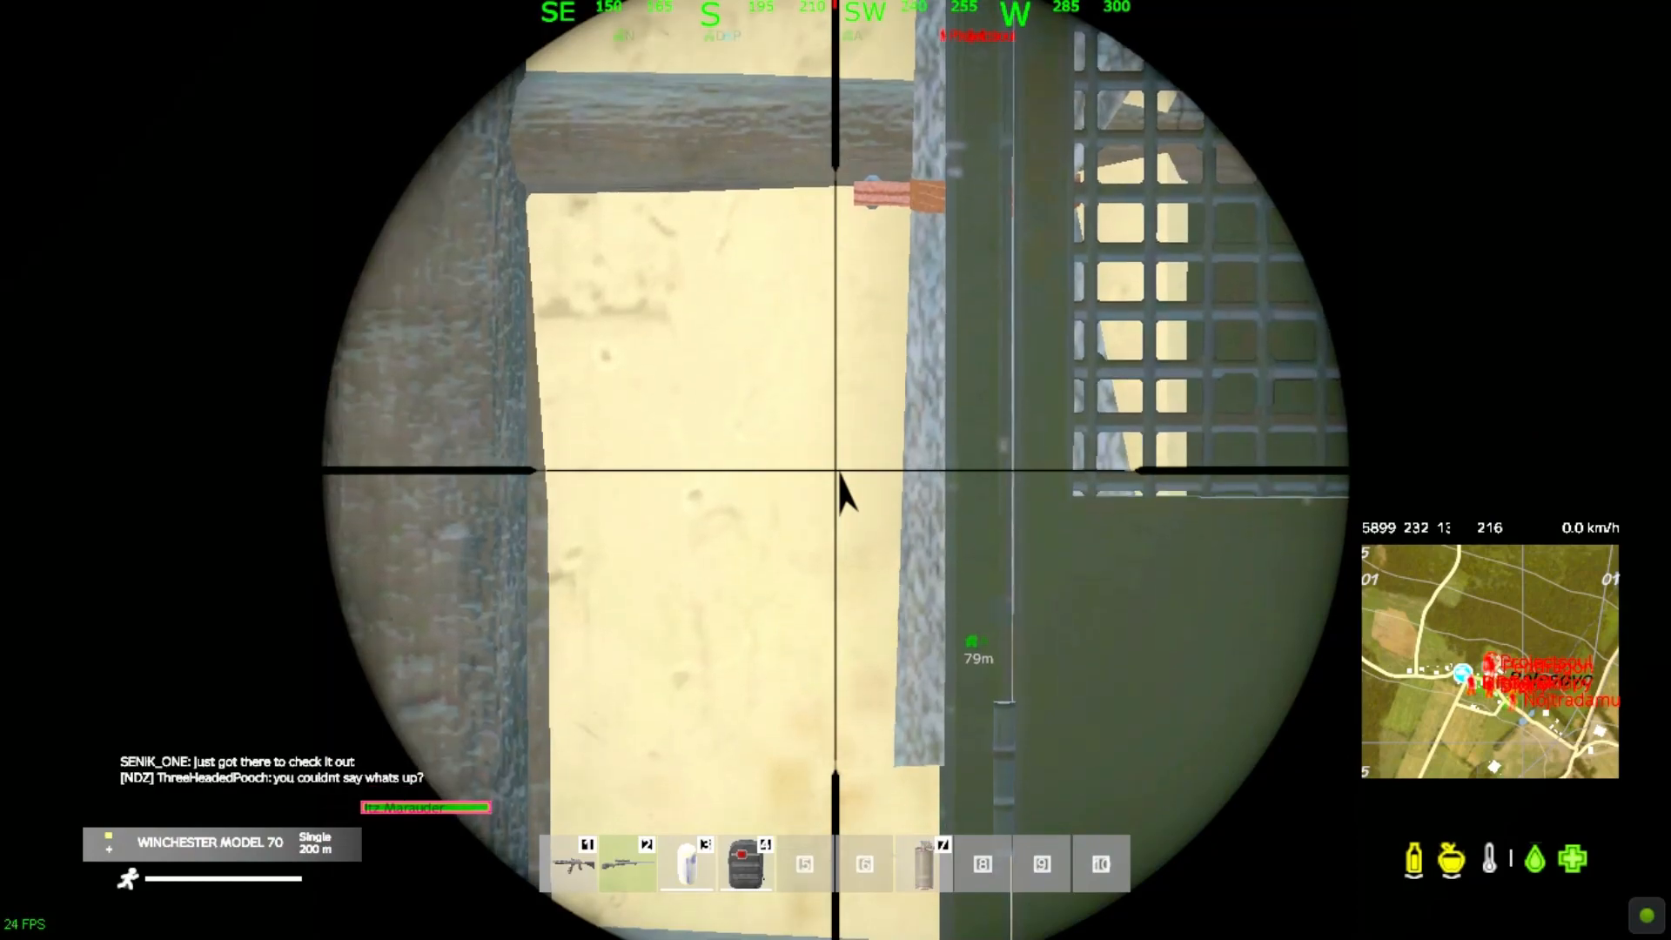
# While aiming down the scope, set Layer.fx scale to 0.776 and position to 0.380, 0.620
pyautogui.rightClick(835, 469)
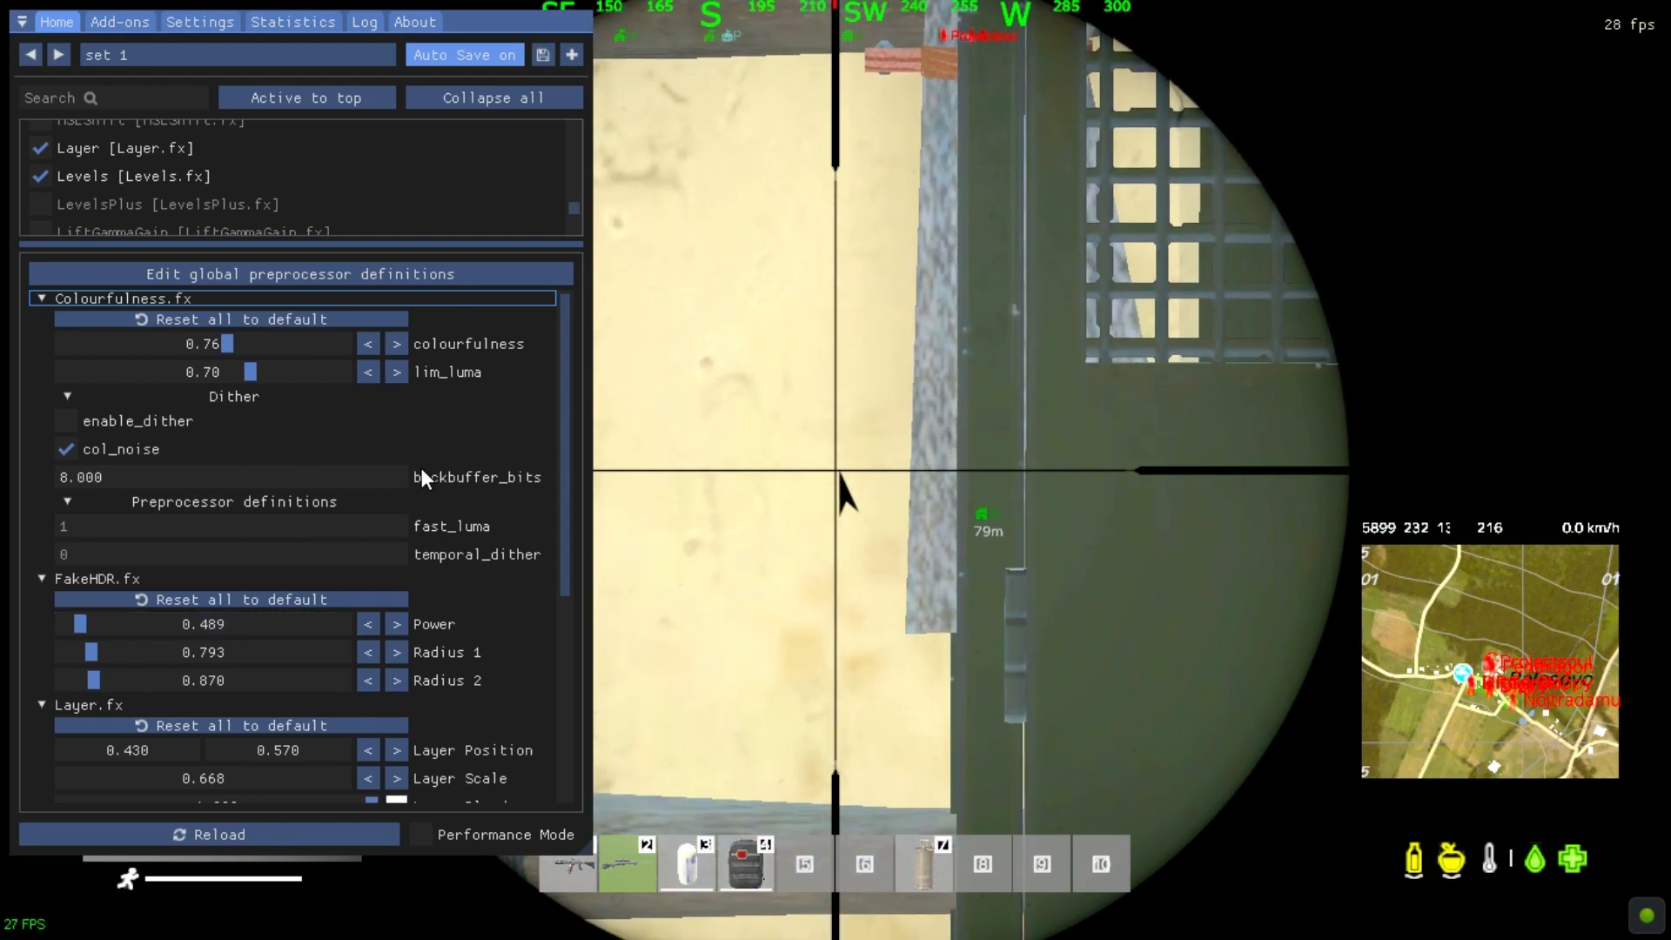
pyautogui.scroll(-3)
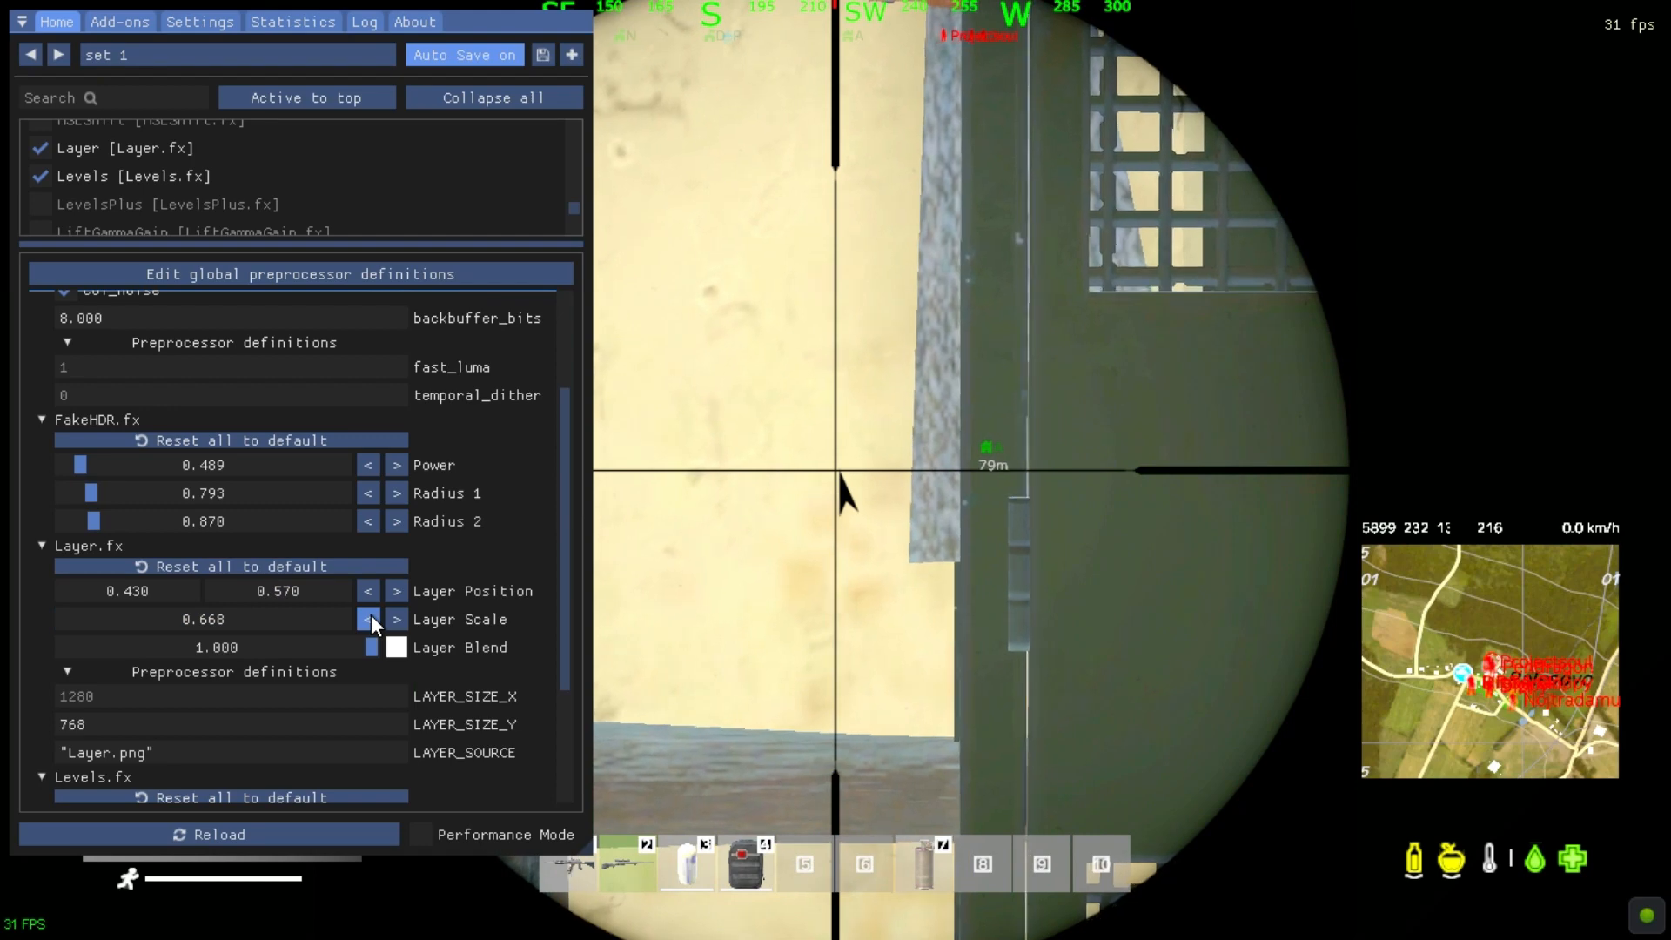
pyautogui.click(125, 590)
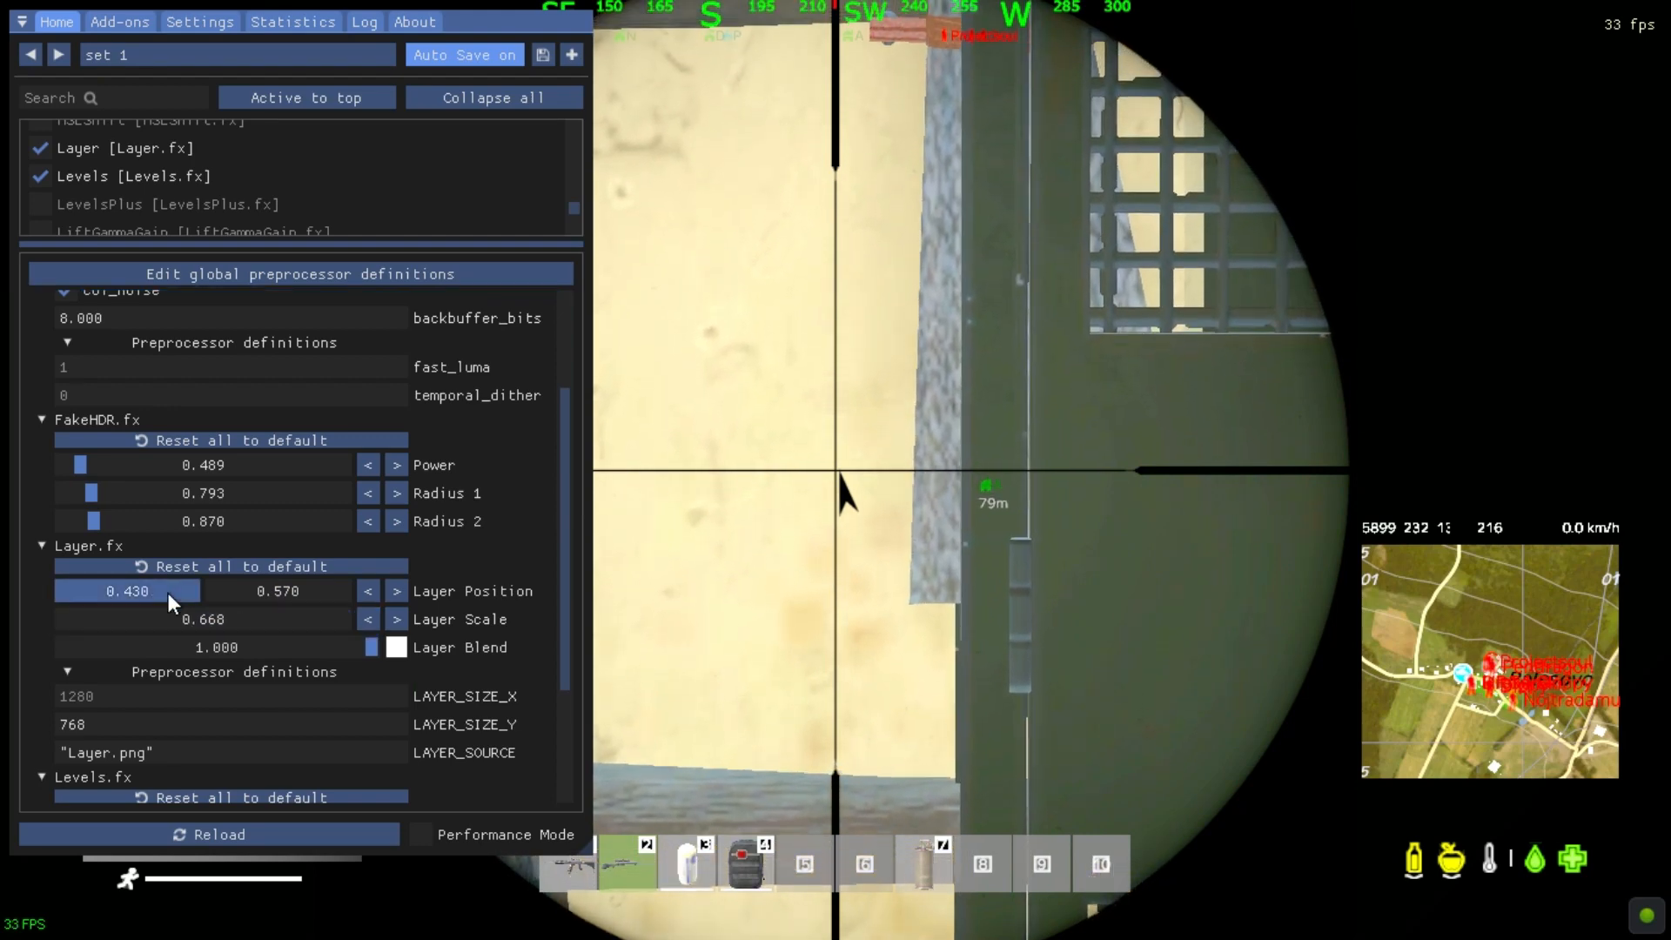
pyautogui.click(368, 590)
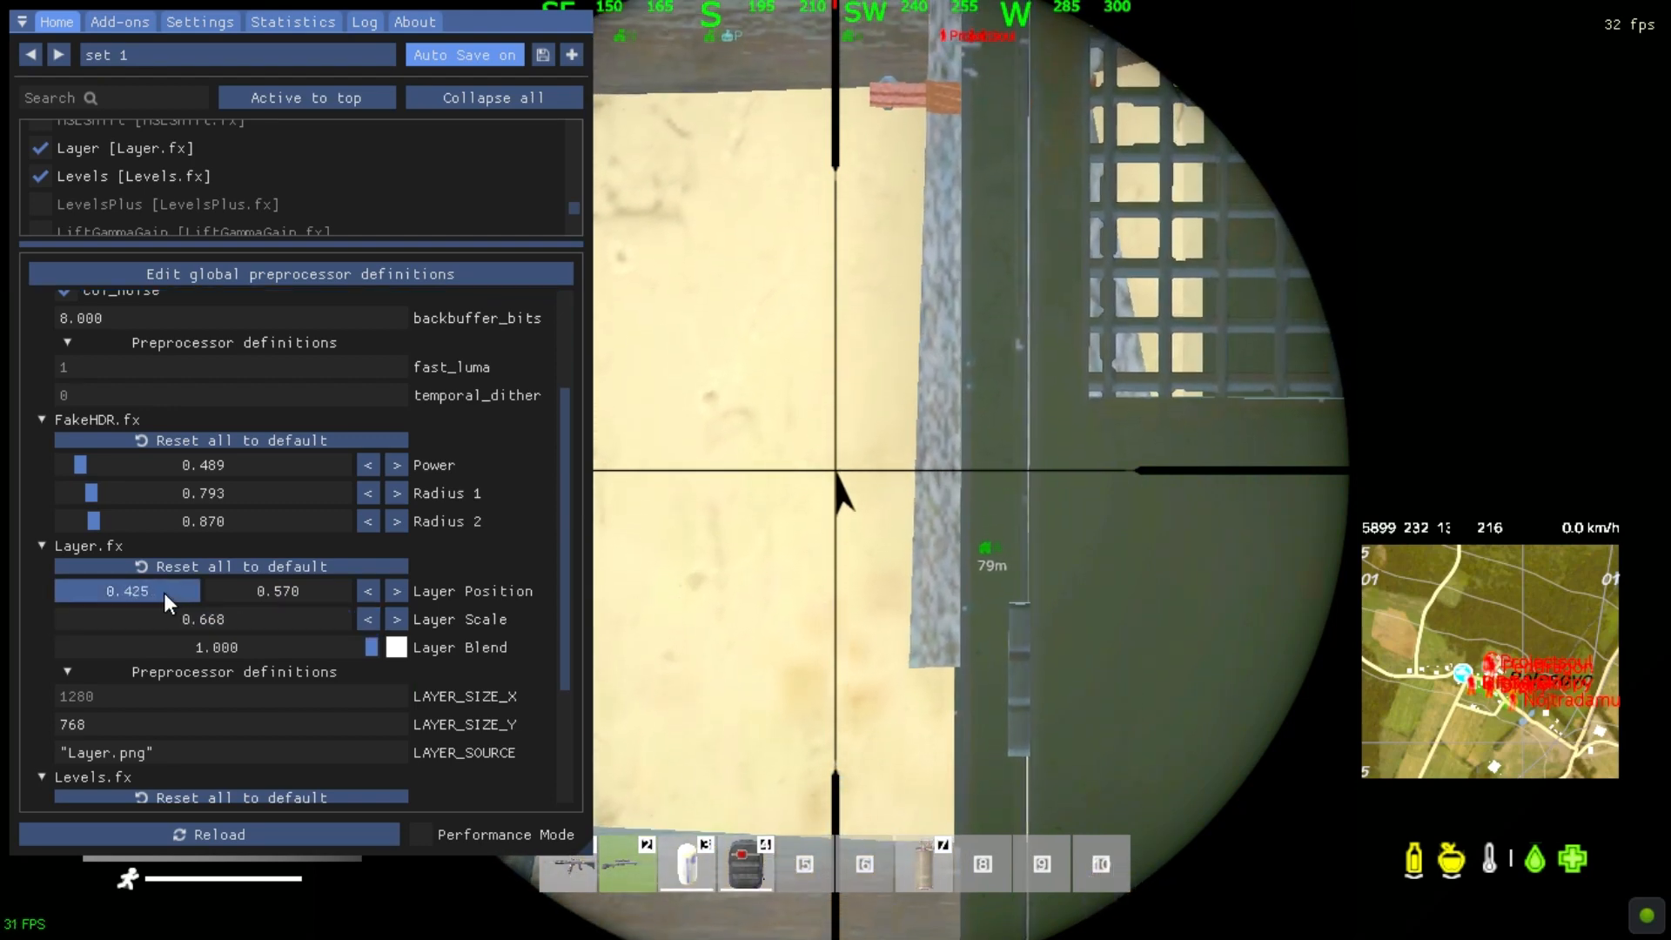
pyautogui.click(277, 589)
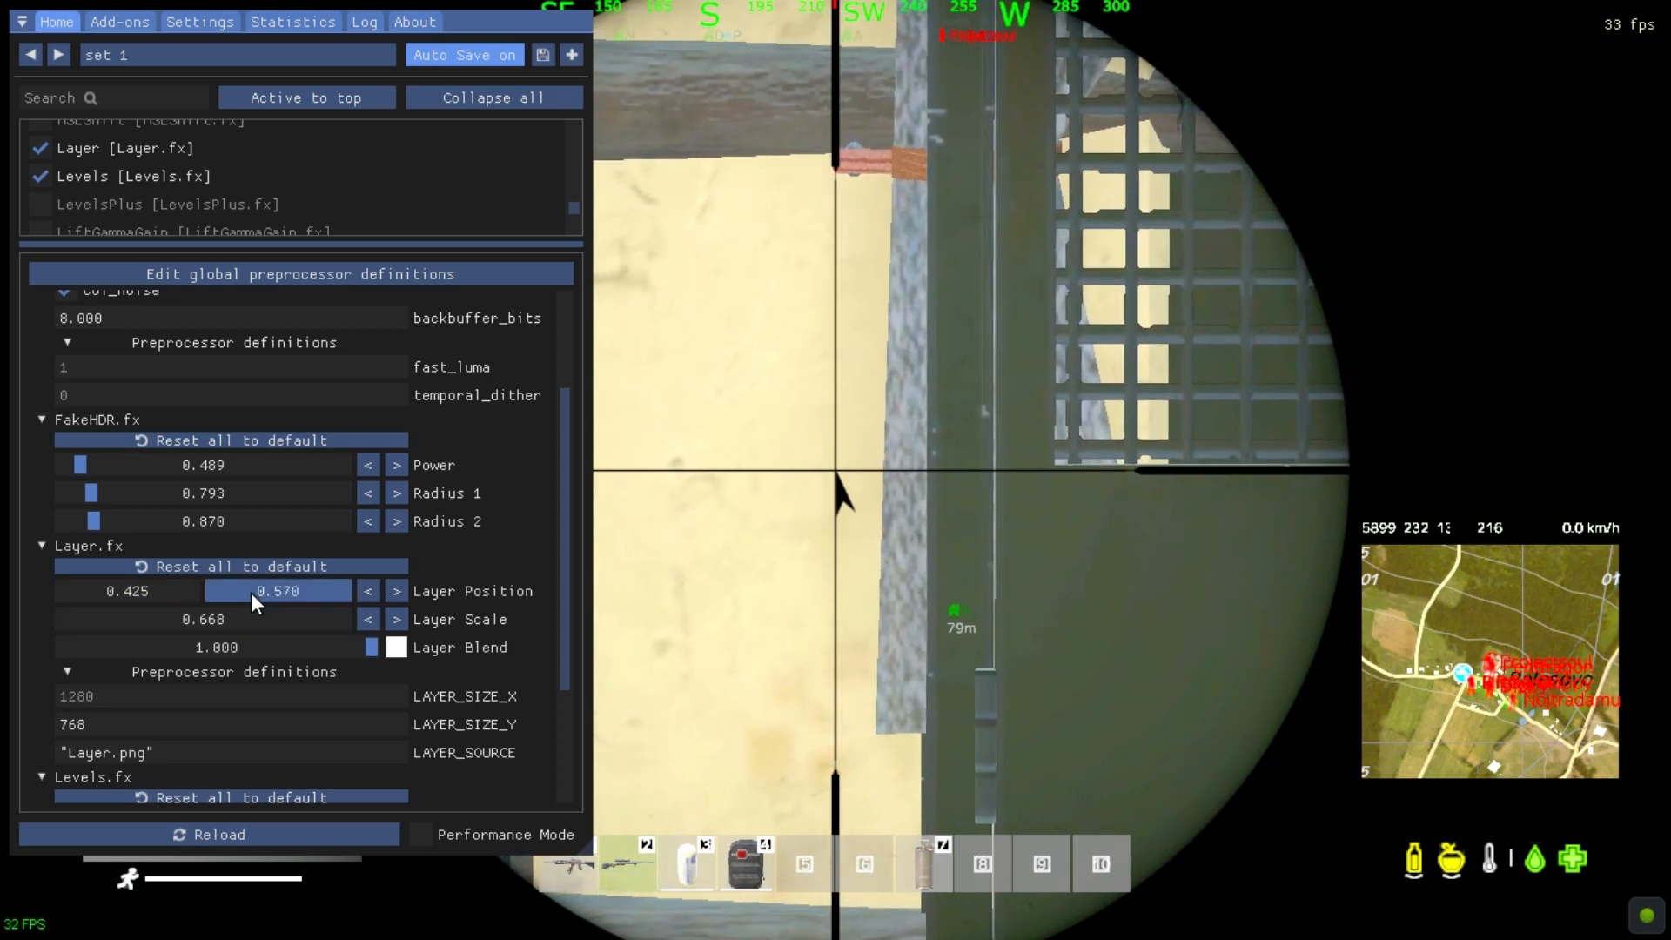
pyautogui.click(368, 590)
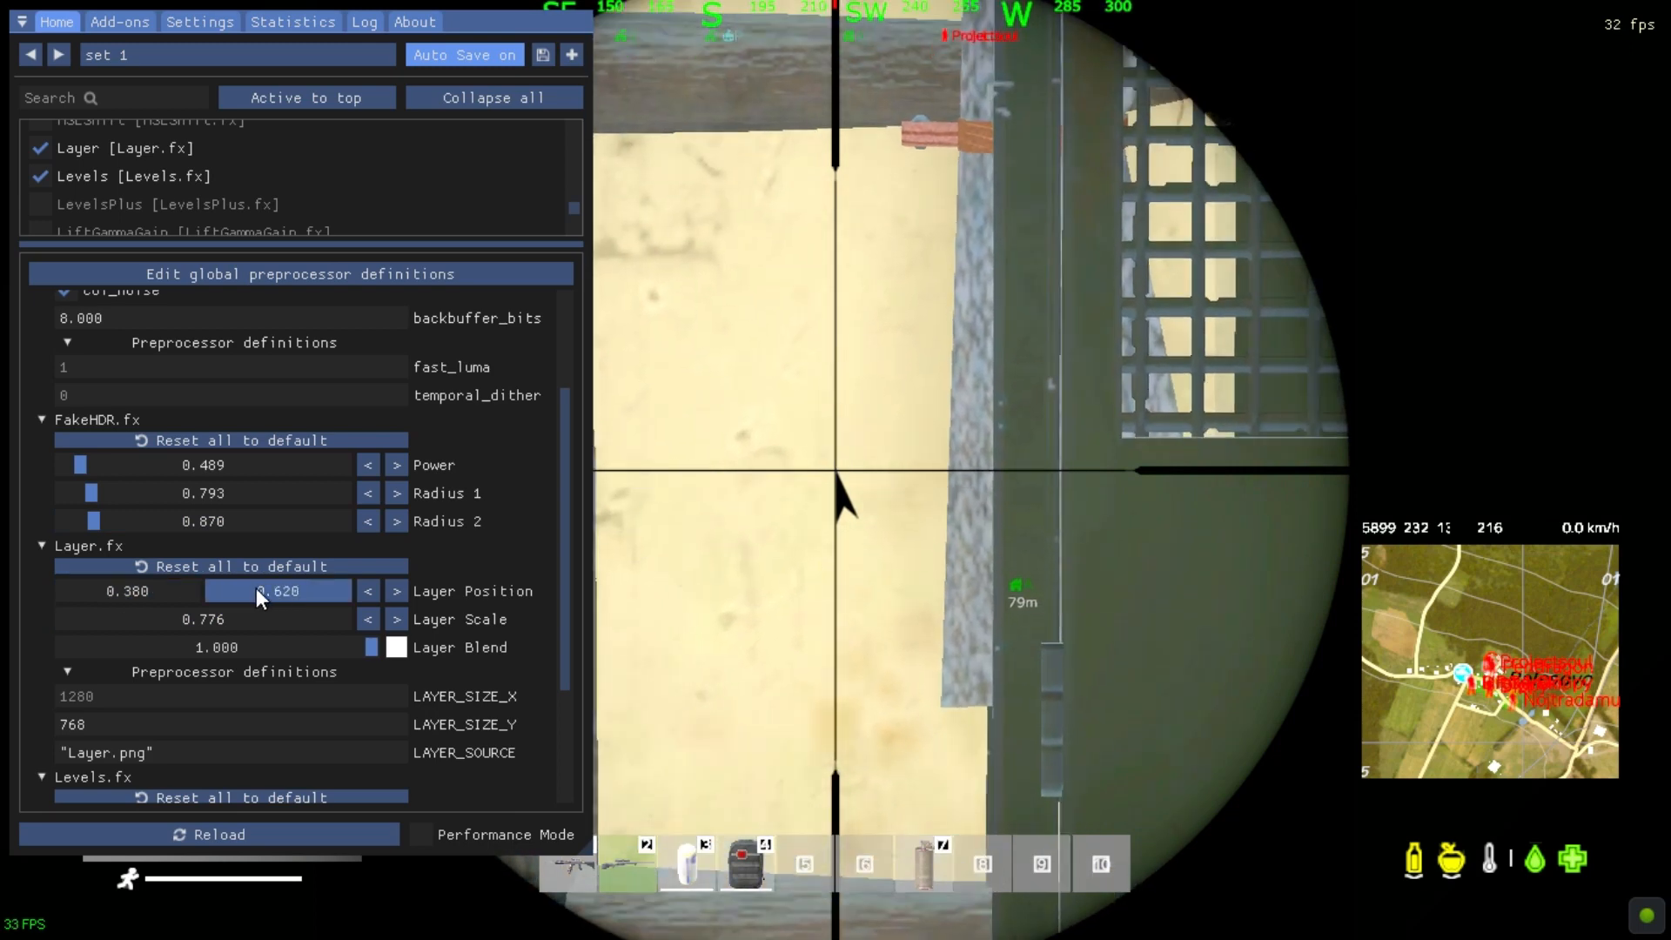
pyautogui.scroll(-3)
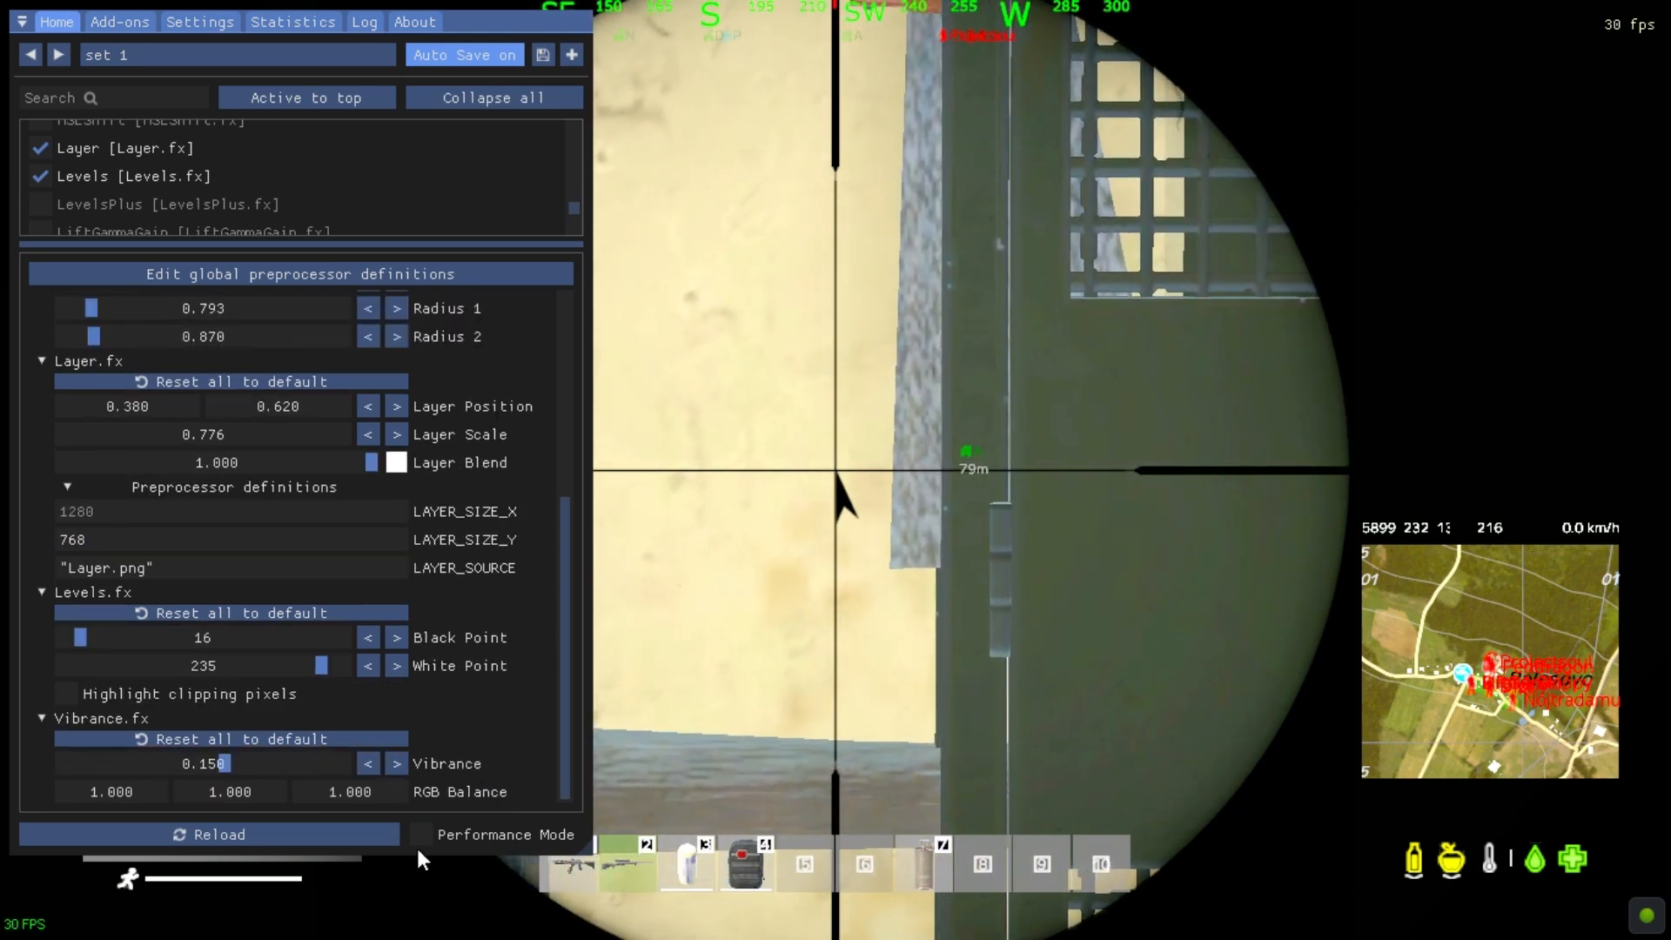
pyautogui.click(209, 835)
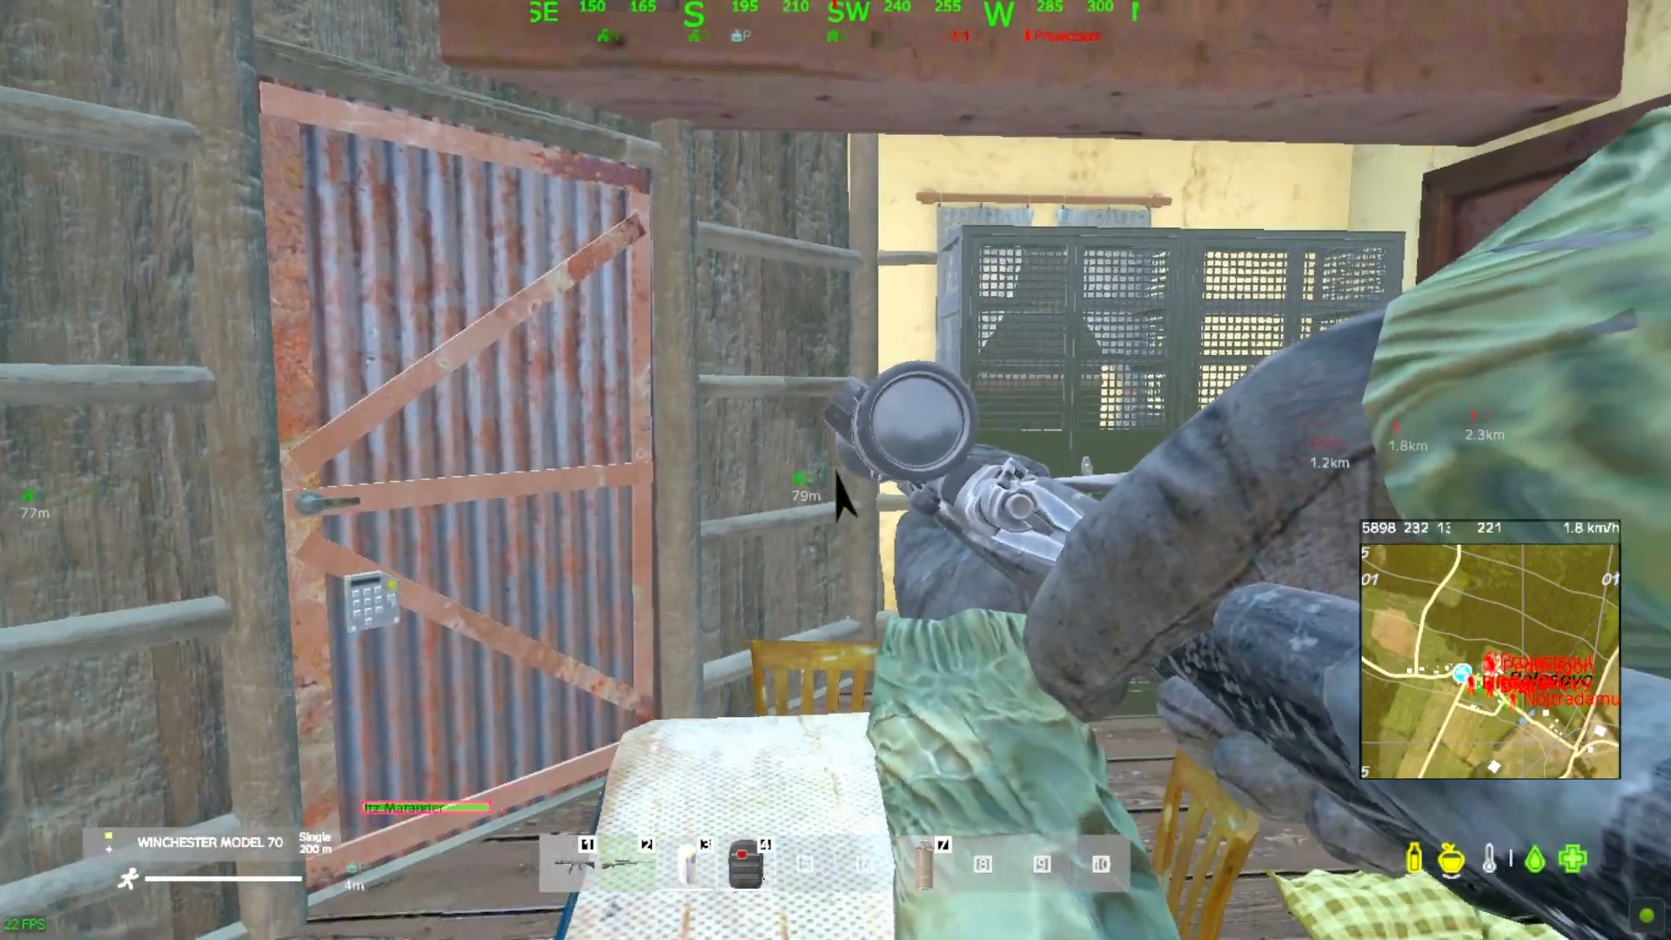
# Raise the rifle scope briefly, then lower it to resume normal view
pyautogui.rightClick(836, 470)
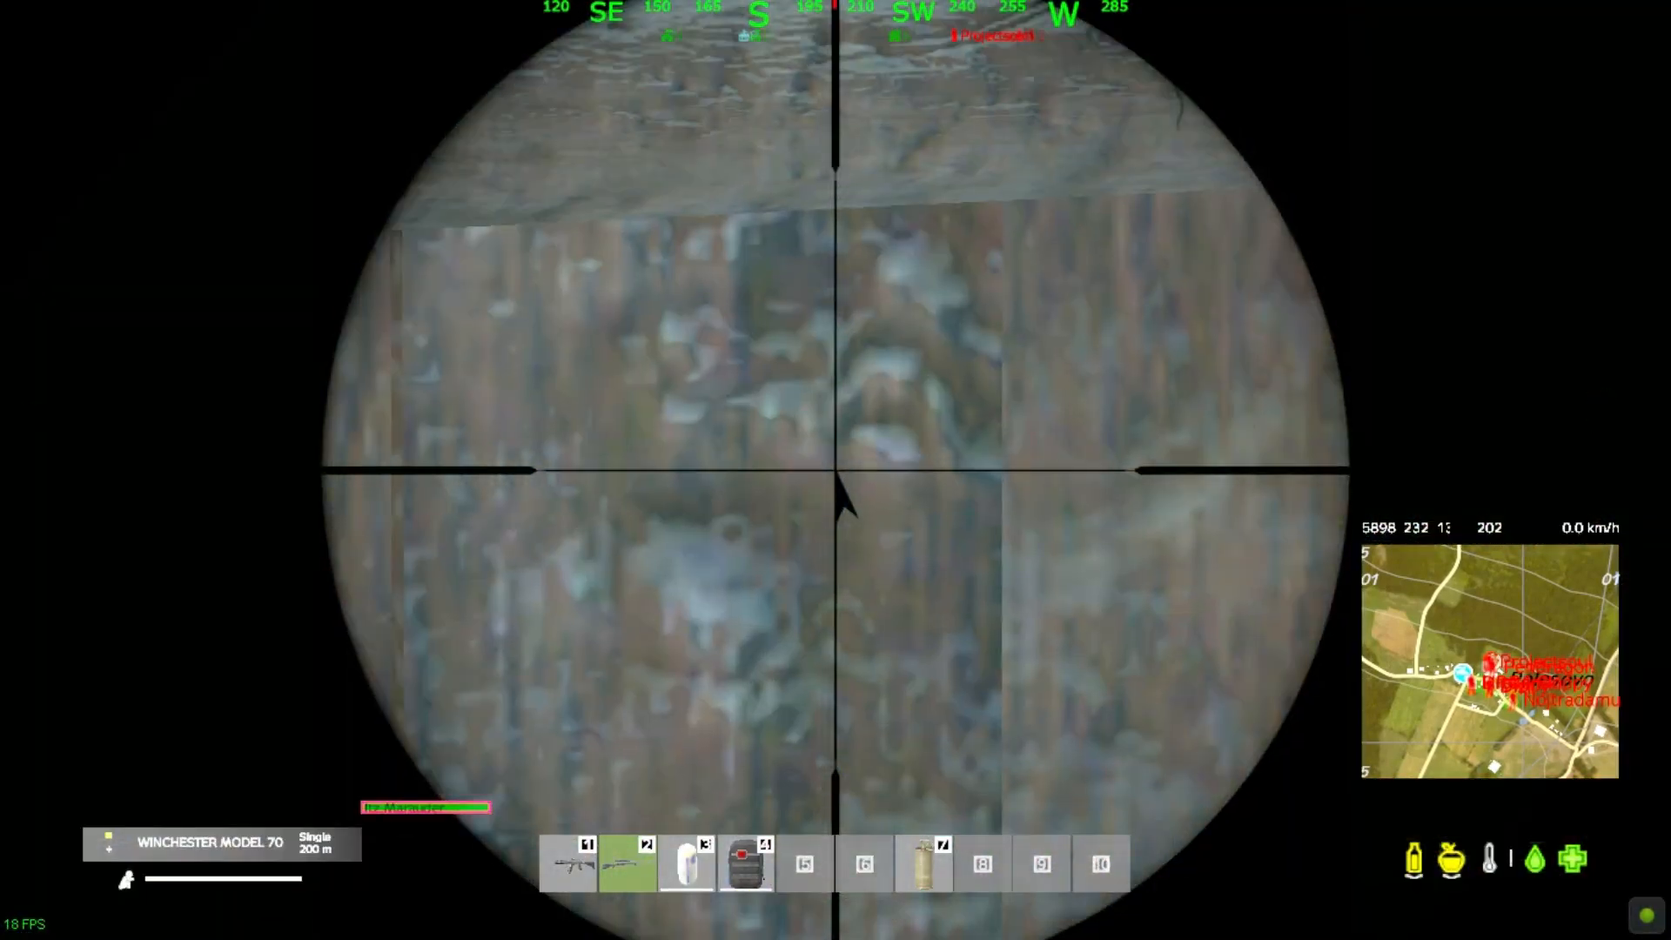
pyautogui.rightClick(835, 470)
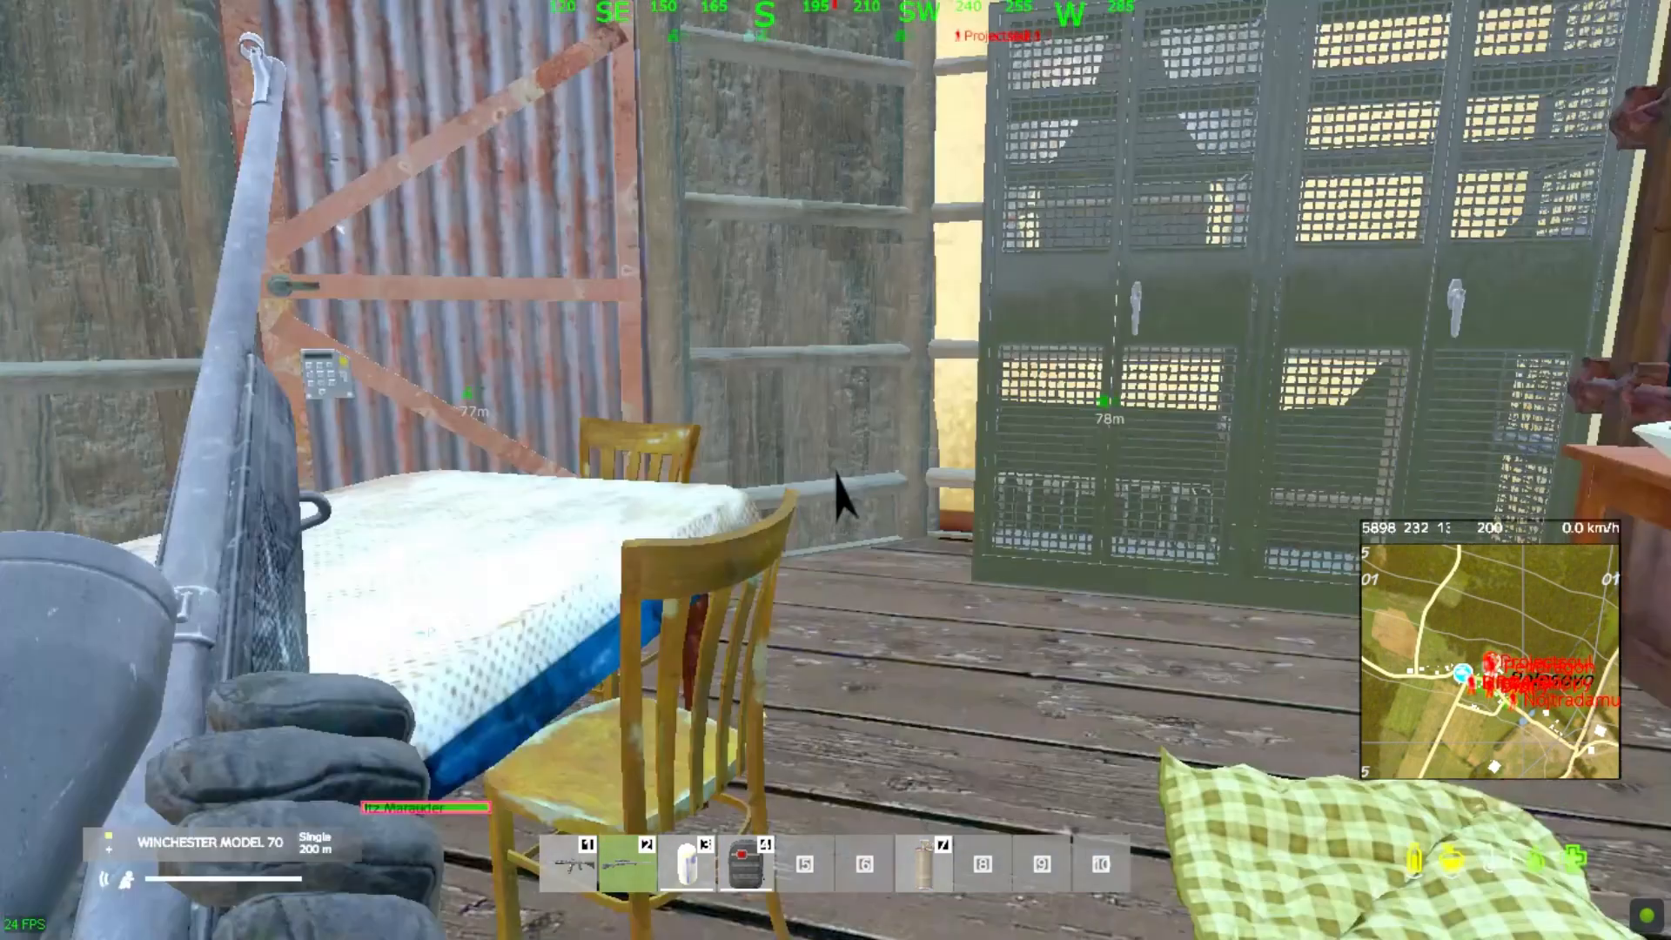
pyautogui.moveTo(842, 490)
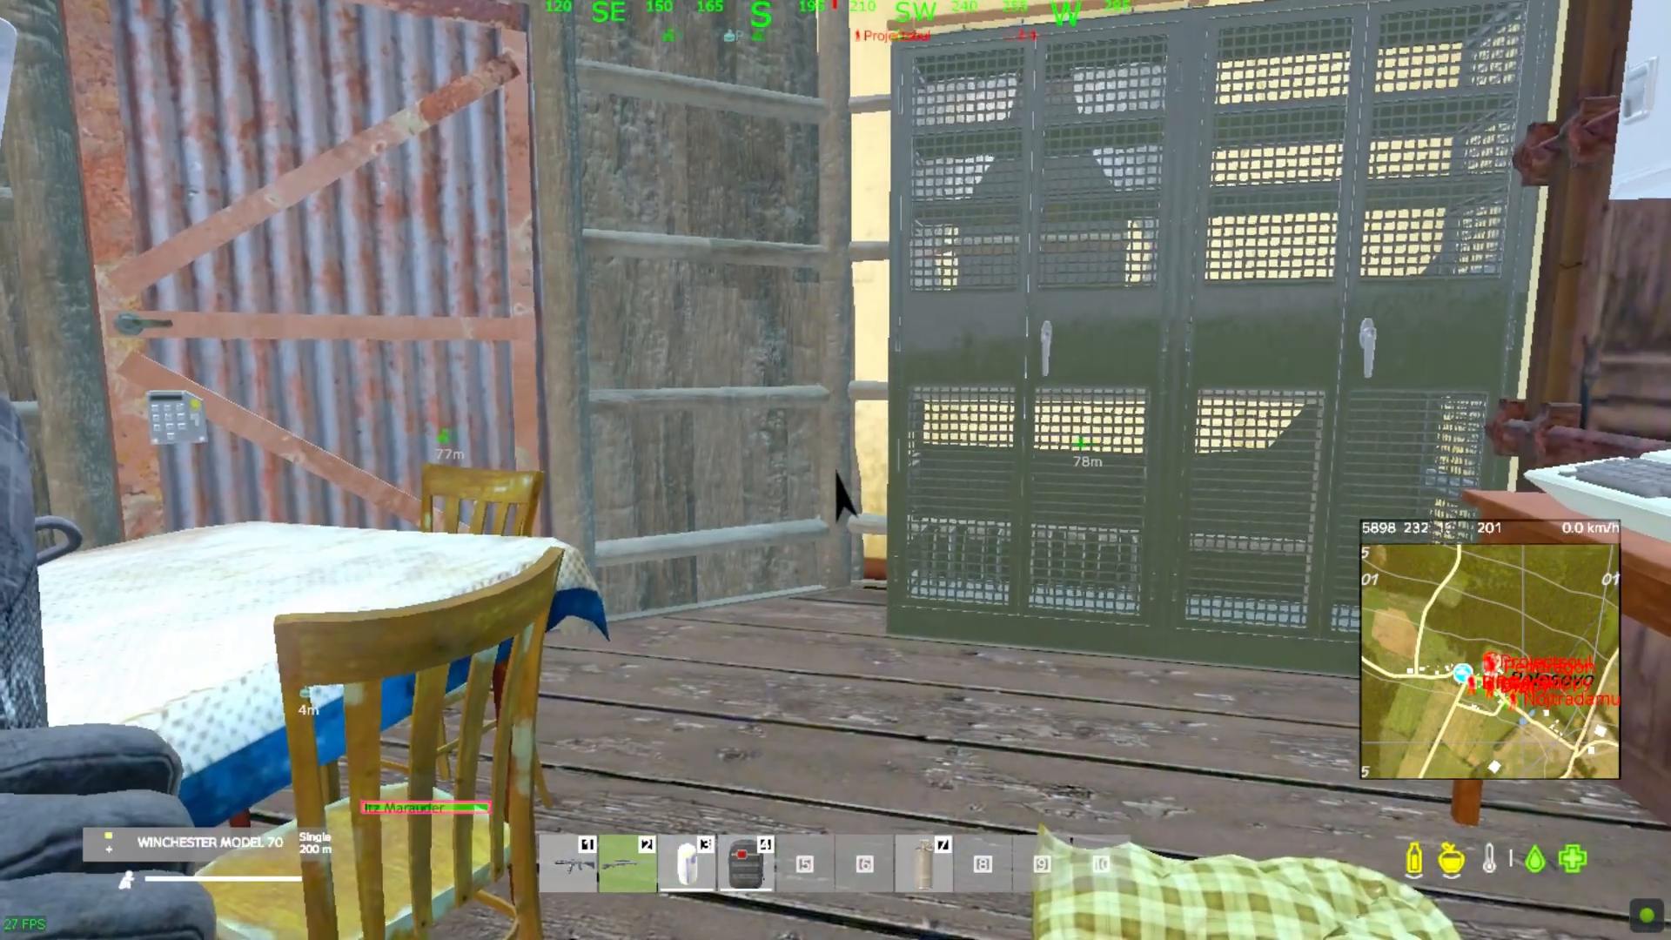